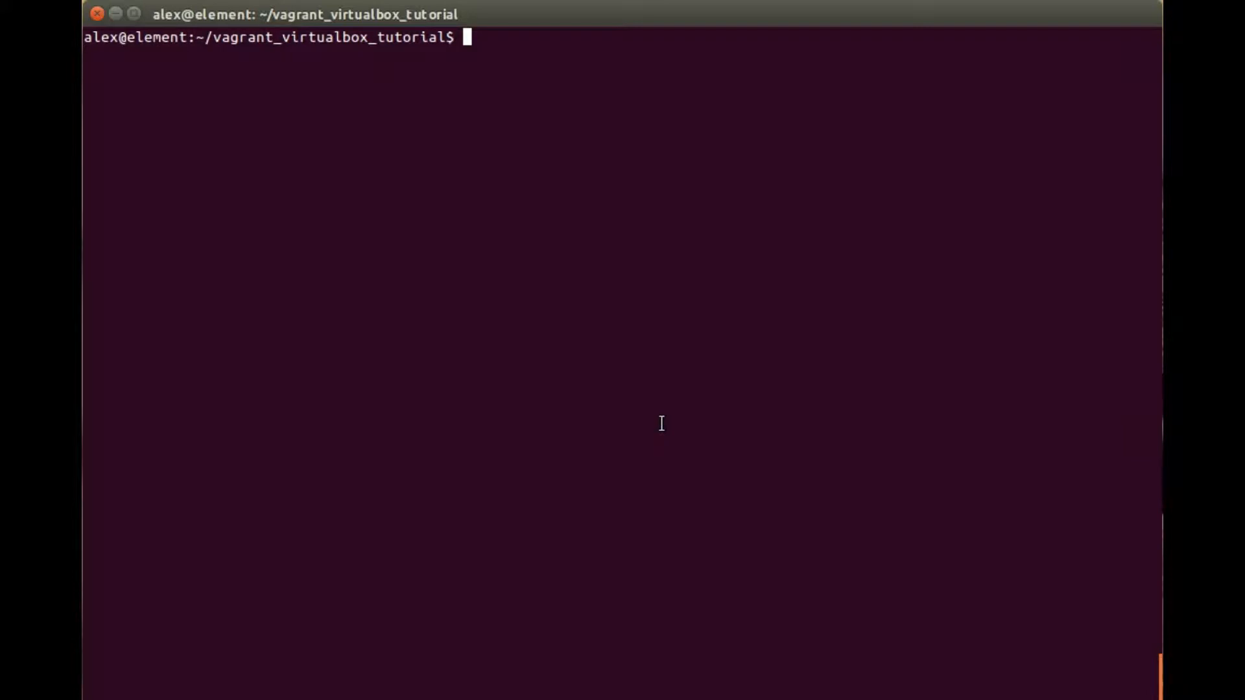
- Connect to the Vagrant Ubuntu VM with vagrant ssh
{"action": "type", "text": "vagrant ssh"}
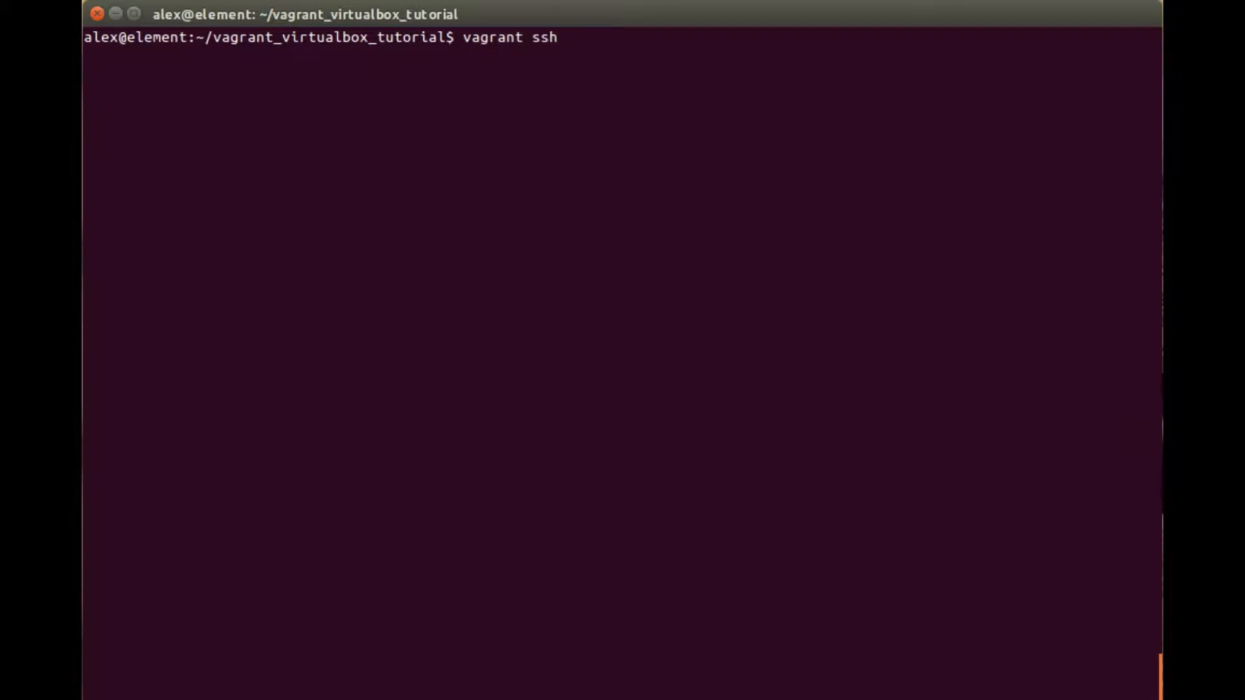
{"action": "key", "text": "Return"}
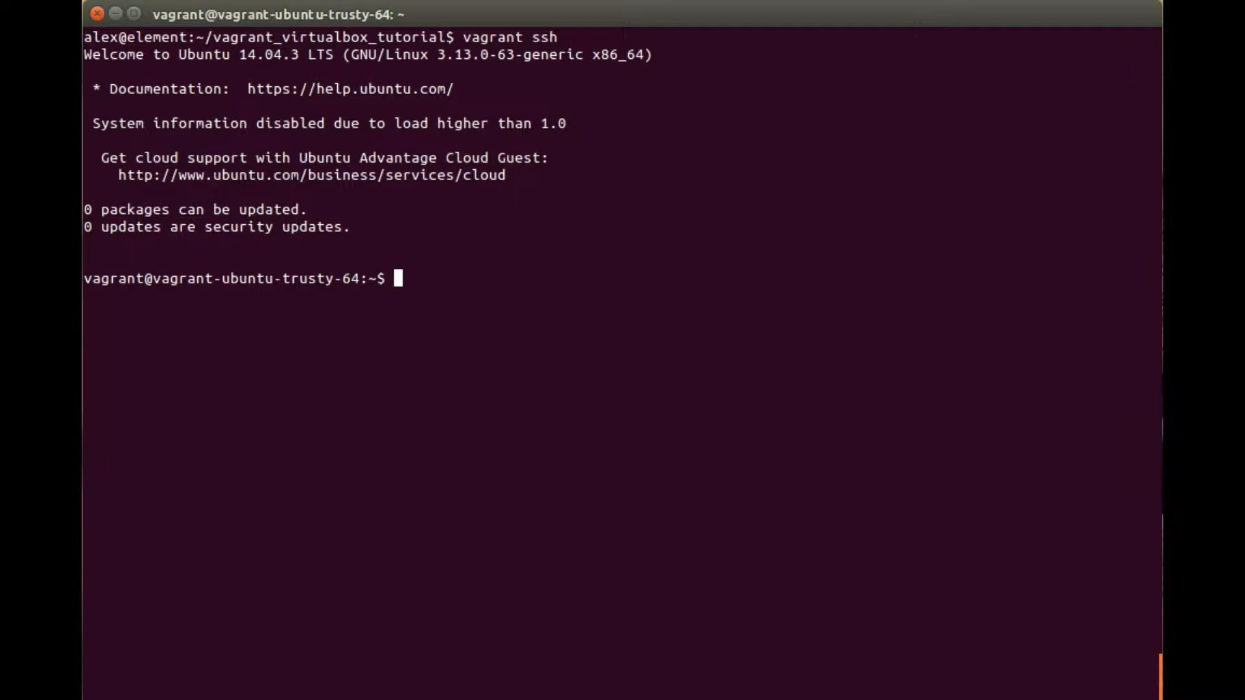
- Run cat /proc/meminfo and review the guest's 501736 kB total memory
{"action": "type", "text": "cat /"}
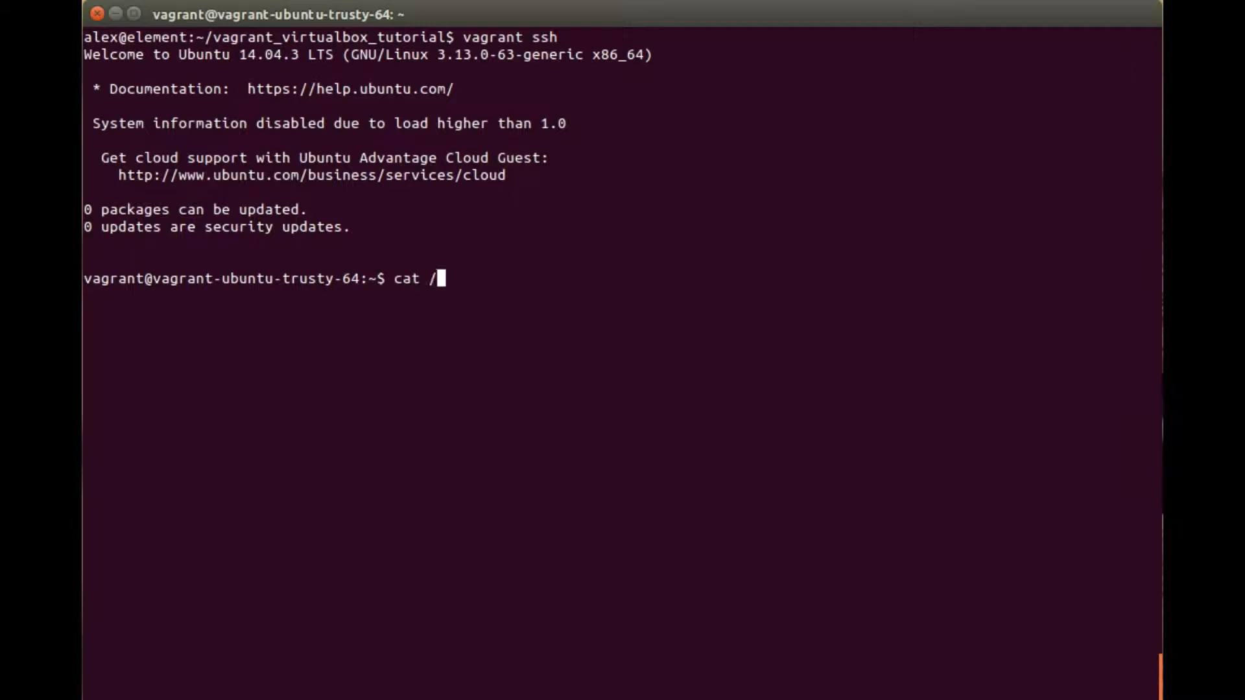
{"action": "type", "text": "proc/"}
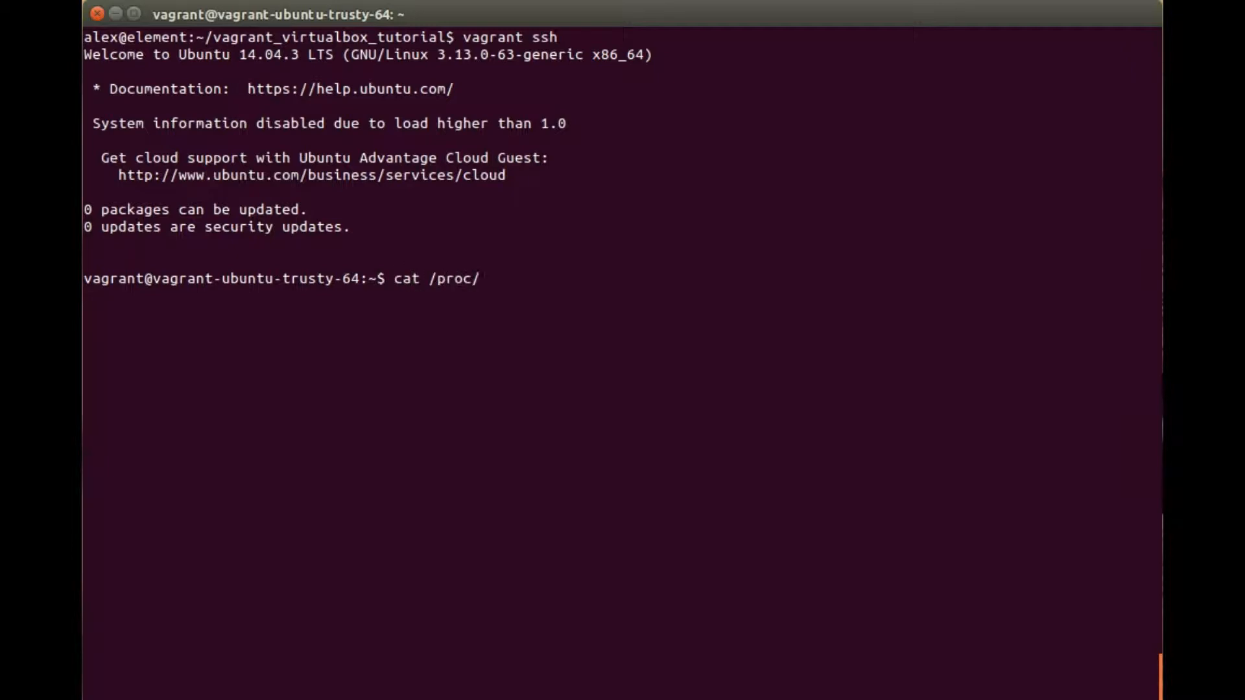
{"action": "type", "text": "meminfo"}
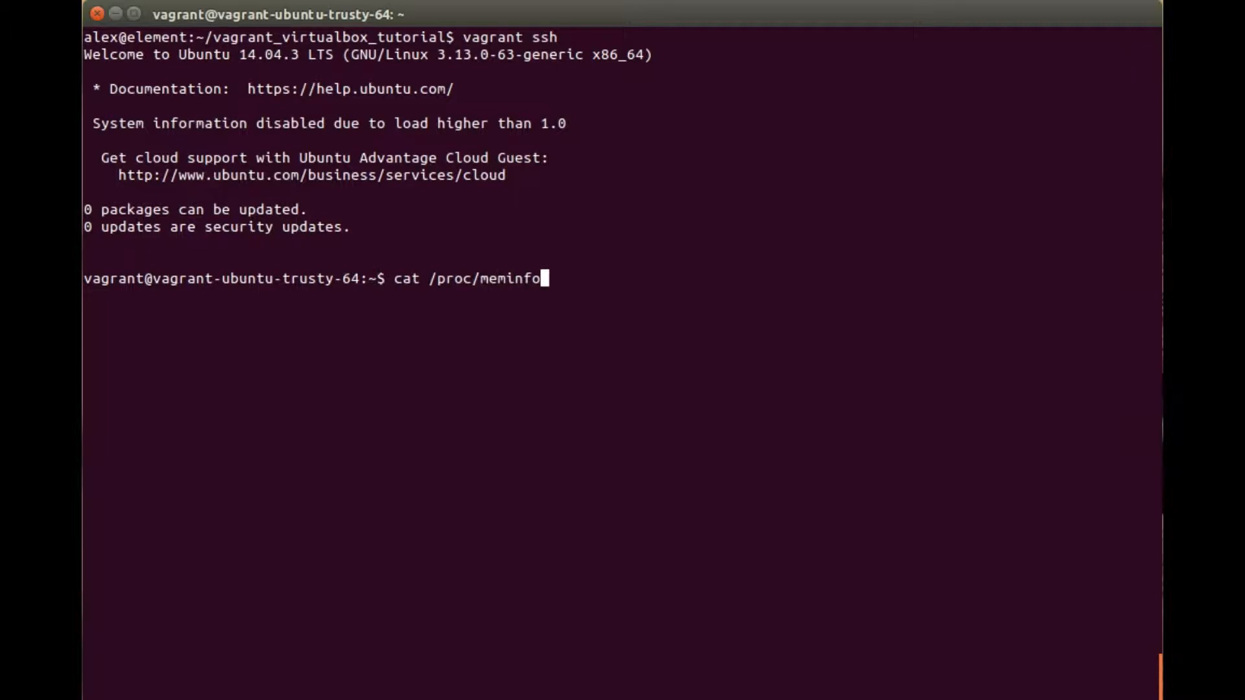
{"action": "key", "text": "Return"}
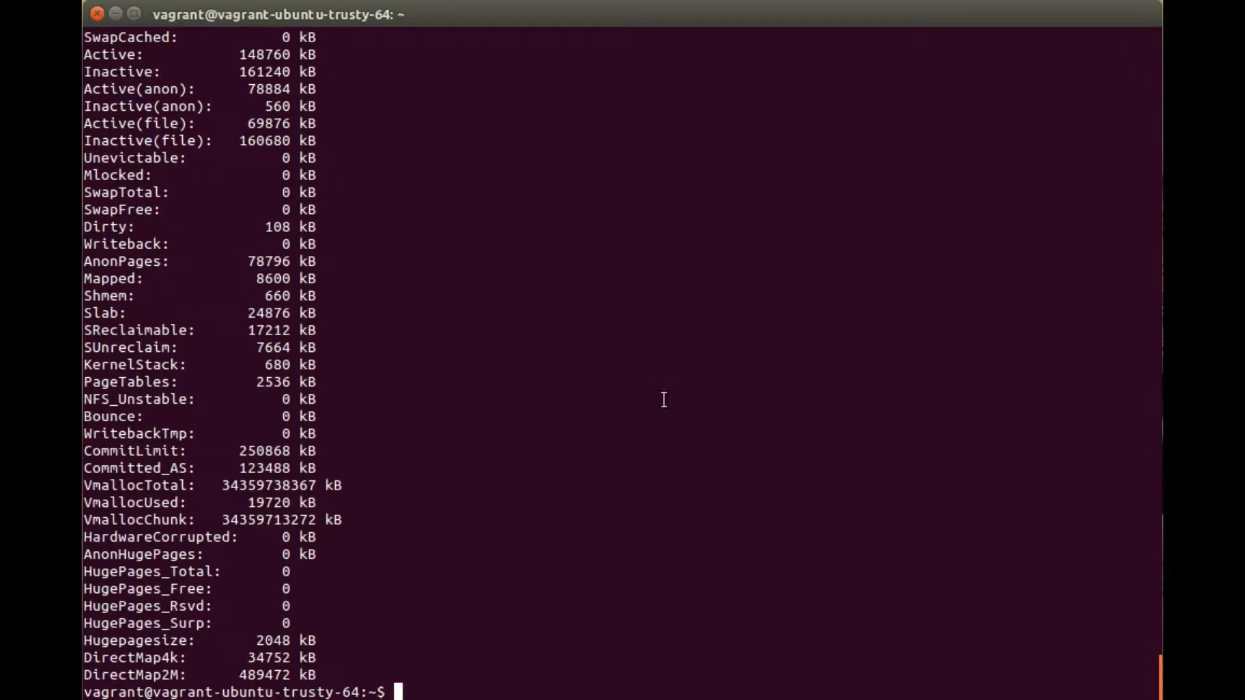
{"action": "scroll", "scroll_direction": "up", "scroll_amount": 3}
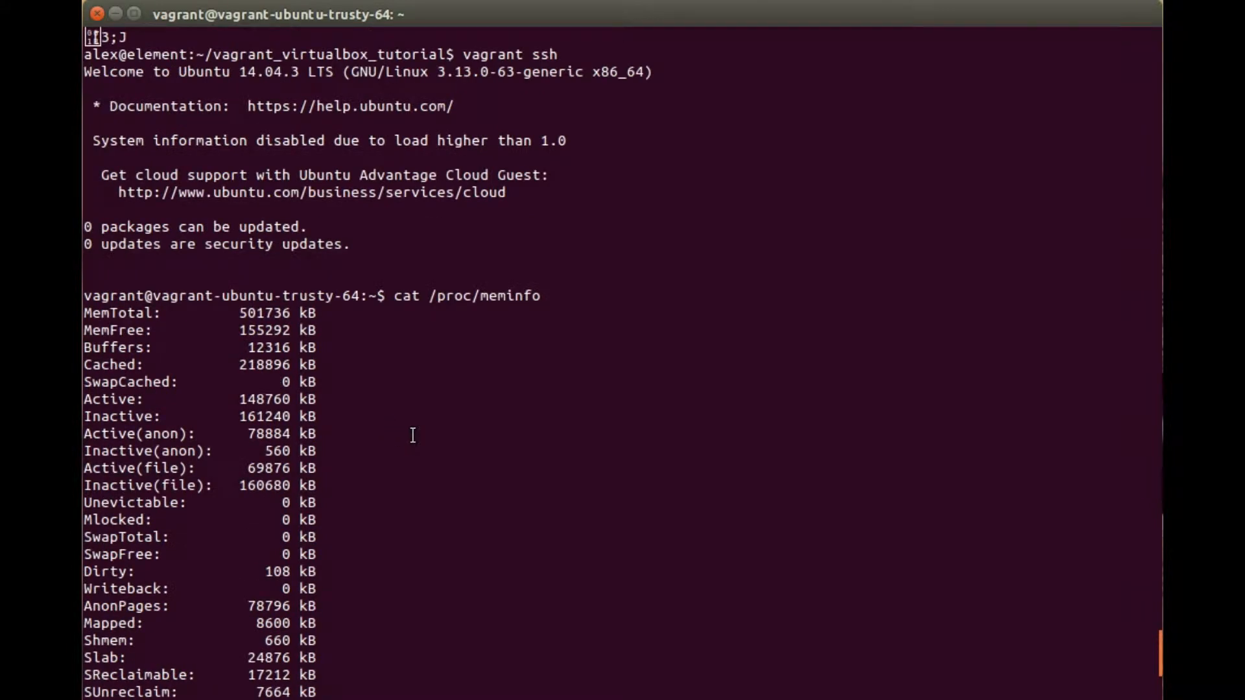
{"action": "mouse_move", "coordinate": [378, 421]}
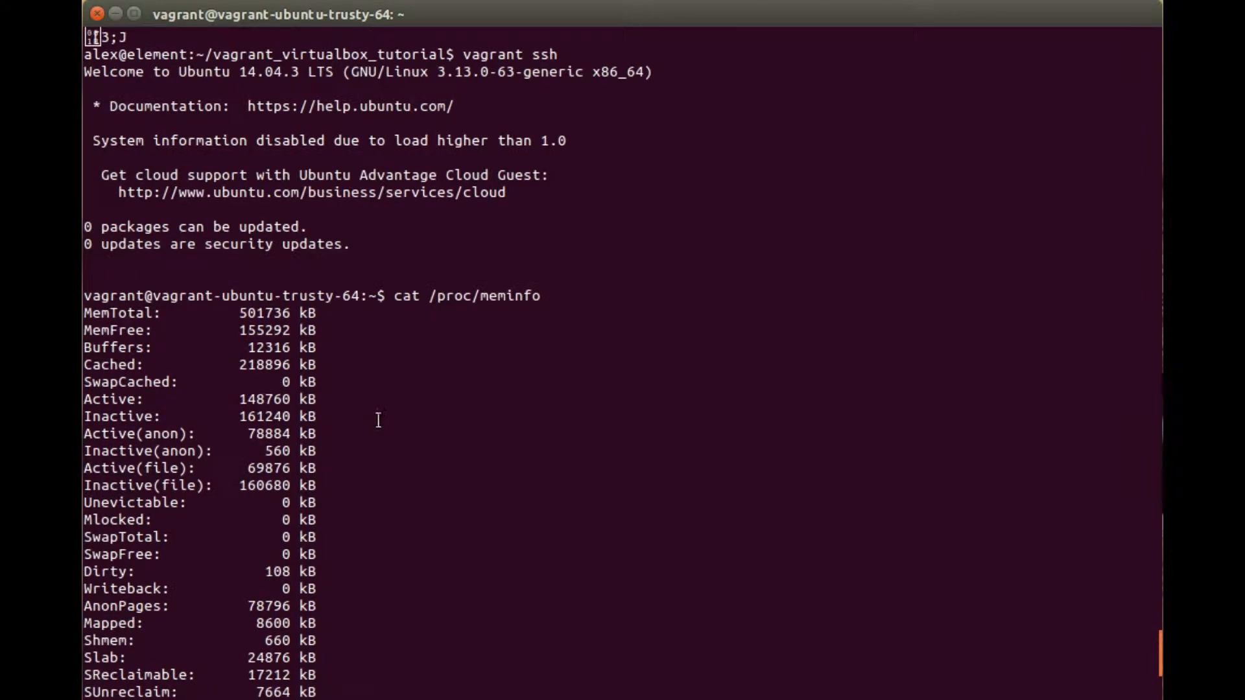
{"action": "mouse_move", "coordinate": [225, 367]}
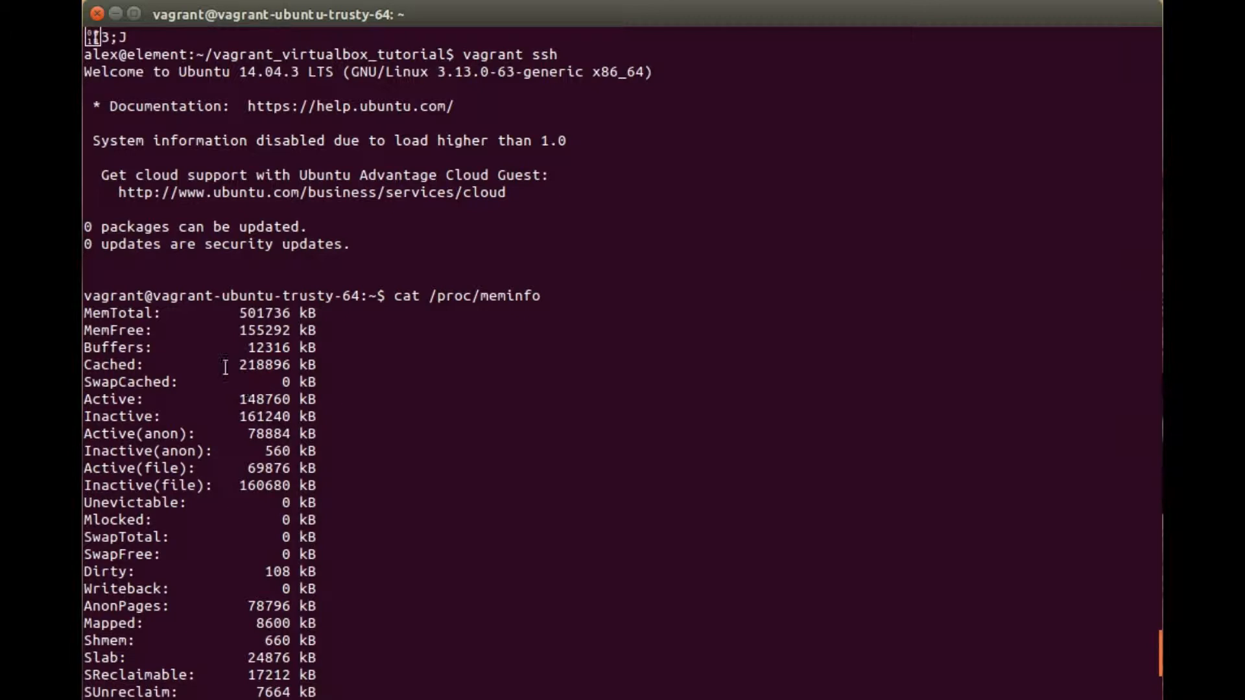
{"action": "double_click", "coordinate": [117, 312]}
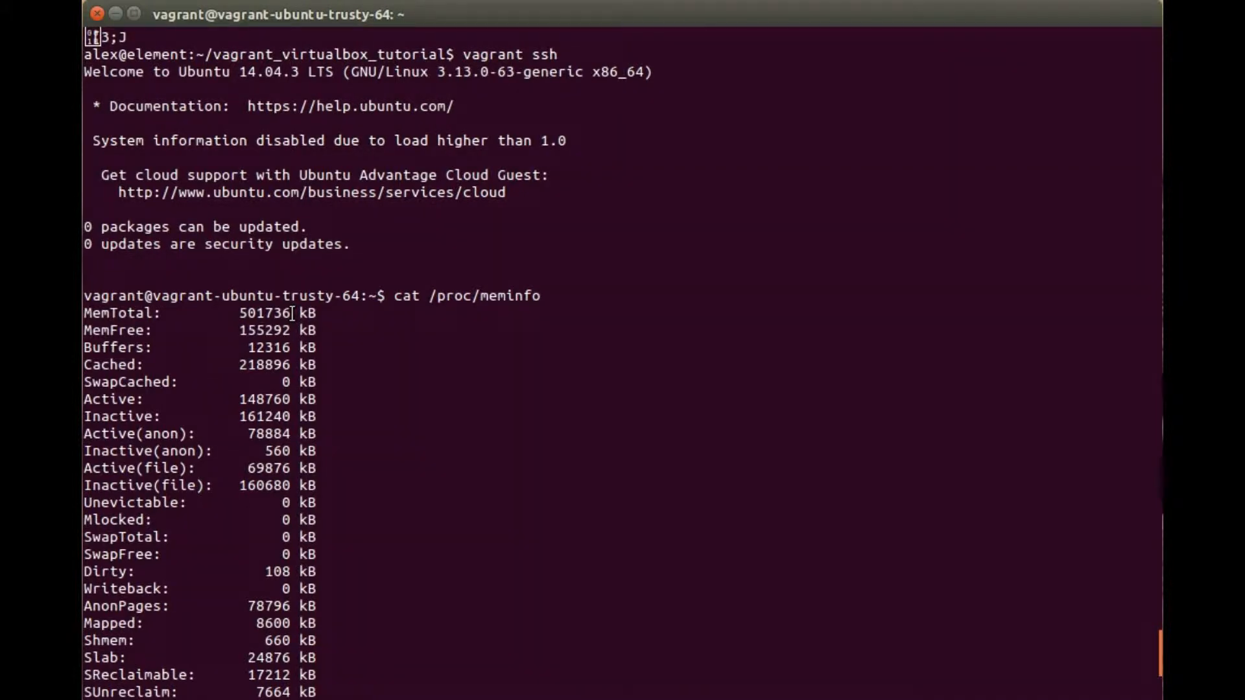
{"action": "mouse_move", "coordinate": [388, 445]}
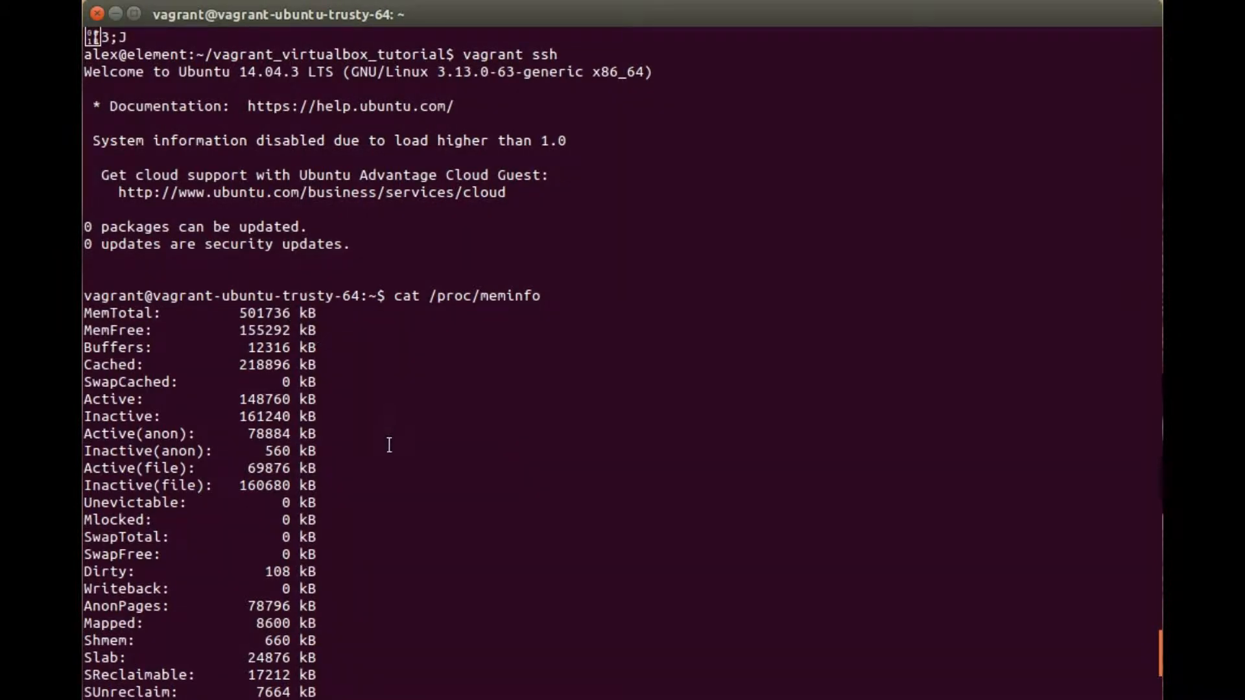
{"action": "scroll", "scroll_direction": "down", "scroll_amount": 3}
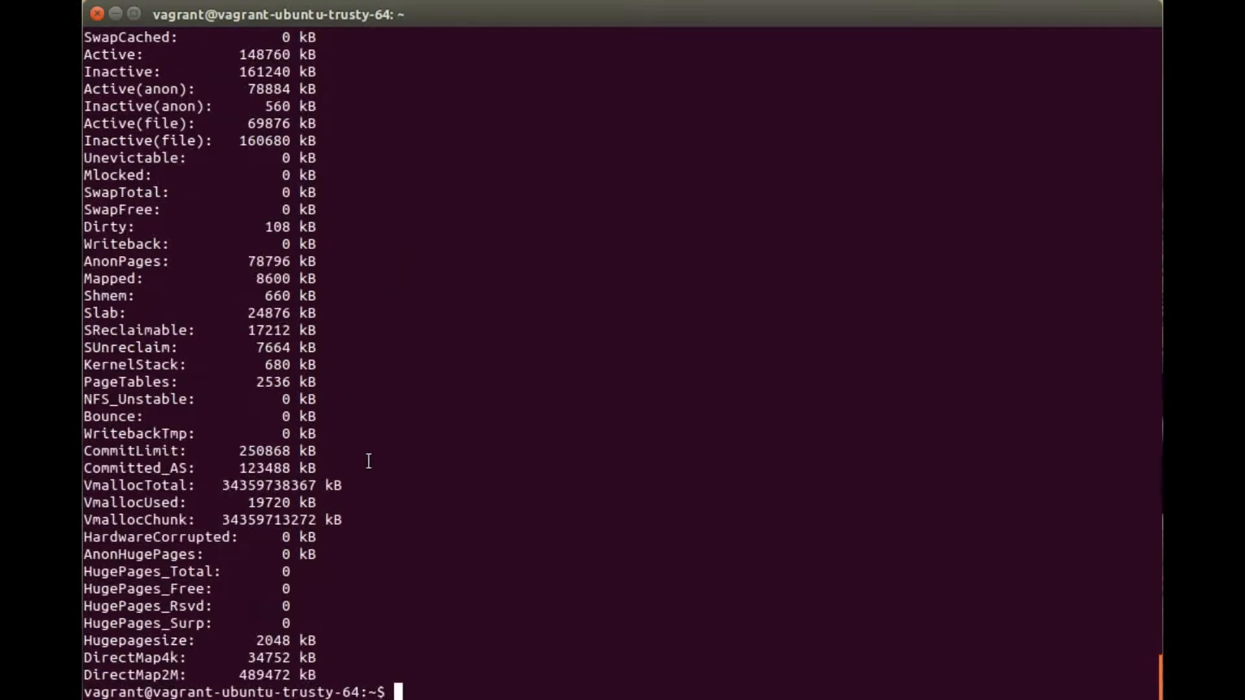
- Run cat /proc/cpuinfo to show the single-core AMD FX-8320 processor details
{"action": "type", "text": "cat /proc/meminfo"}
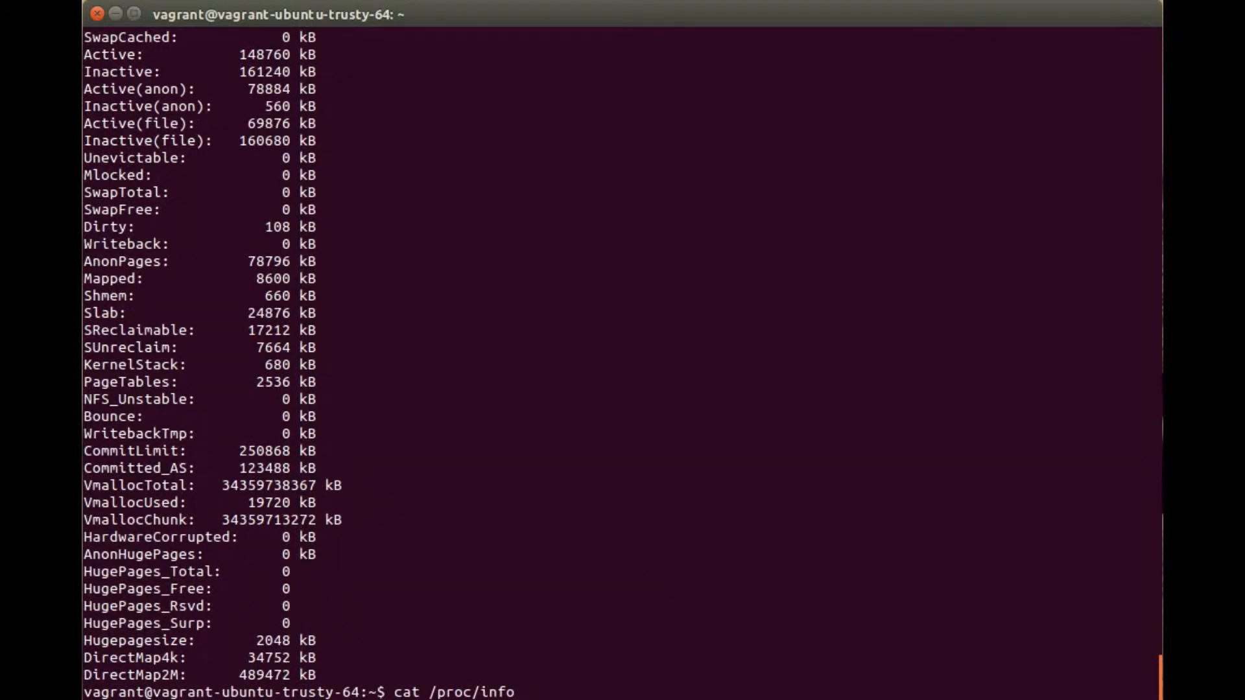
{"action": "type", "text": "cpu"}
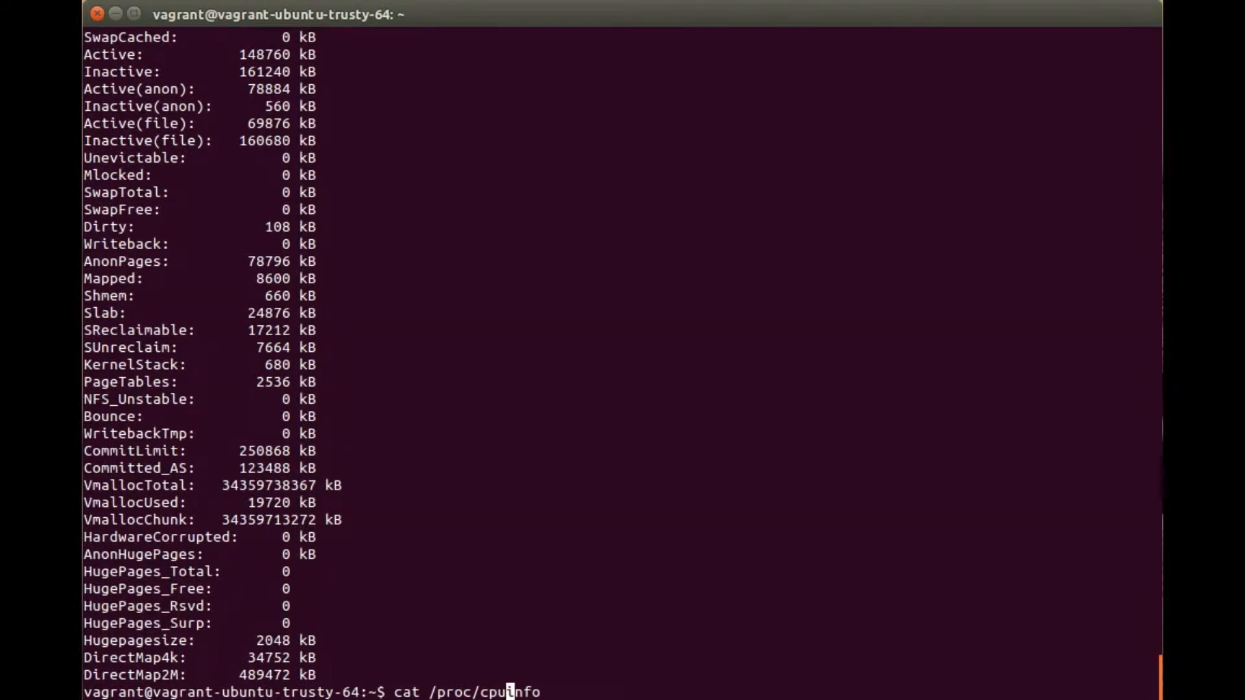
{"action": "key", "text": "Return"}
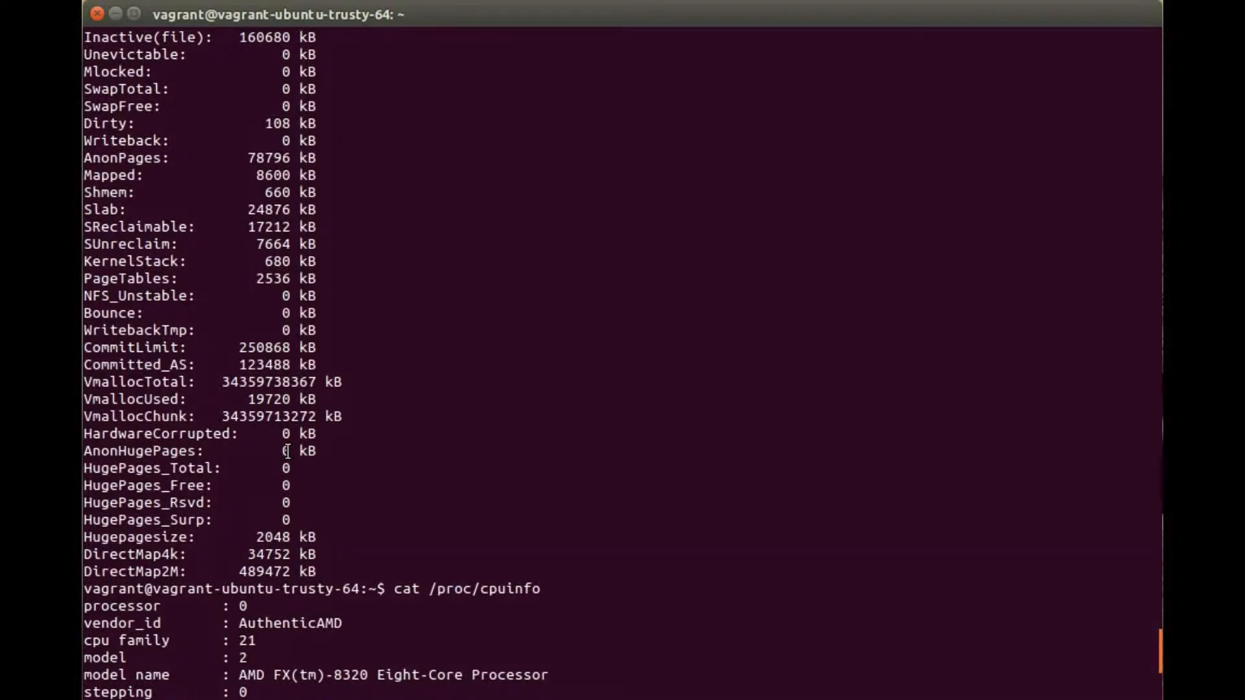
{"action": "scroll", "scroll_direction": "down", "scroll_amount": 3}
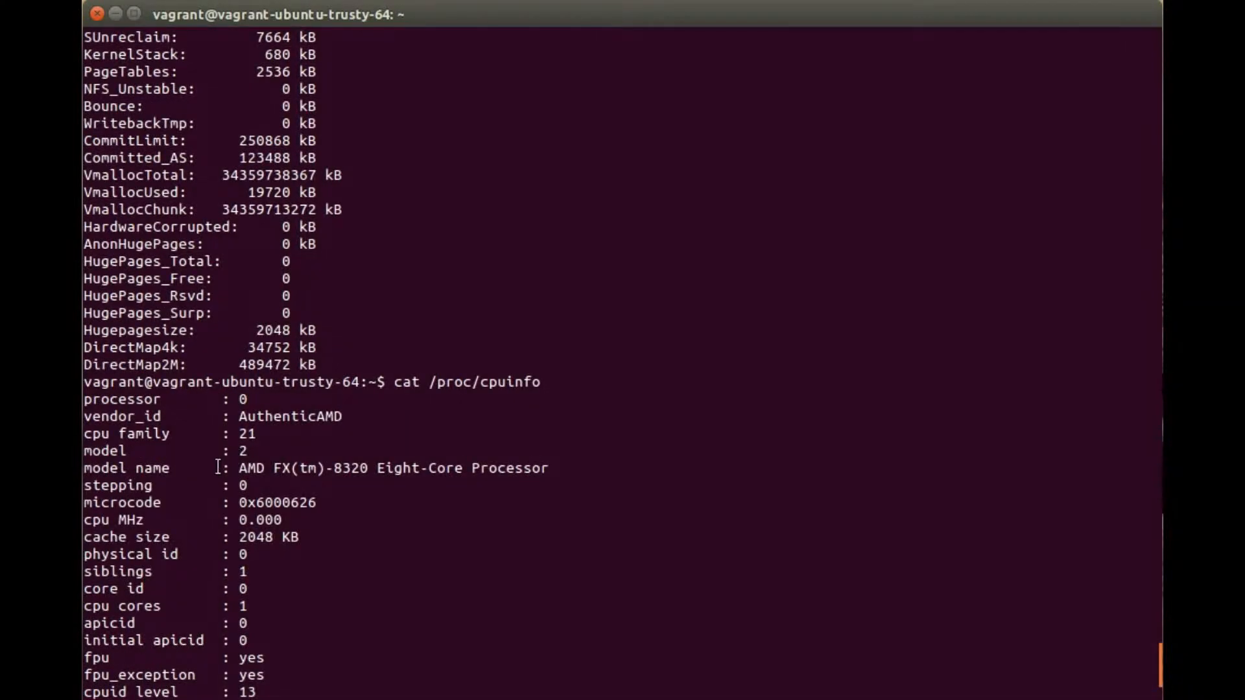
{"action": "mouse_move", "coordinate": [114, 605]}
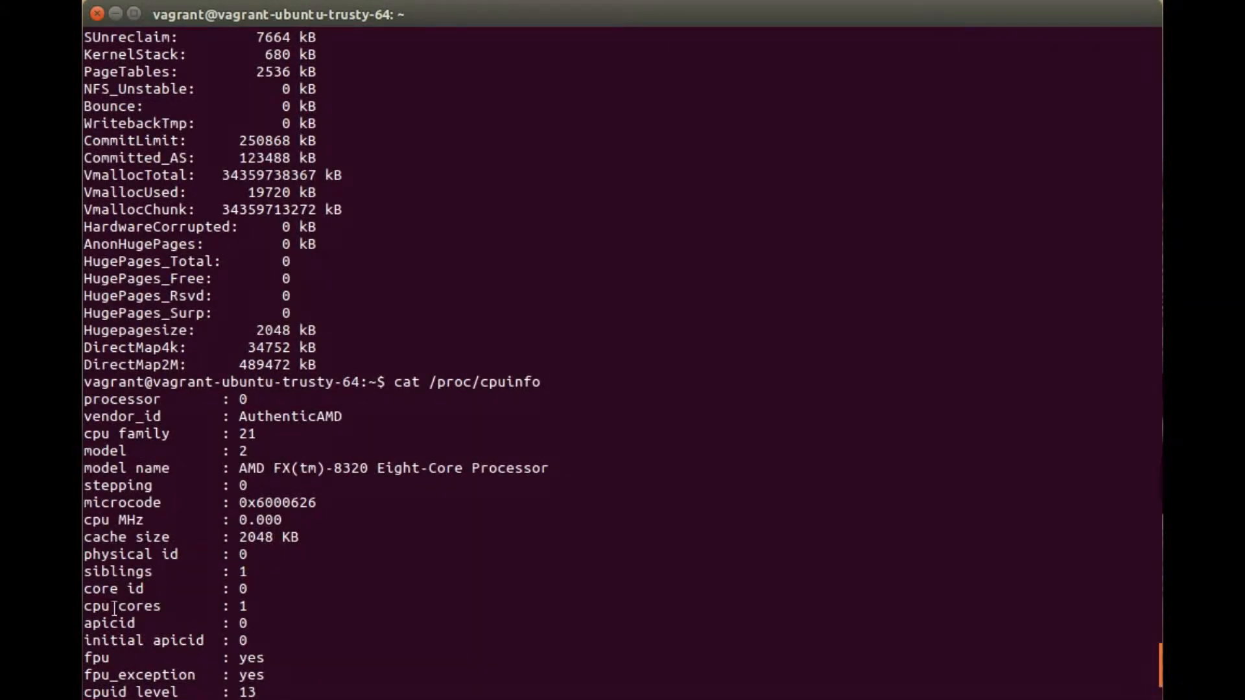
{"action": "double_click", "coordinate": [121, 606]}
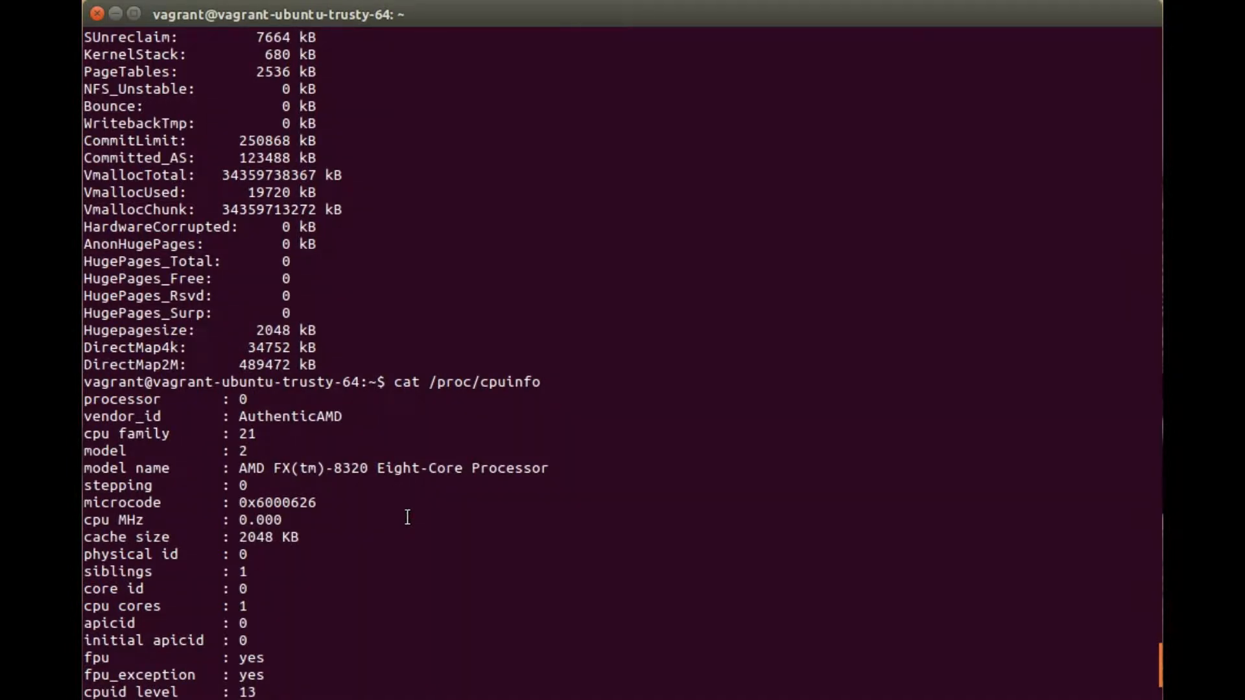
{"action": "mouse_move", "coordinate": [312, 543]}
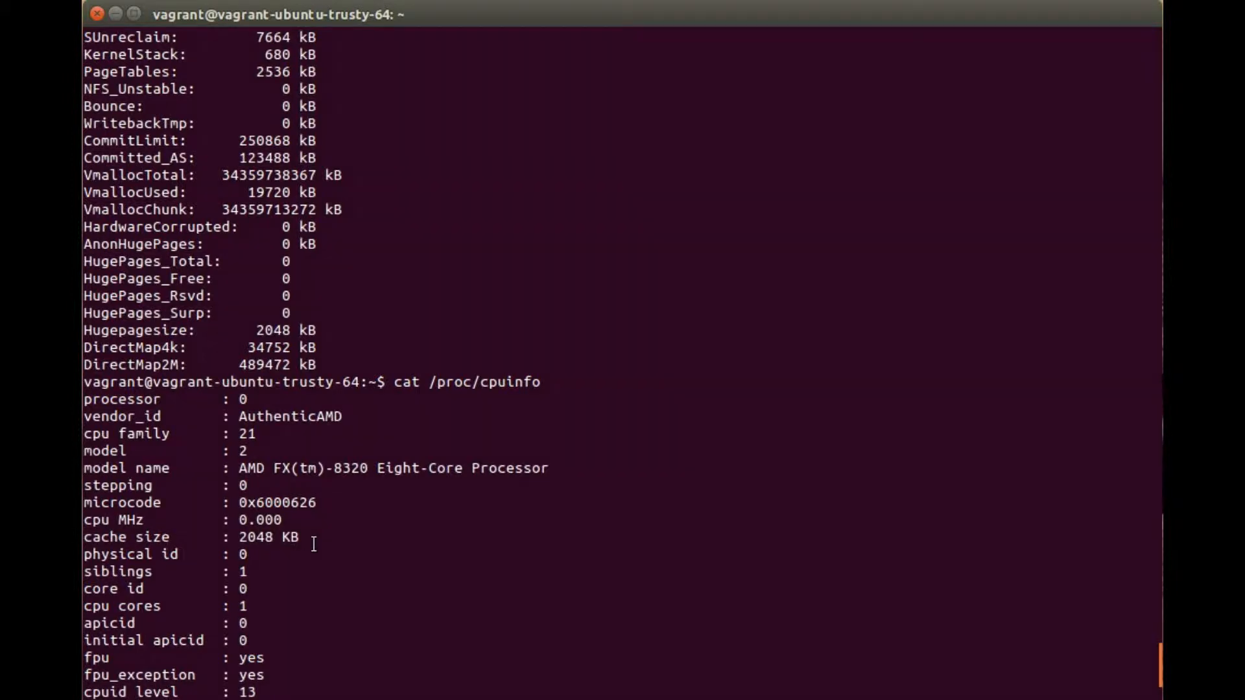
{"action": "mouse_move", "coordinate": [505, 555]}
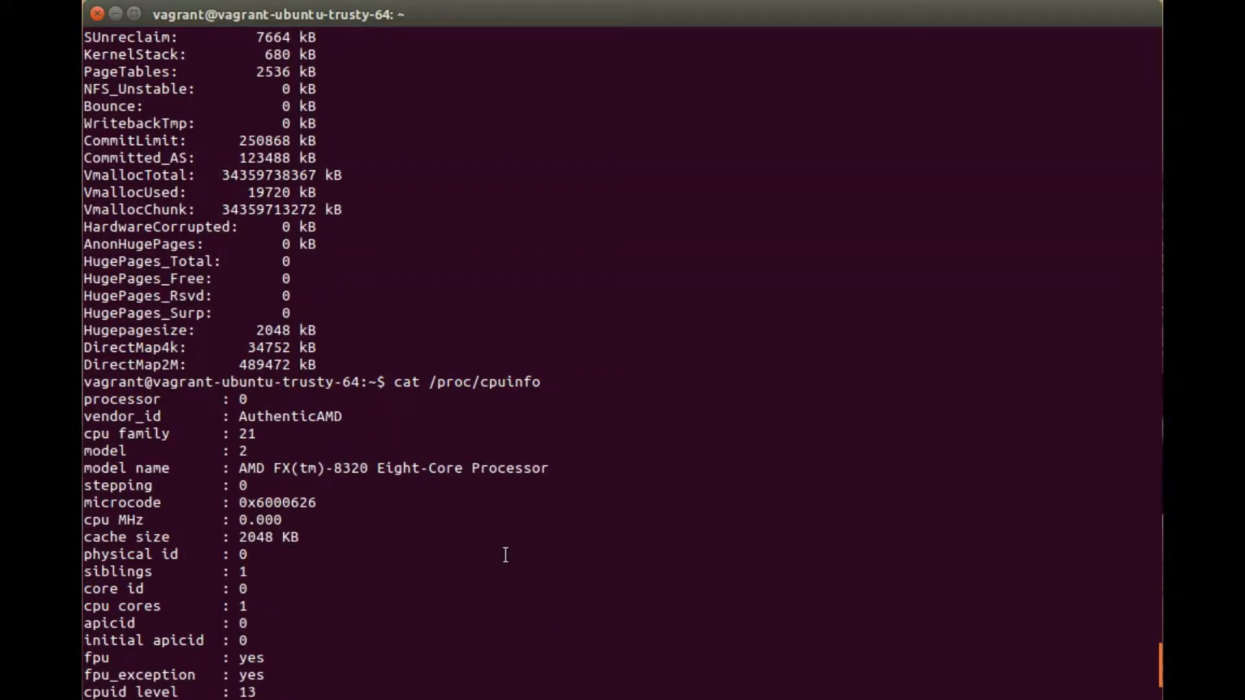
{"action": "scroll", "scroll_direction": "down", "scroll_amount": 3}
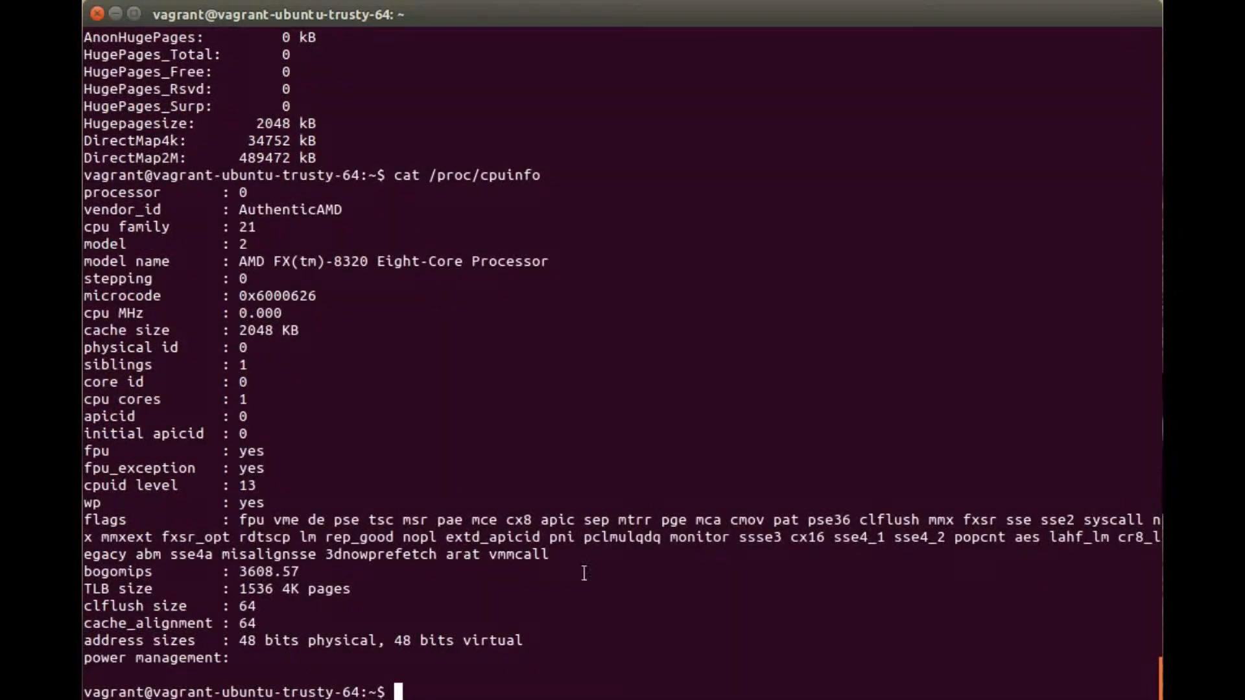
- Leave the VM session and open the Vagrantfile in nano with sudo
{"action": "type", "text": "exit"}
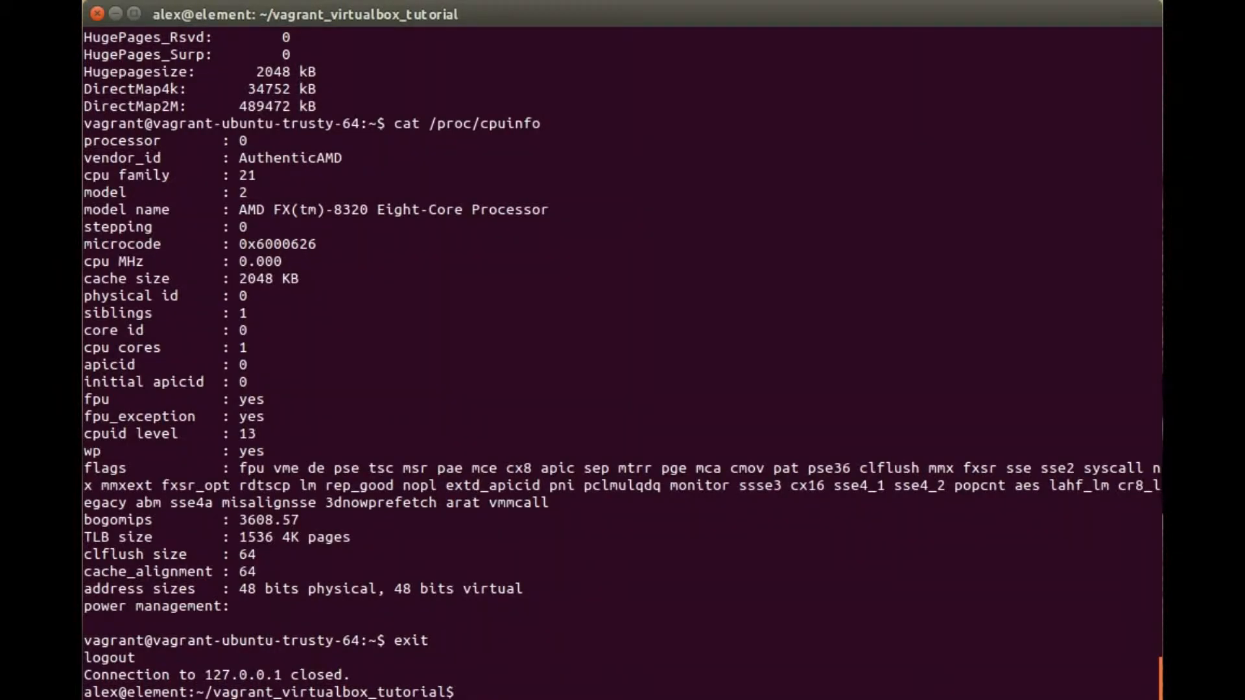
{"action": "type", "text": "sudo"}
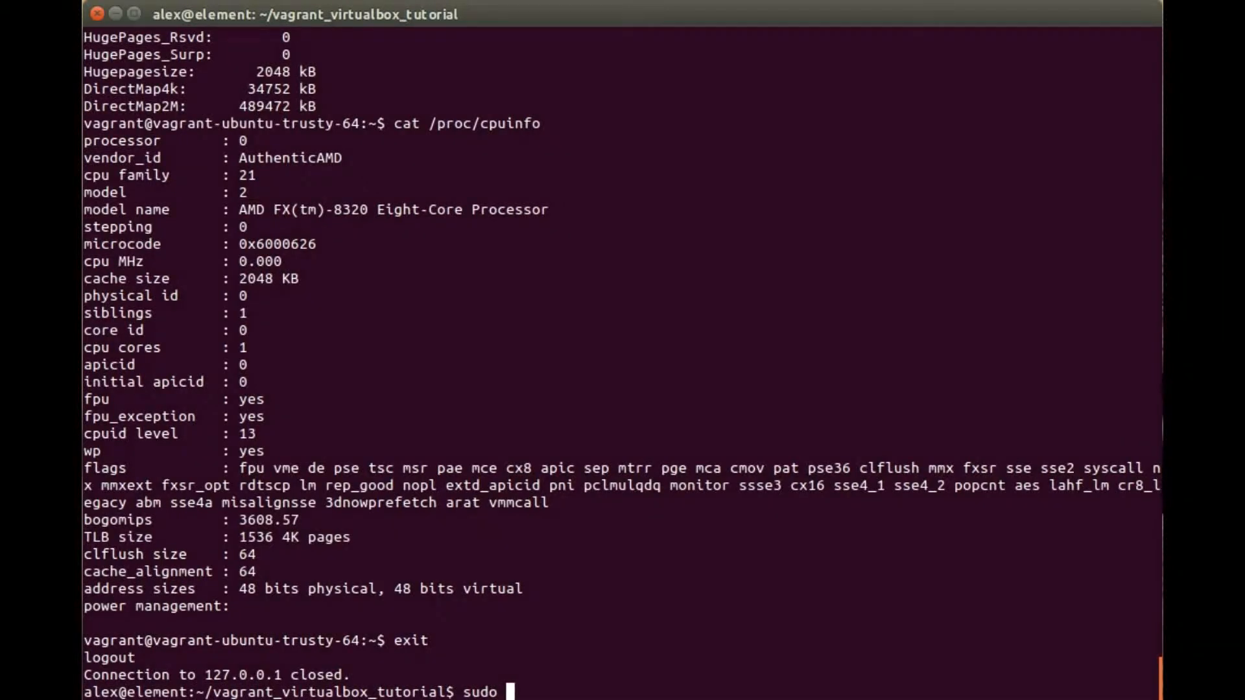
{"action": "type", "text": "nano Vagrantfile"}
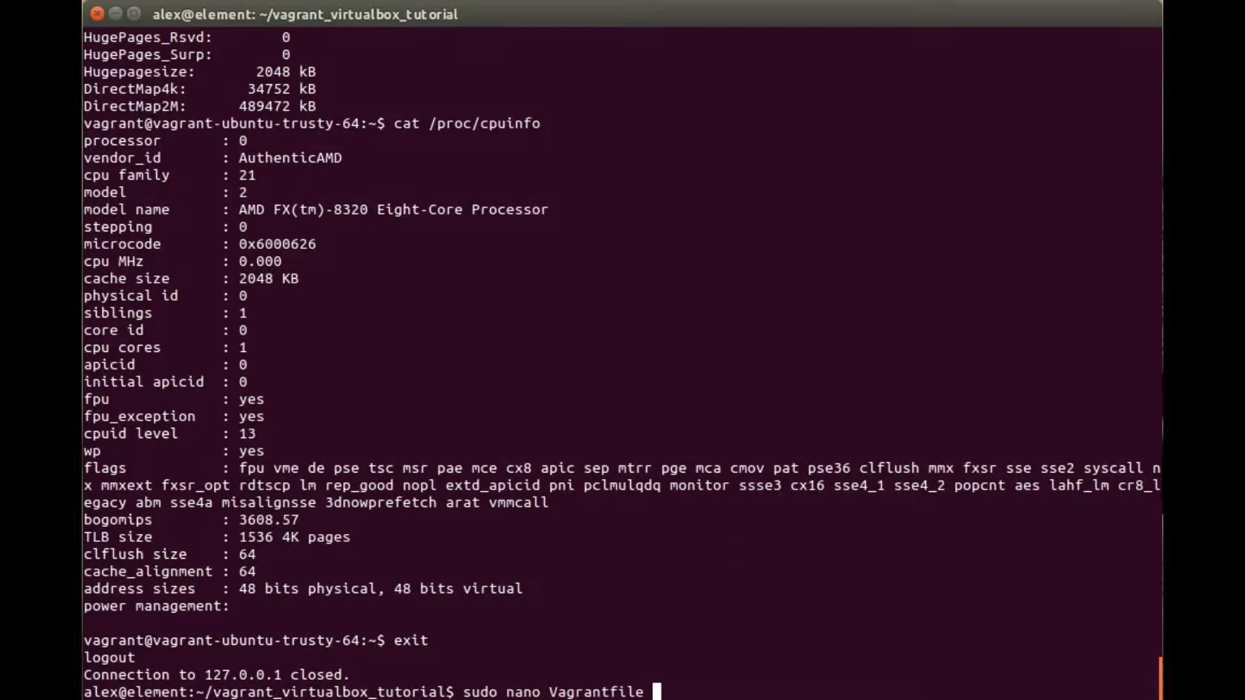
{"action": "key", "text": "Return"}
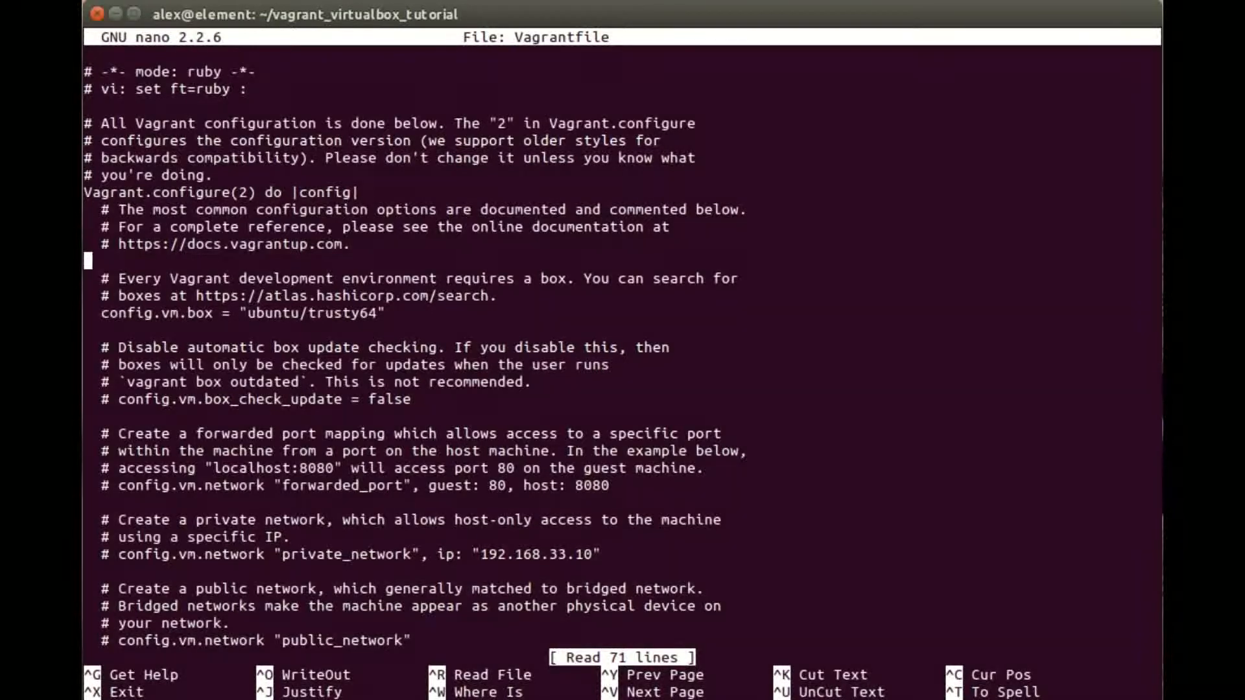
- Write the line config.vm.provider "virtualbox" do |v| in the Vagrantfile
{"action": "key", "text": "Return"}
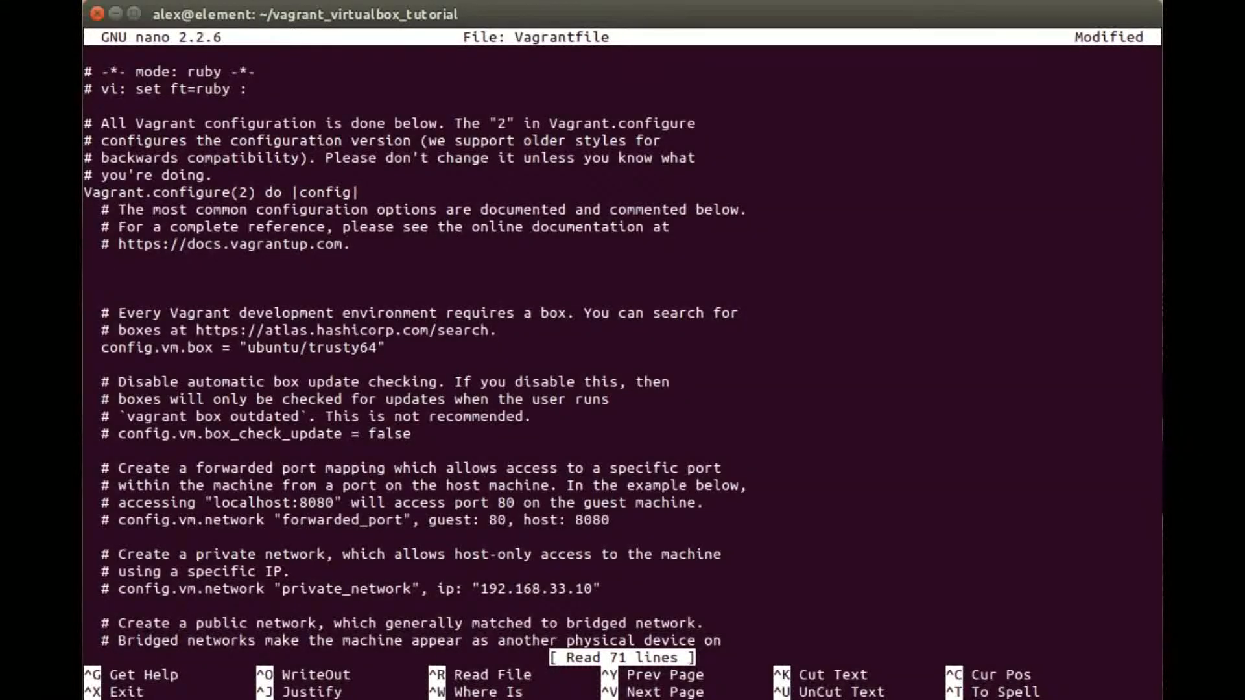
{"action": "type", "text": "config."}
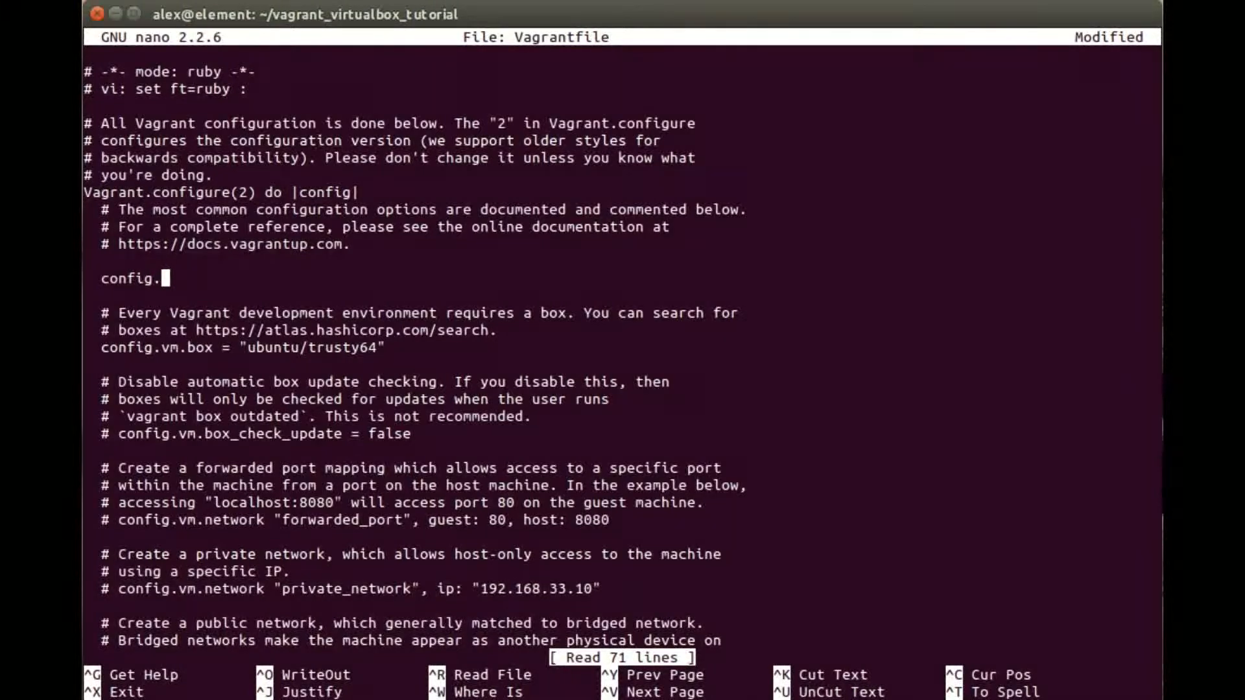
{"action": "type", "text": "vm.proci"}
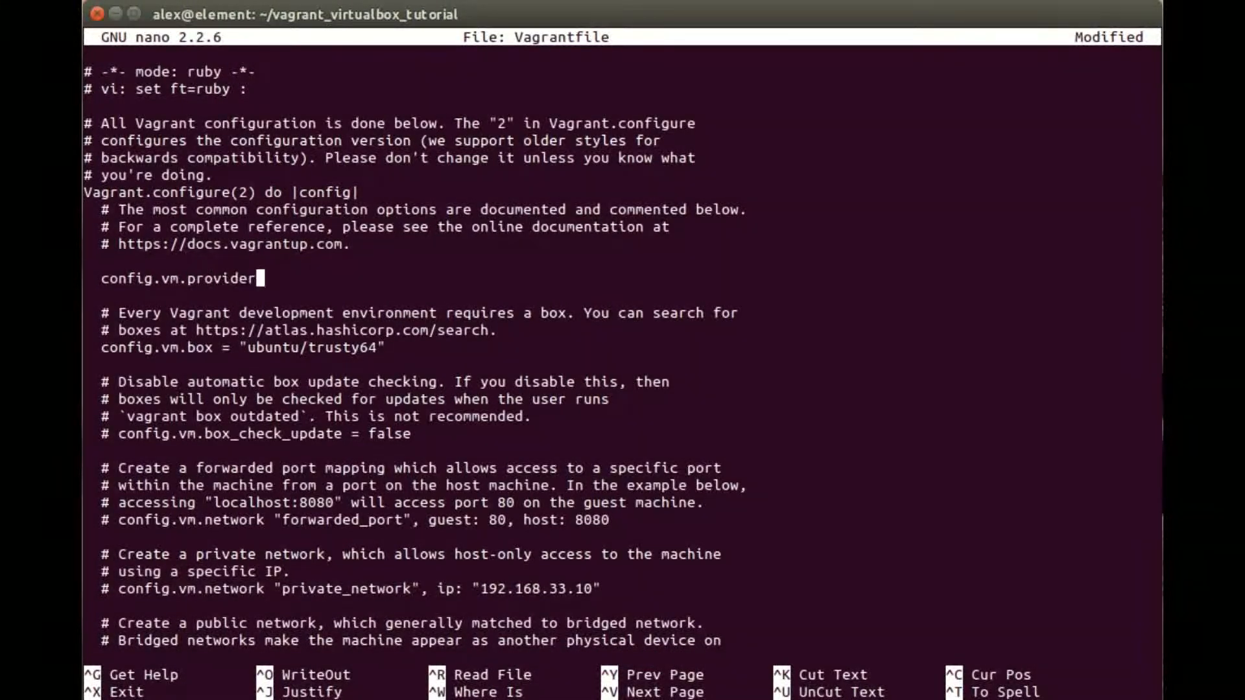
{"action": "type", "text": "\""}
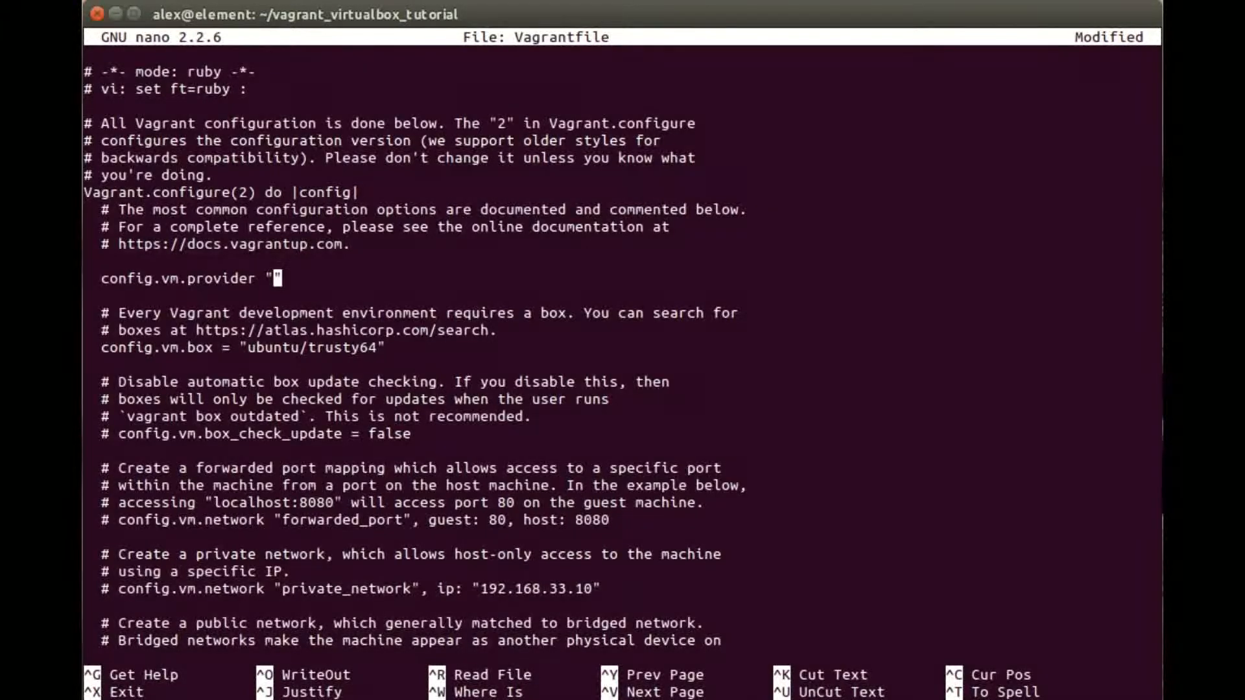
{"action": "type", "text": "virtual"}
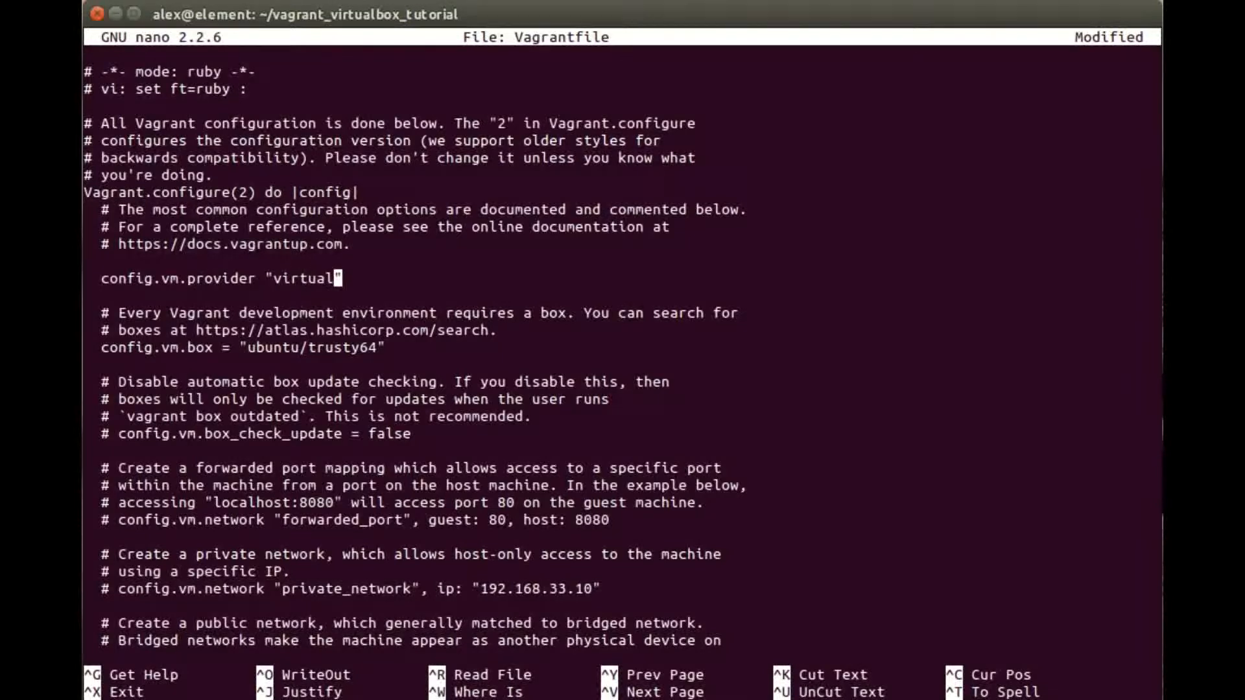
{"action": "type", "text": "box\""}
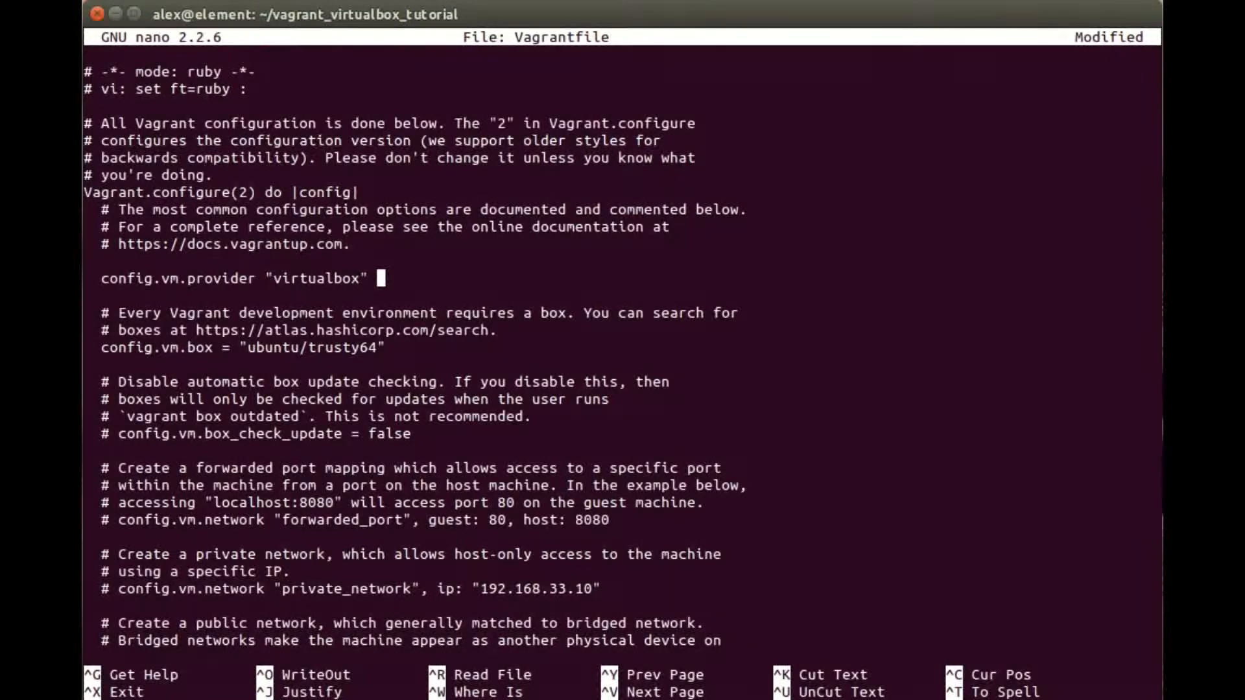
{"action": "type", "text": "do"}
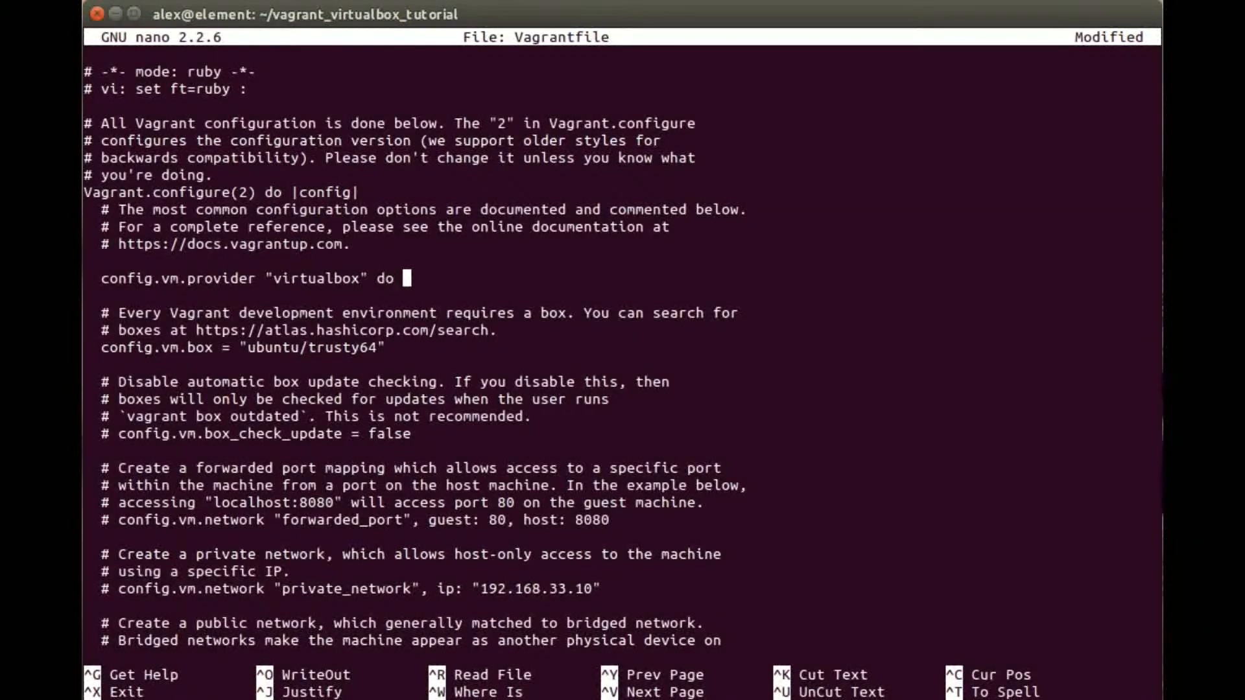
{"action": "type", "text": "|v|"}
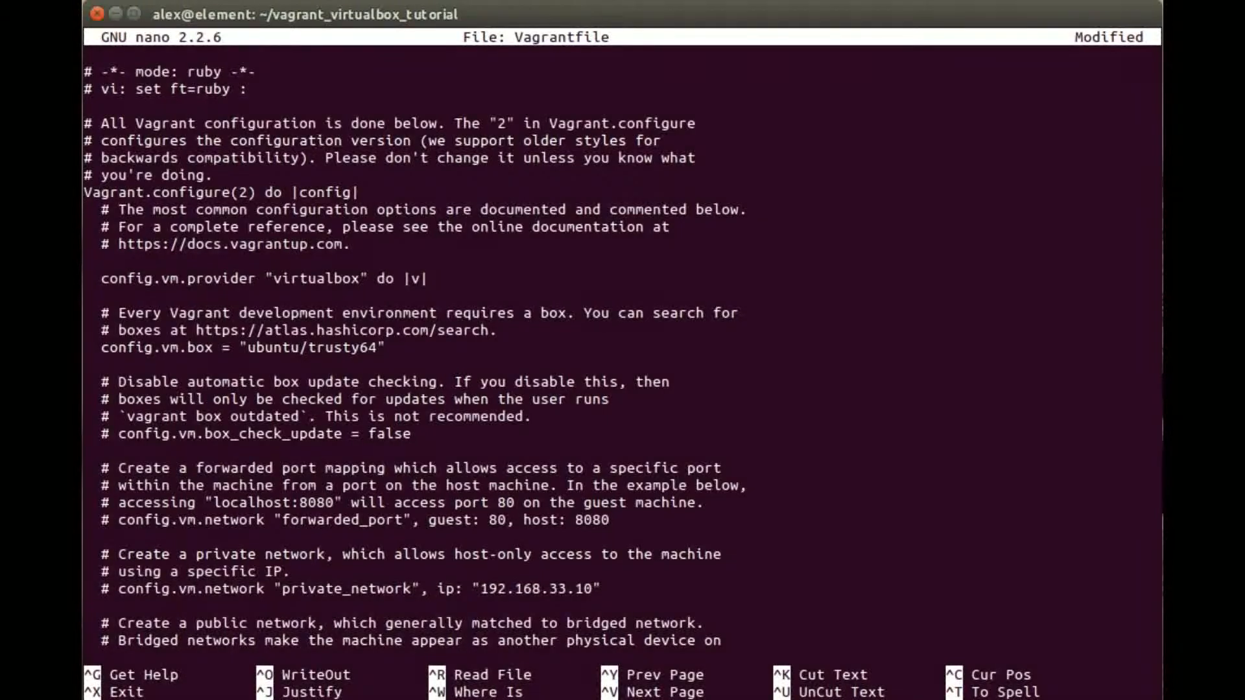
{"action": "left_click", "coordinate": [425, 278]}
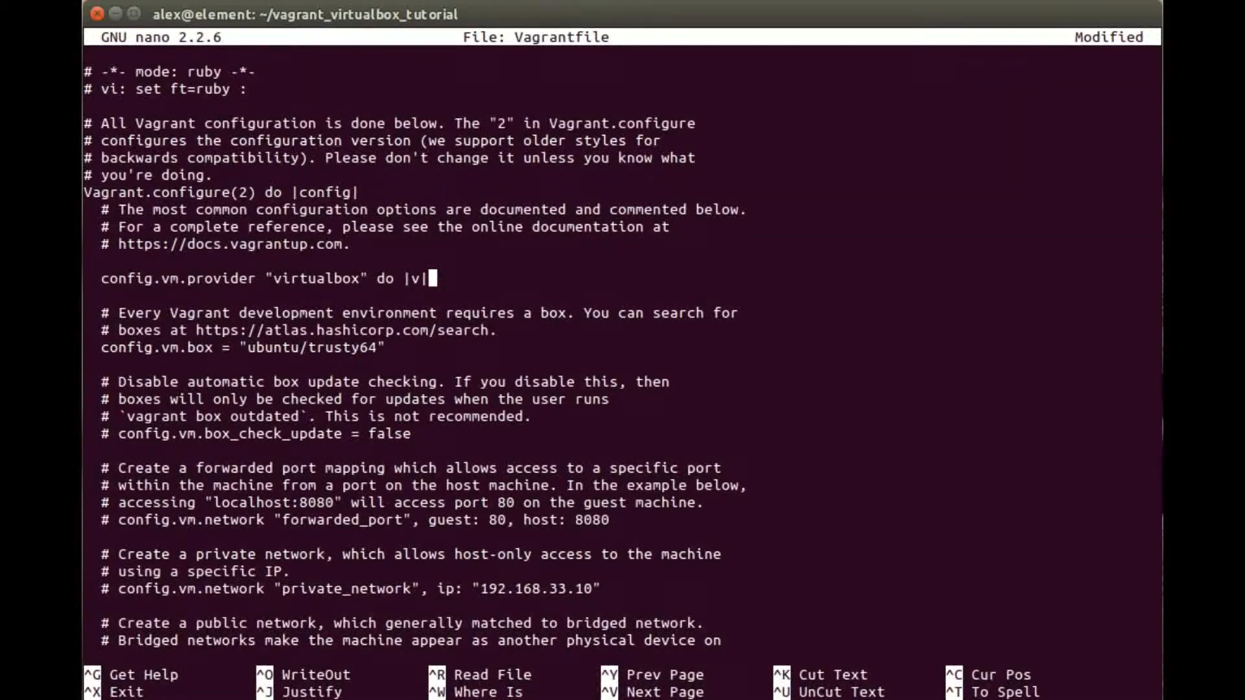
- Close the provider block with end and add v.memory = 1024
{"action": "key", "text": "Return"}
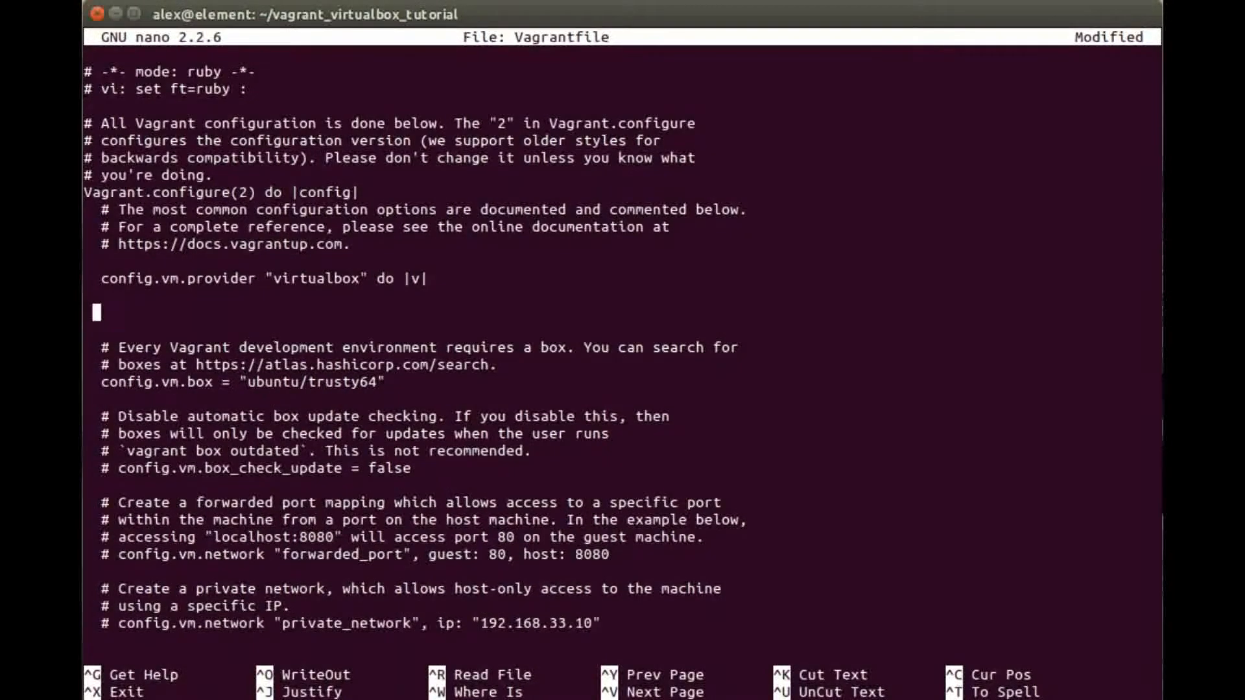
{"action": "type", "text": "end"}
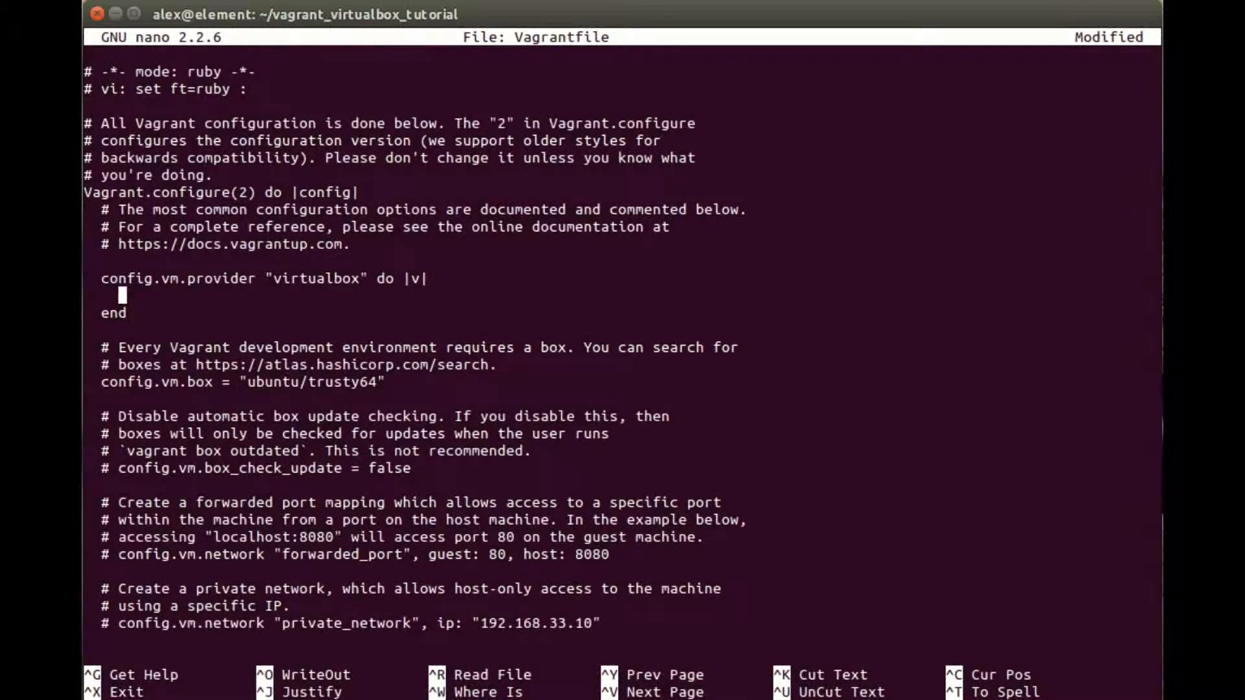
{"action": "type", "text": "v"}
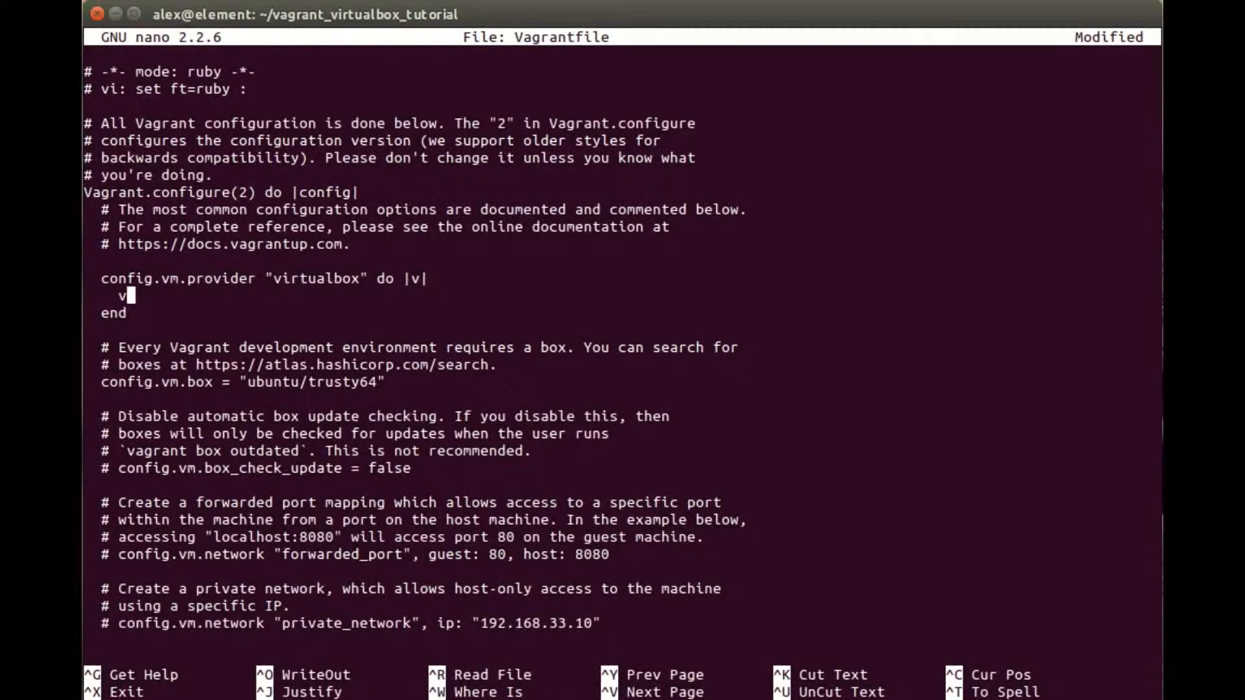
{"action": "type", "text": "."}
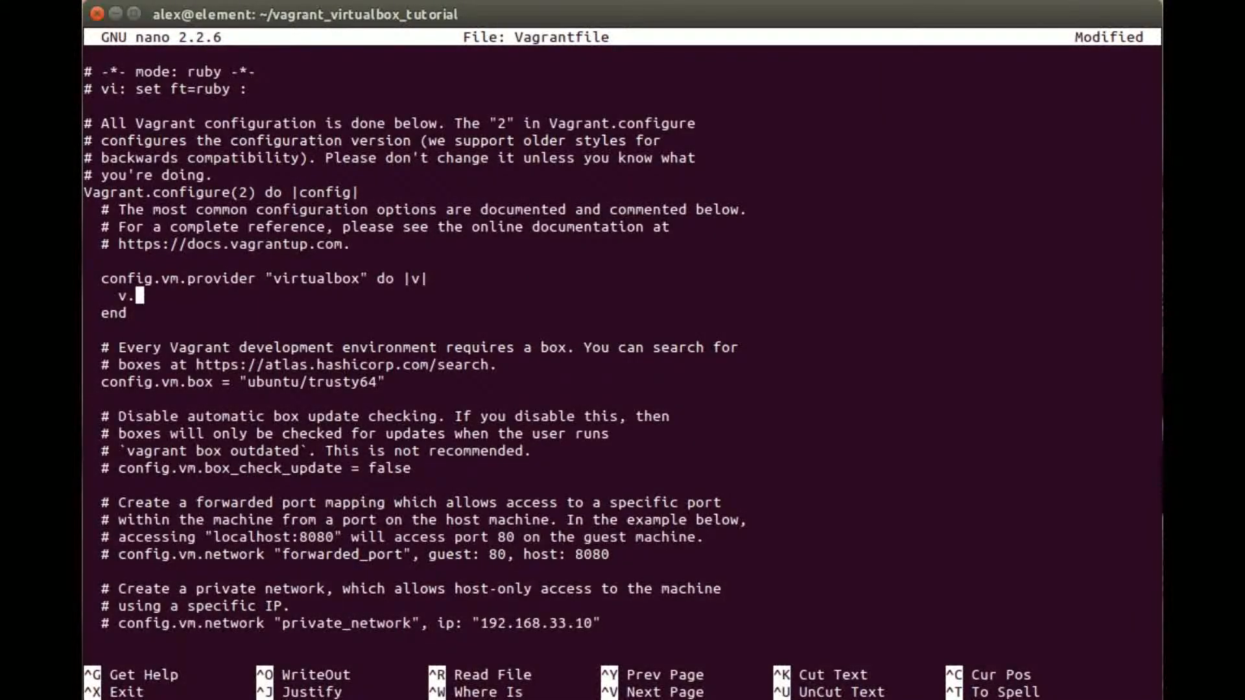
{"action": "type", "text": "mem"}
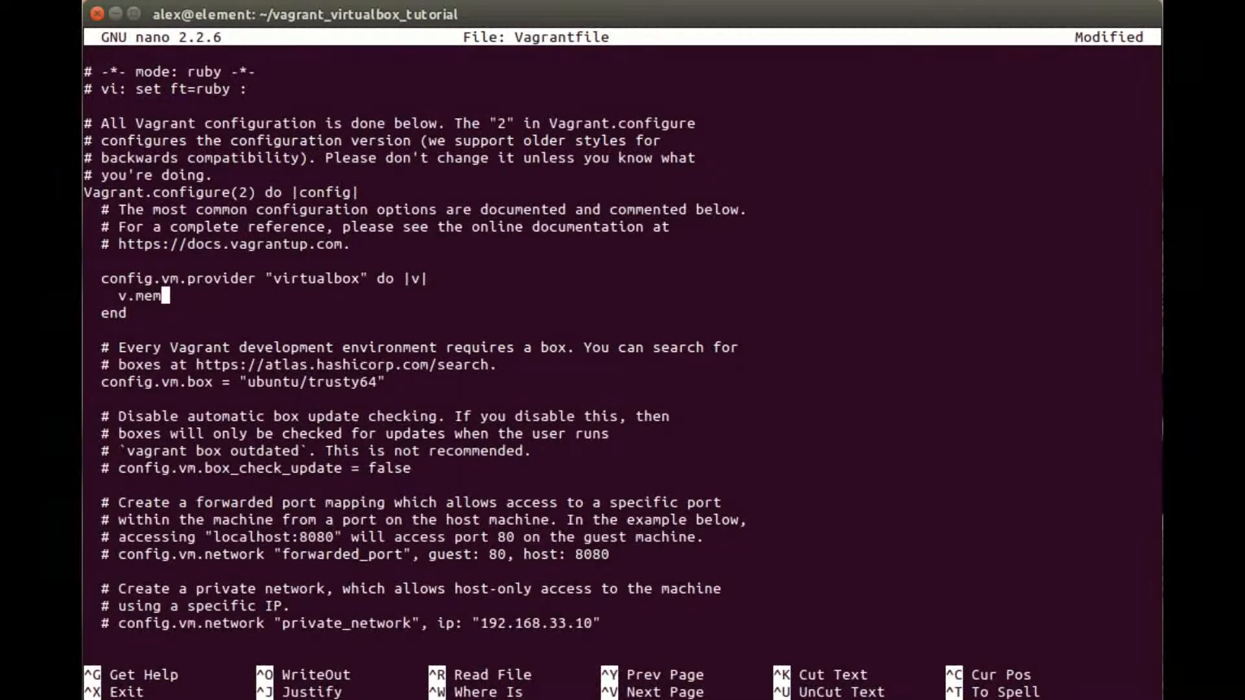
{"action": "type", "text": "ory ="}
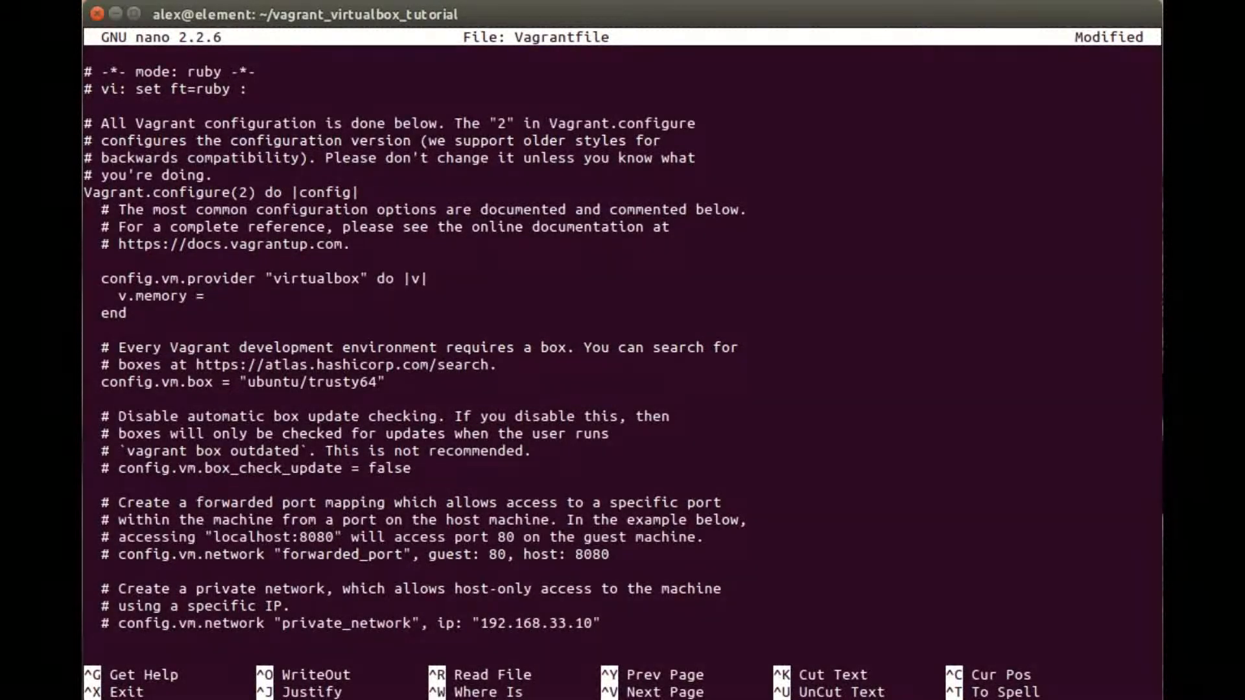
{"action": "type", "text": "1024"}
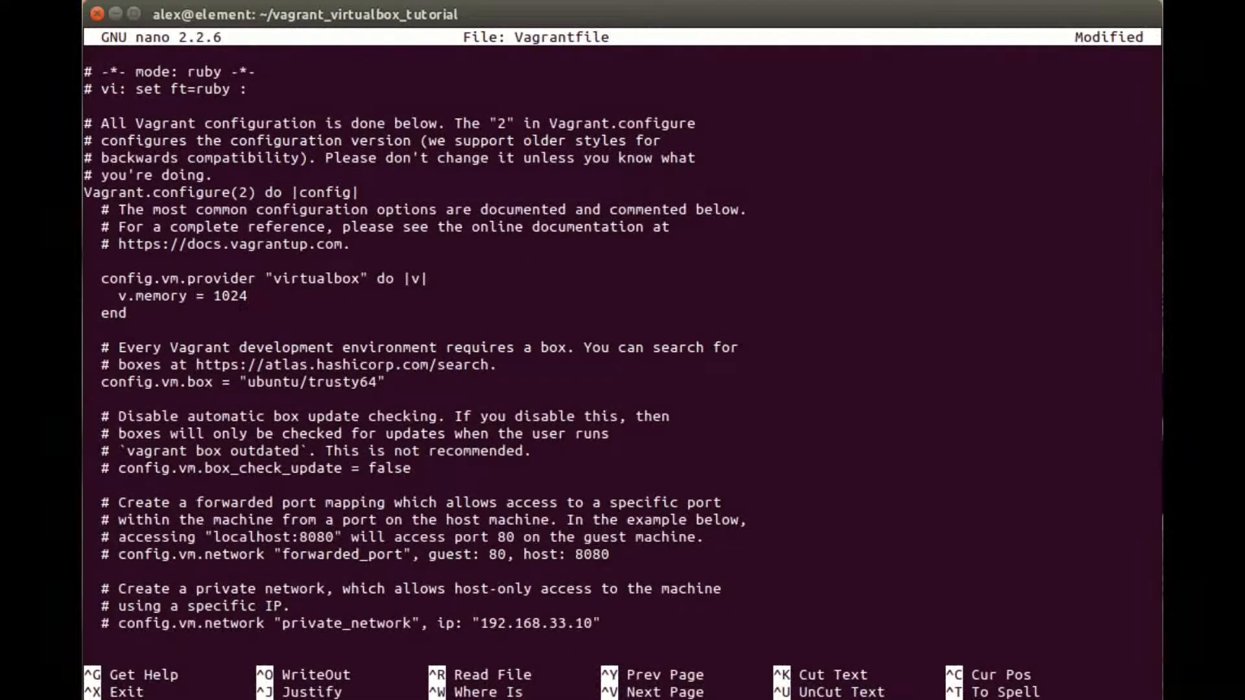
{"action": "left_click", "coordinate": [249, 296]}
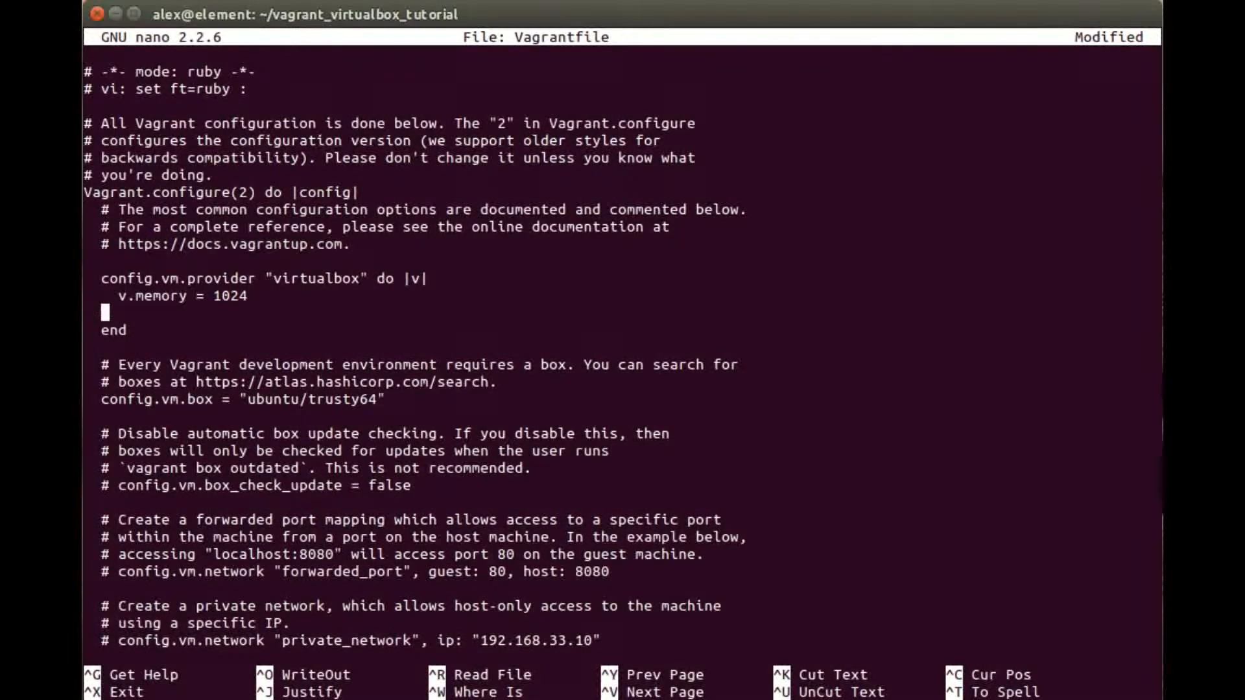
- Add v.cpus = 2, save the Vagrantfile, and exit nano
{"action": "type", "text": "v."}
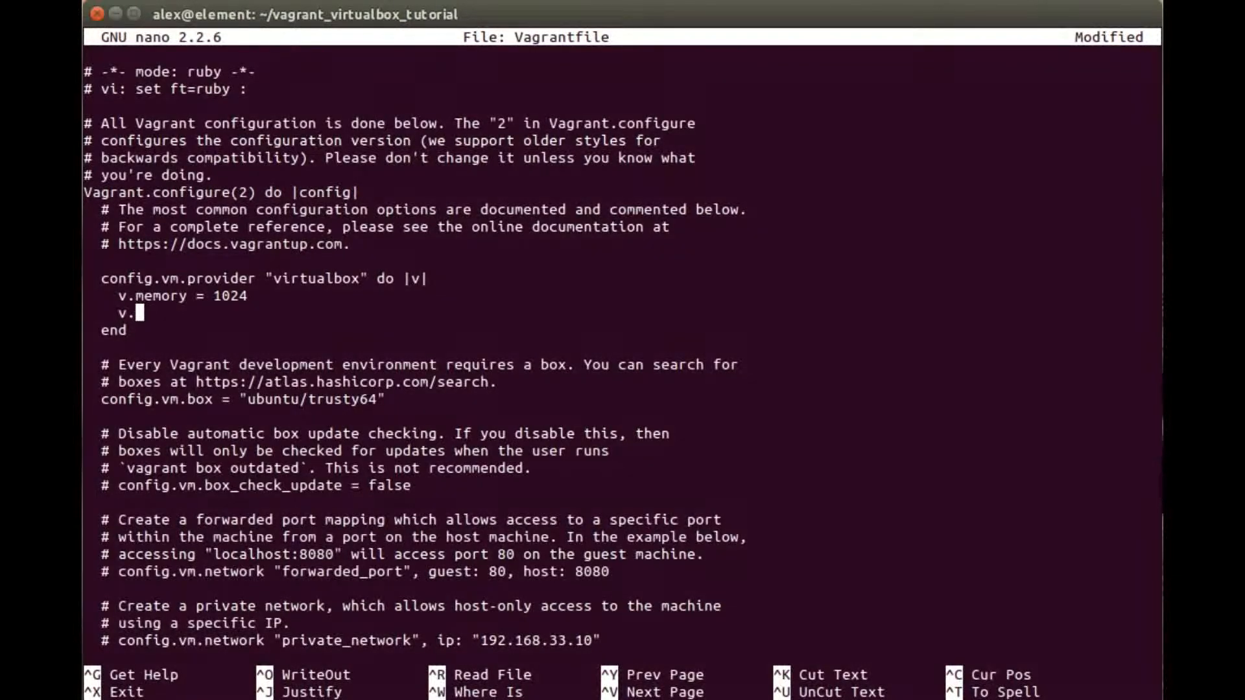
{"action": "type", "text": "cpus"}
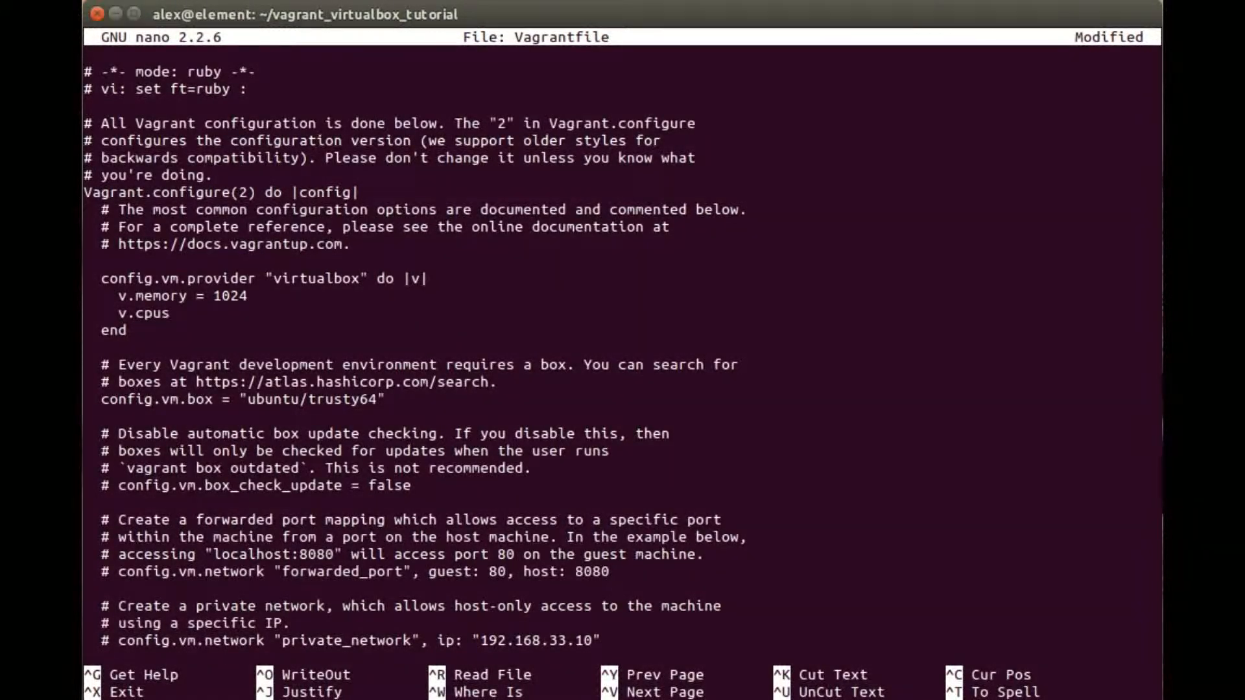
{"action": "type", "text": "= 2"}
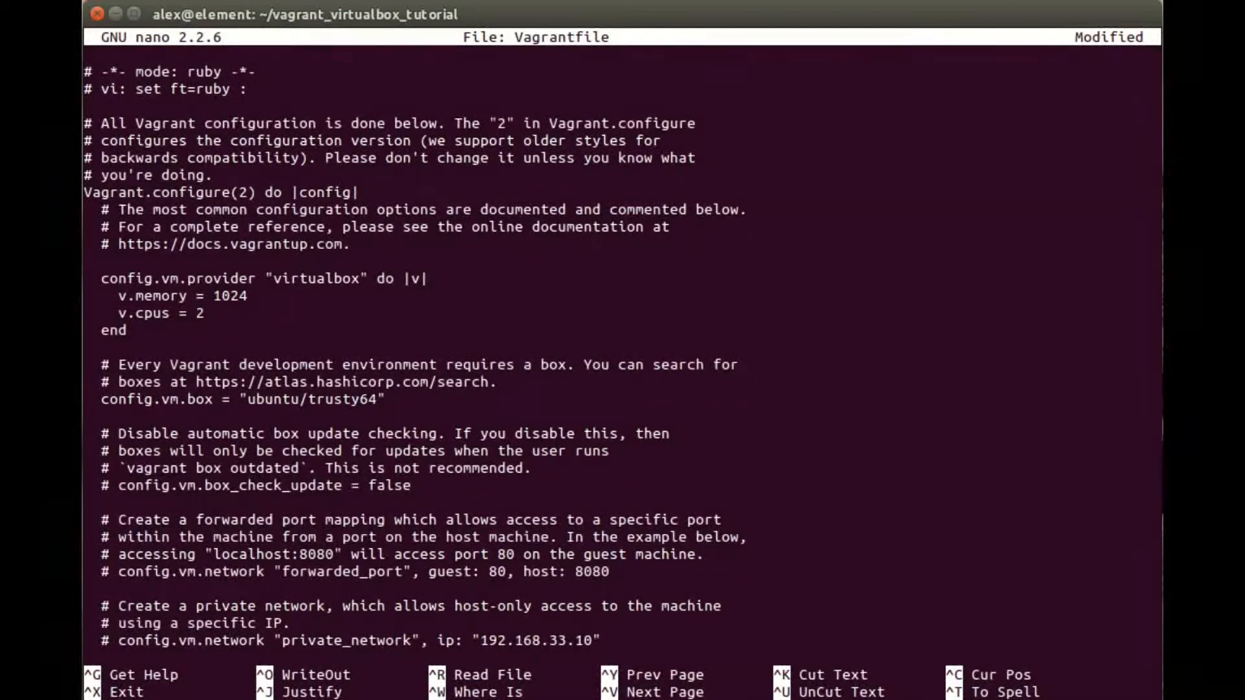
{"action": "key", "text": "ctrl+o"}
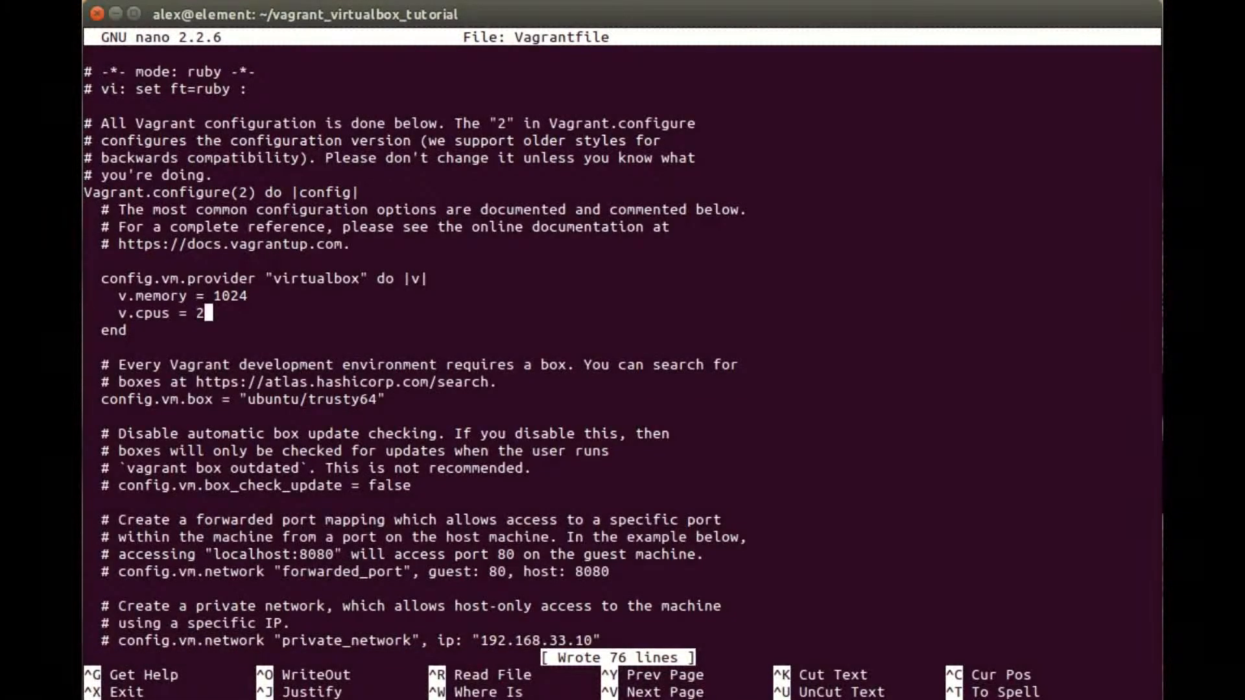
{"action": "key", "text": "ctrl+x"}
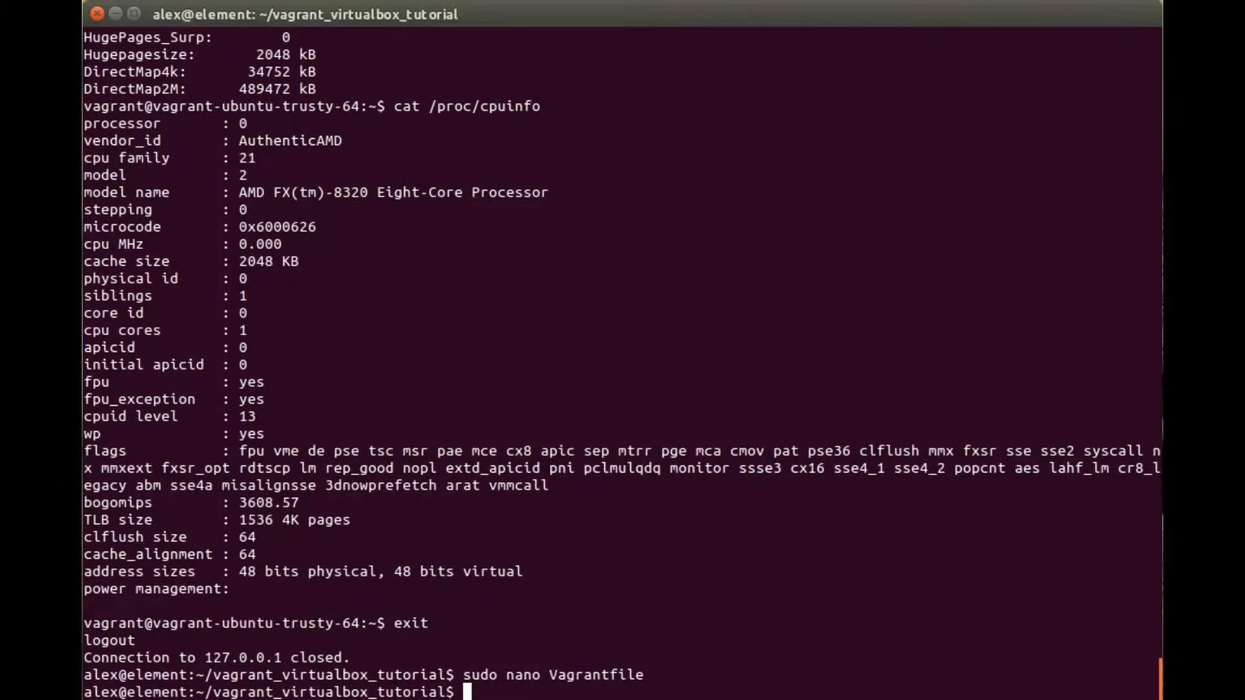
- Run vagrant reload so the VM reboots with 1024 MB and 2 CPUs
{"action": "type", "text": "v"}
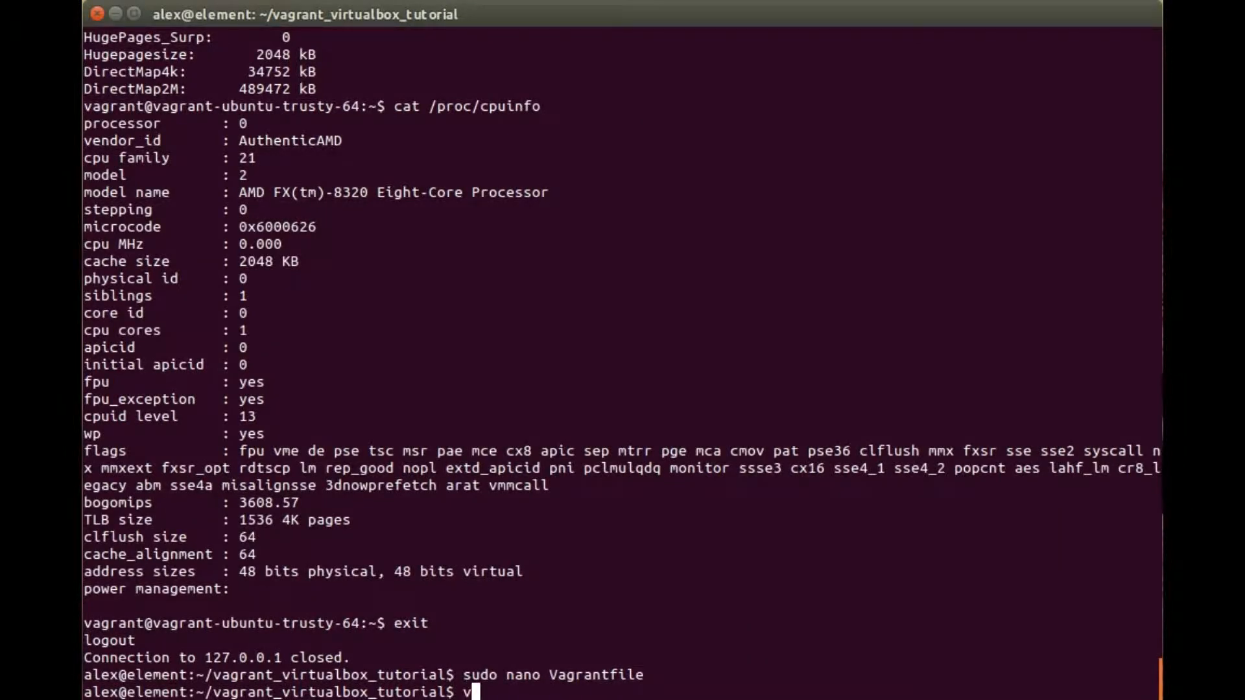
{"action": "type", "text": "agrant reload"}
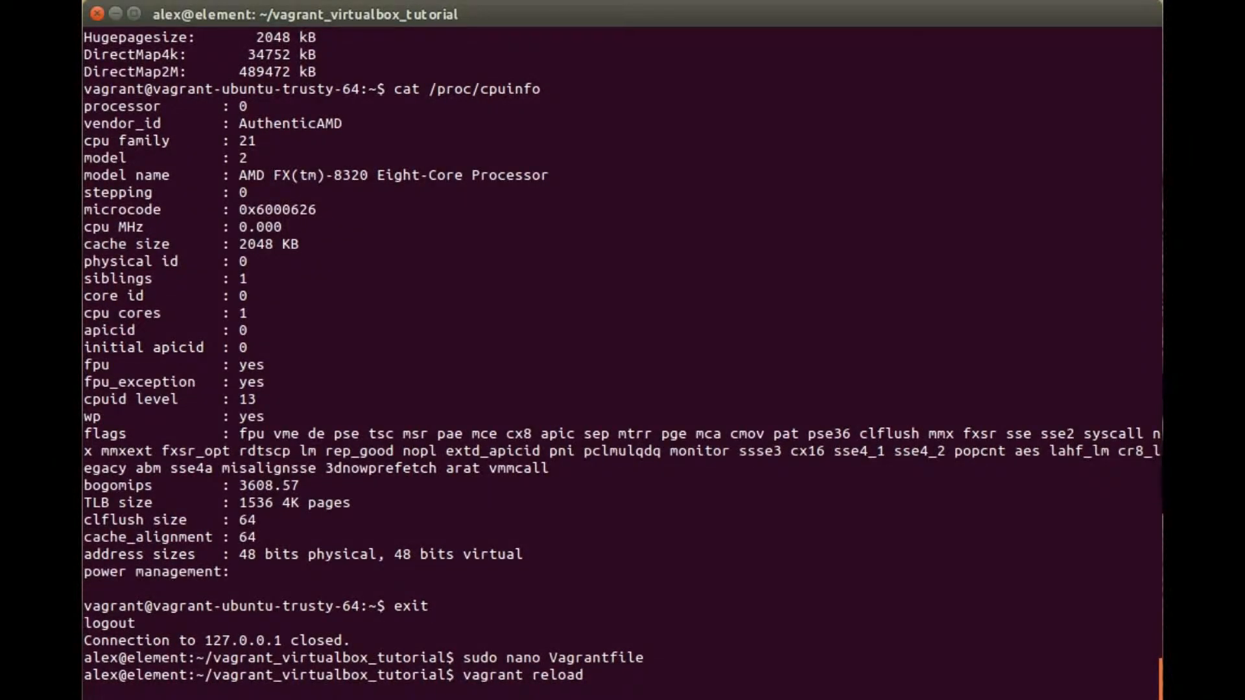
{"action": "key", "text": "Return"}
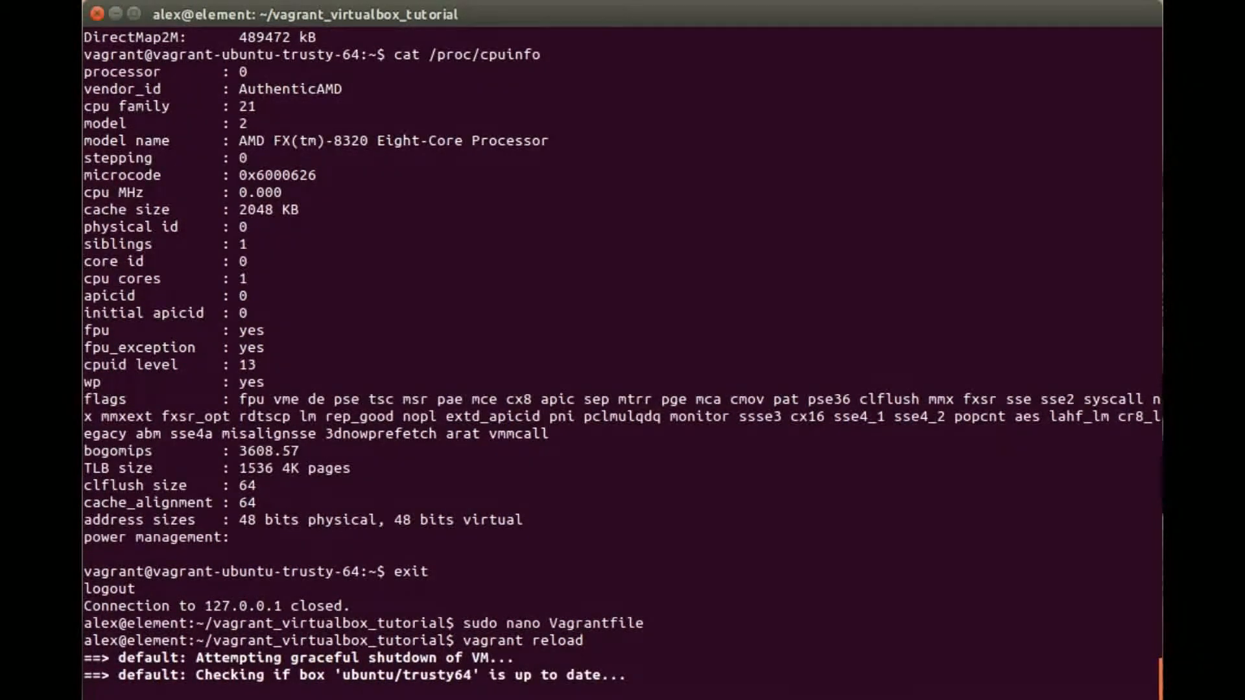
{"action": "scroll", "scroll_direction": "down", "scroll_amount": 3}
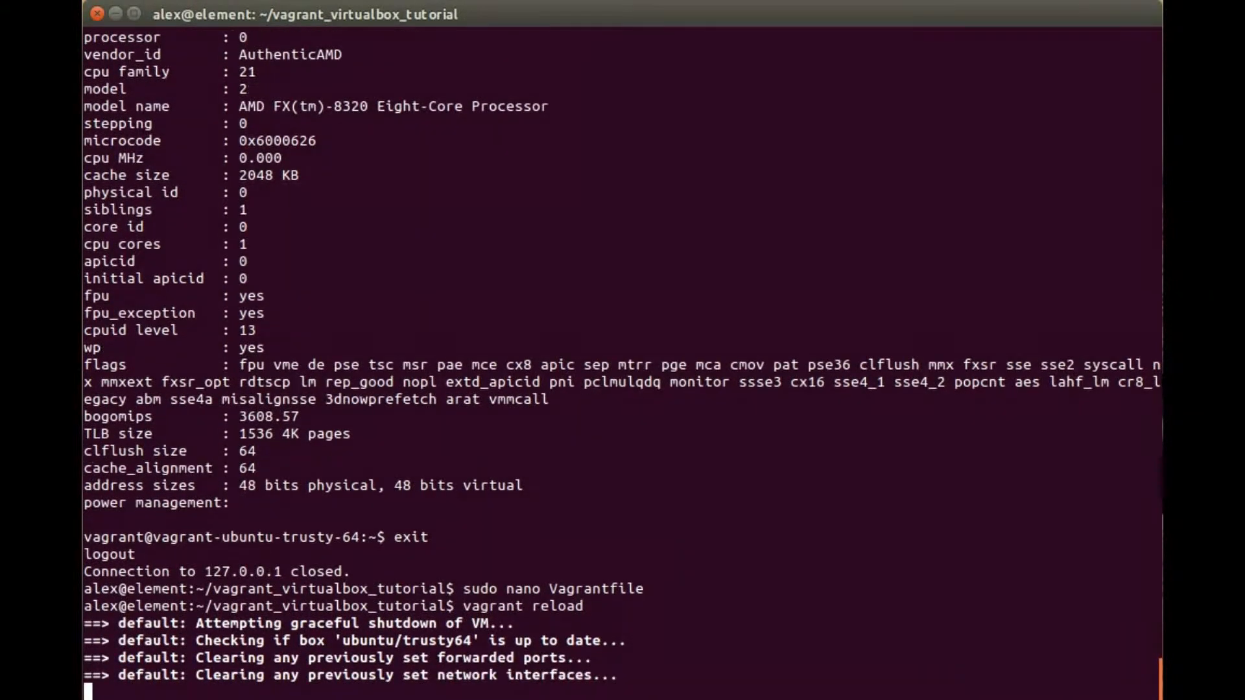
{"action": "scroll", "scroll_direction": "down", "scroll_amount": 3}
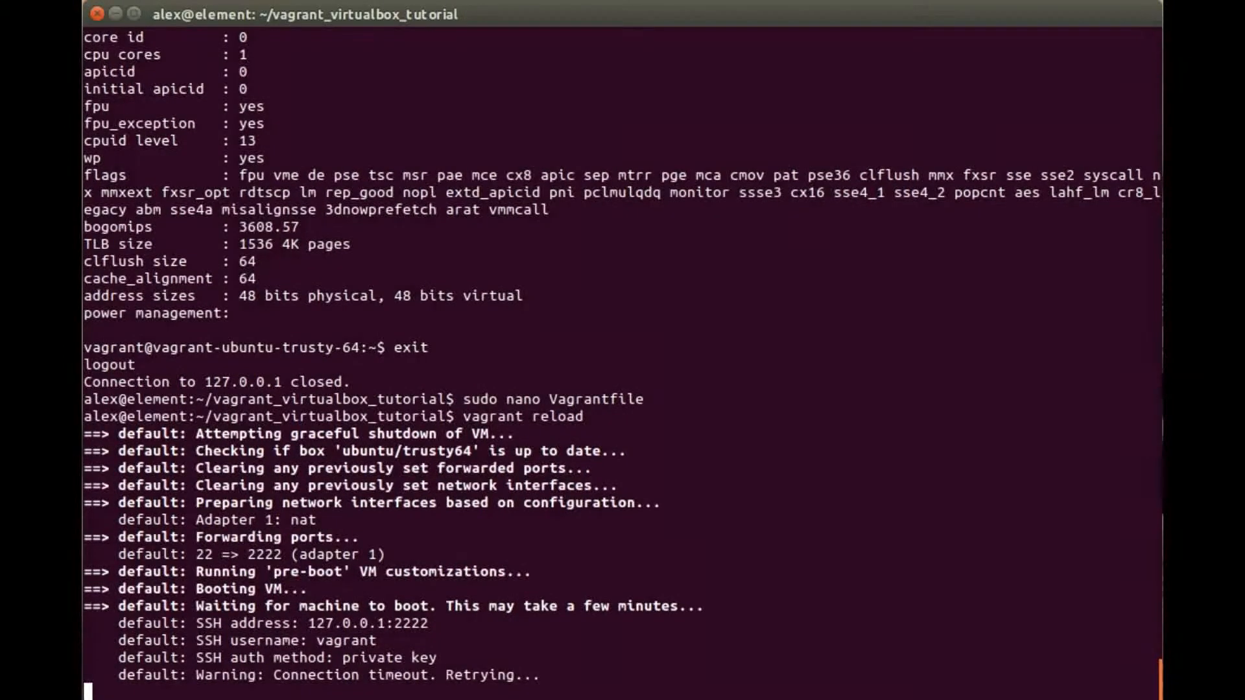
{"action": "scroll", "scroll_direction": "down", "scroll_amount": 3}
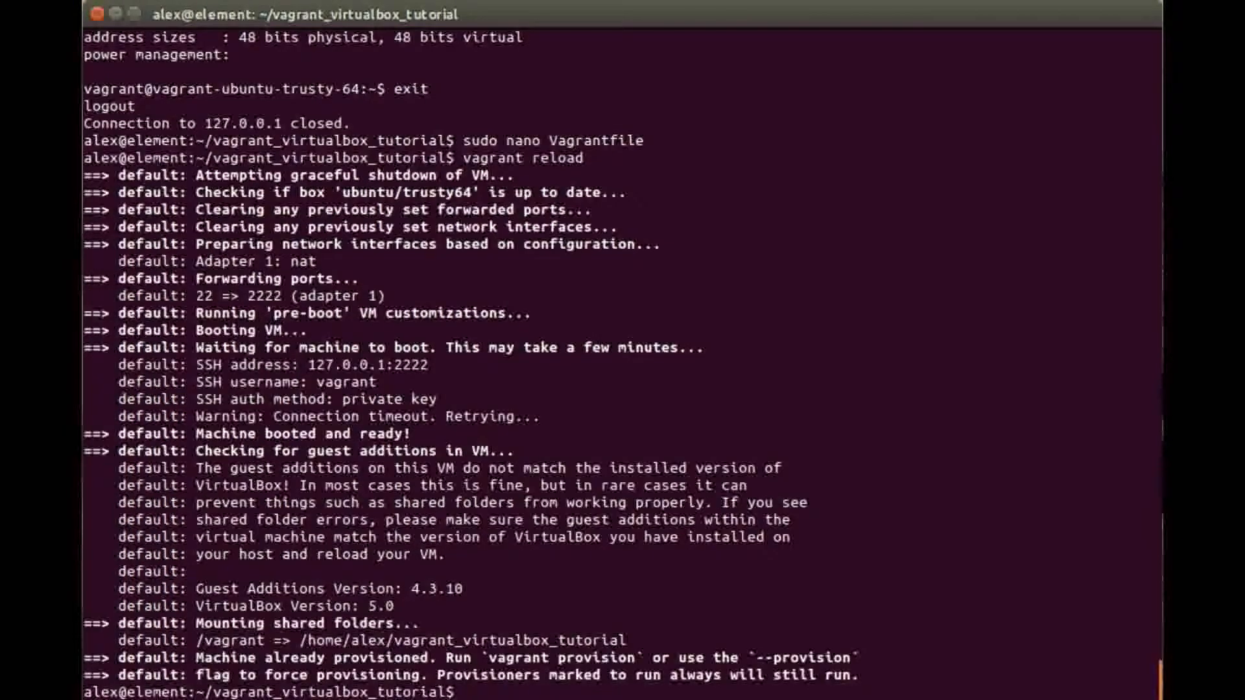
{"action": "type", "text": "sudo nano Vagrantfile"}
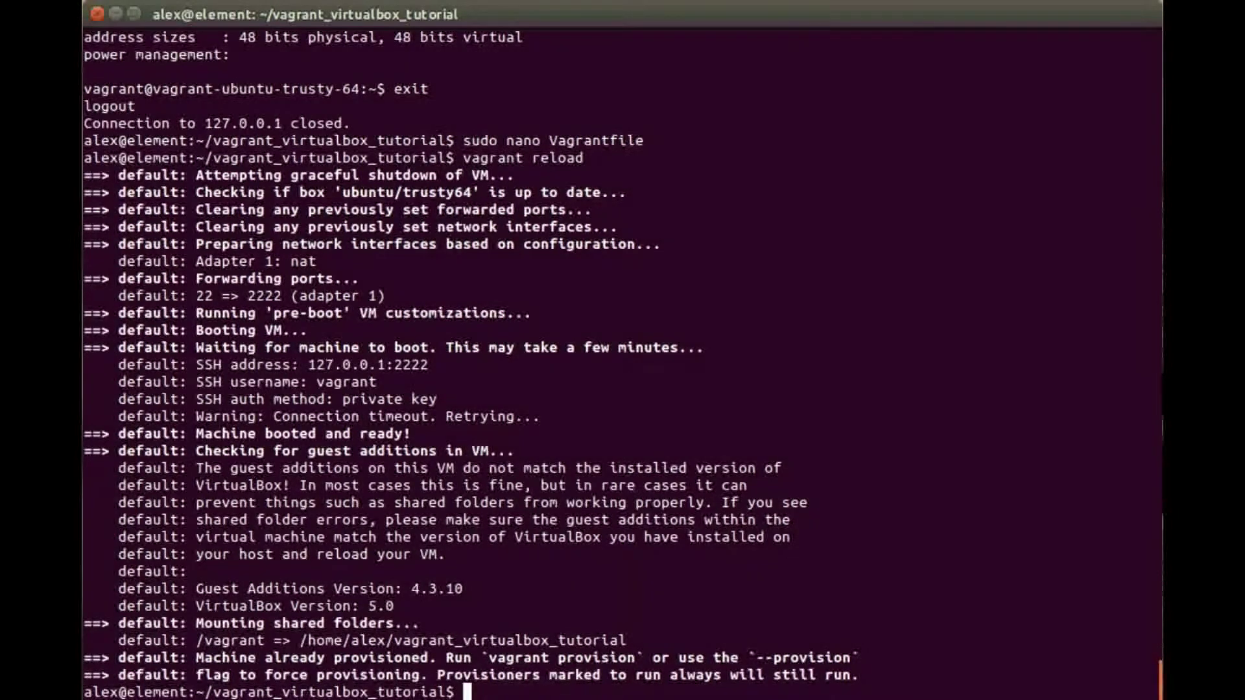
- Log into the reloaded VM with vagrant ssh
{"action": "type", "text": "vagra"}
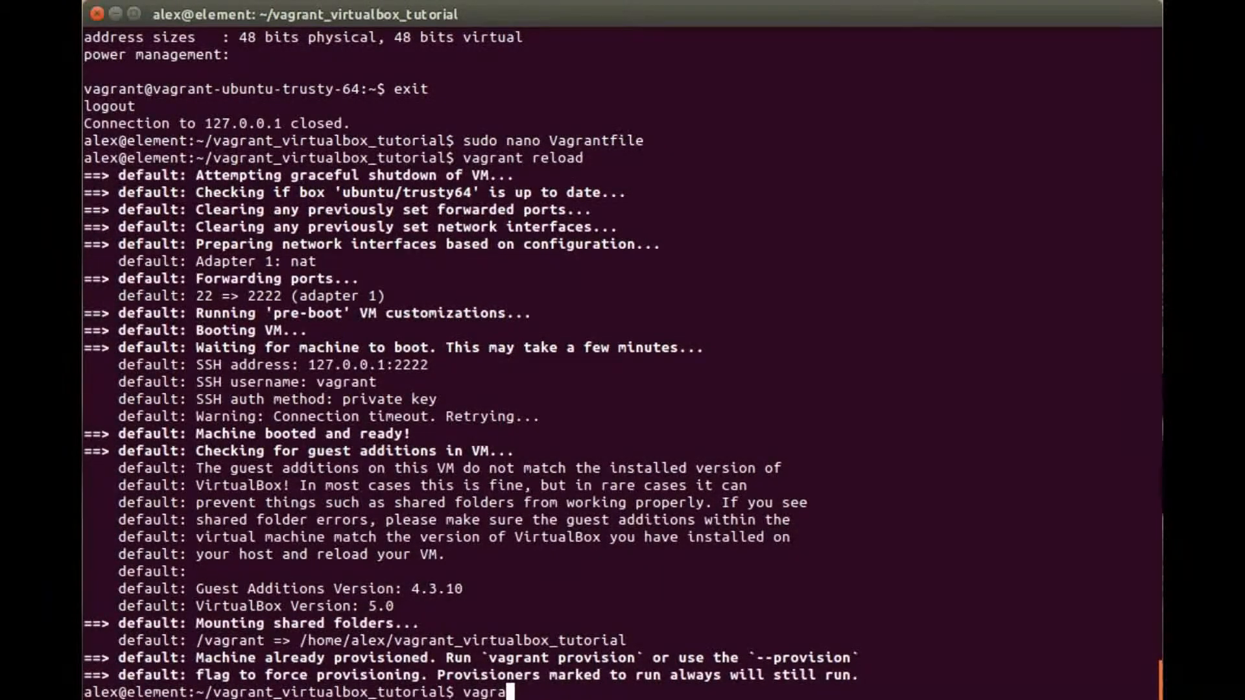
{"action": "type", "text": "nt ssh"}
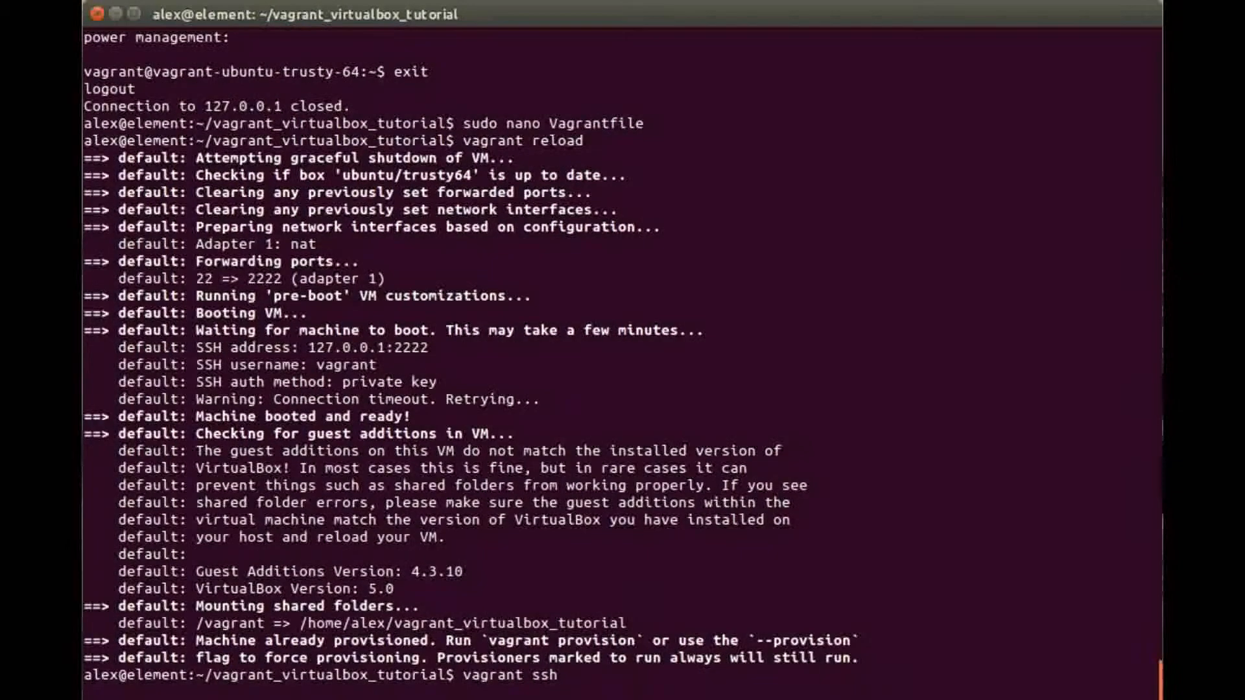
{"action": "key", "text": "Return"}
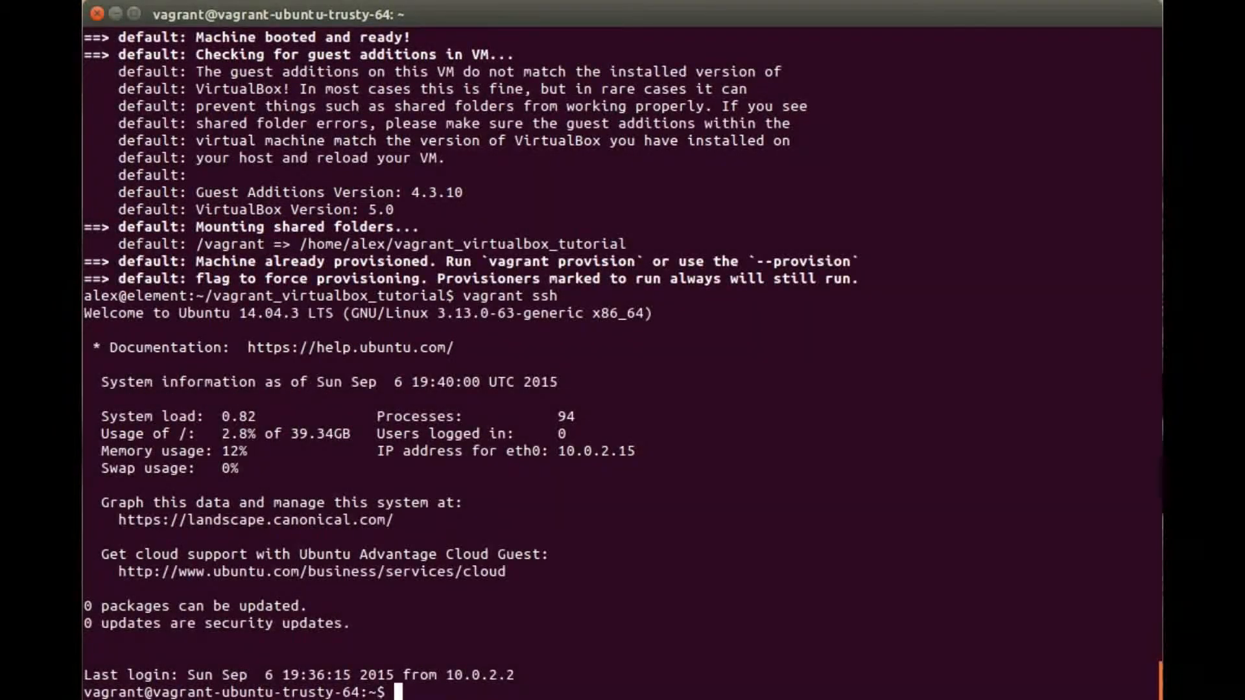
- Run cat /proc/meminfo and highlight the MemTotal value of 1017708 kB
{"action": "type", "text": "cat /proc/meminfo"}
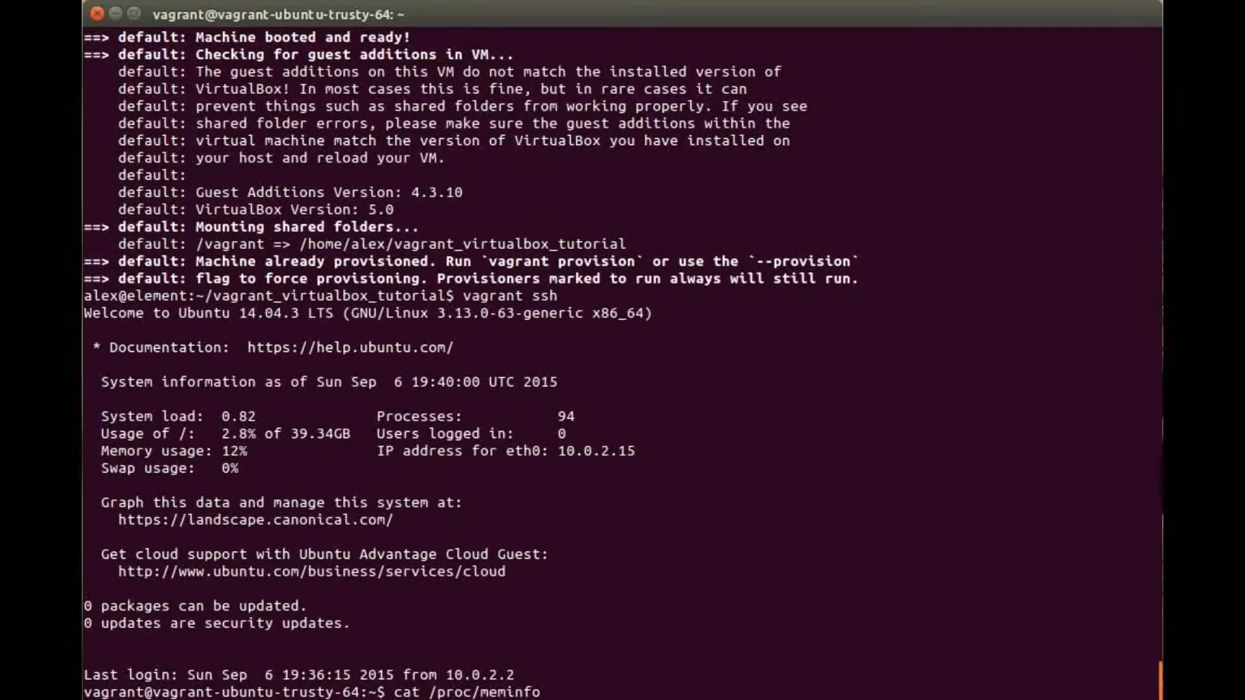
{"action": "key", "text": "Return"}
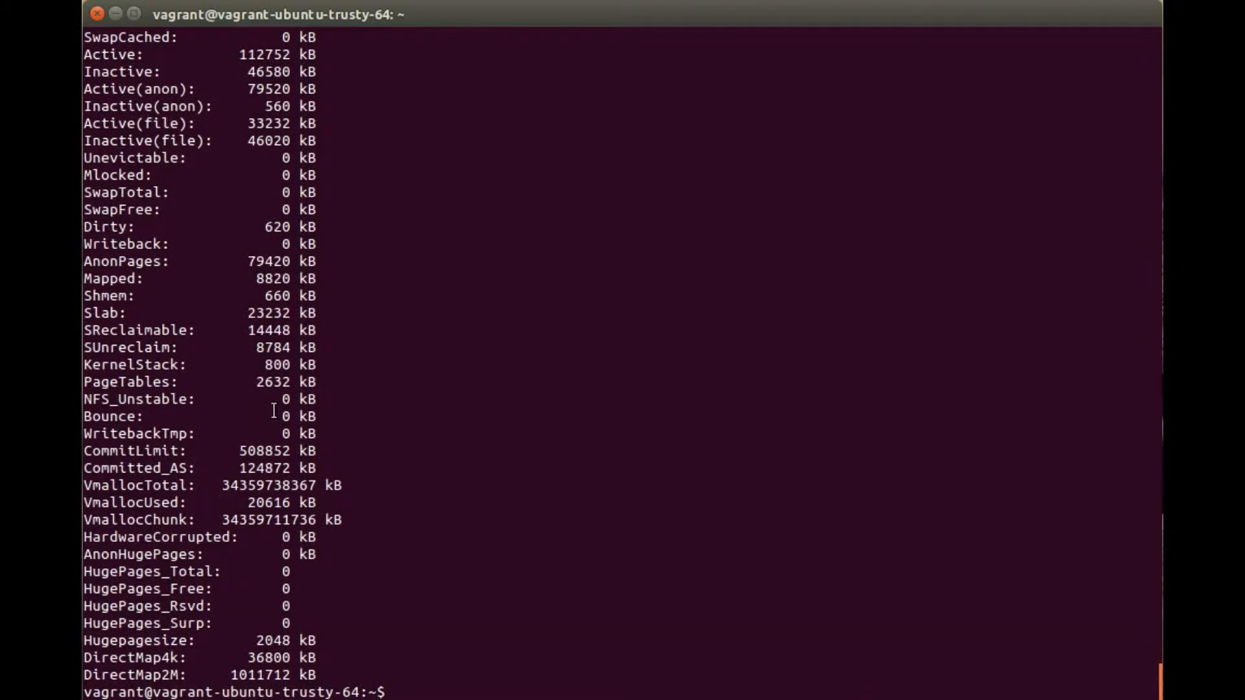
{"action": "scroll", "scroll_direction": "up", "scroll_amount": 3}
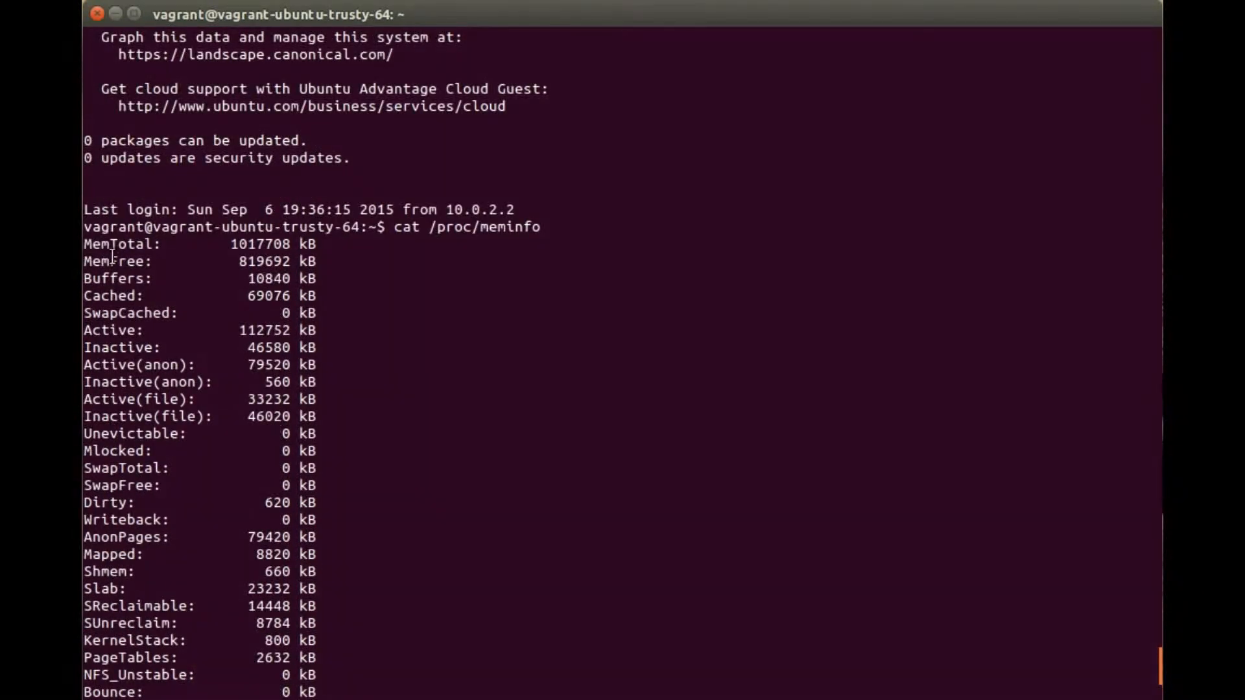
{"action": "double_click", "coordinate": [119, 244]}
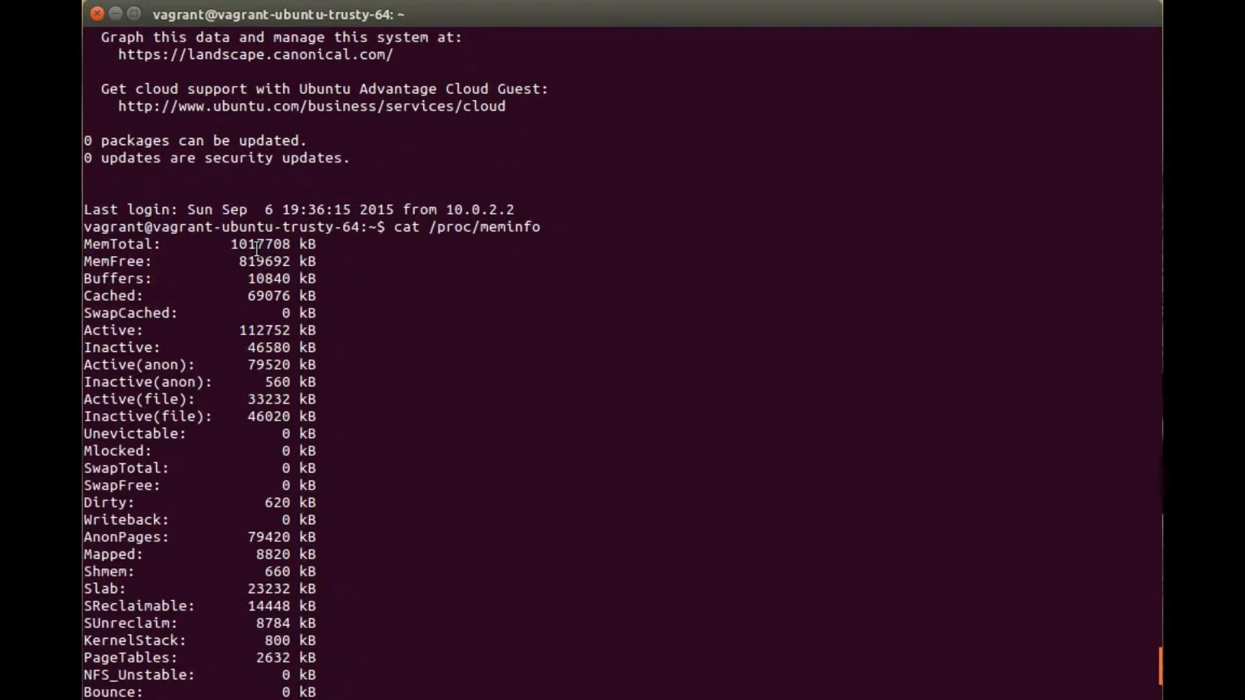
{"action": "mouse_move", "coordinate": [377, 375]}
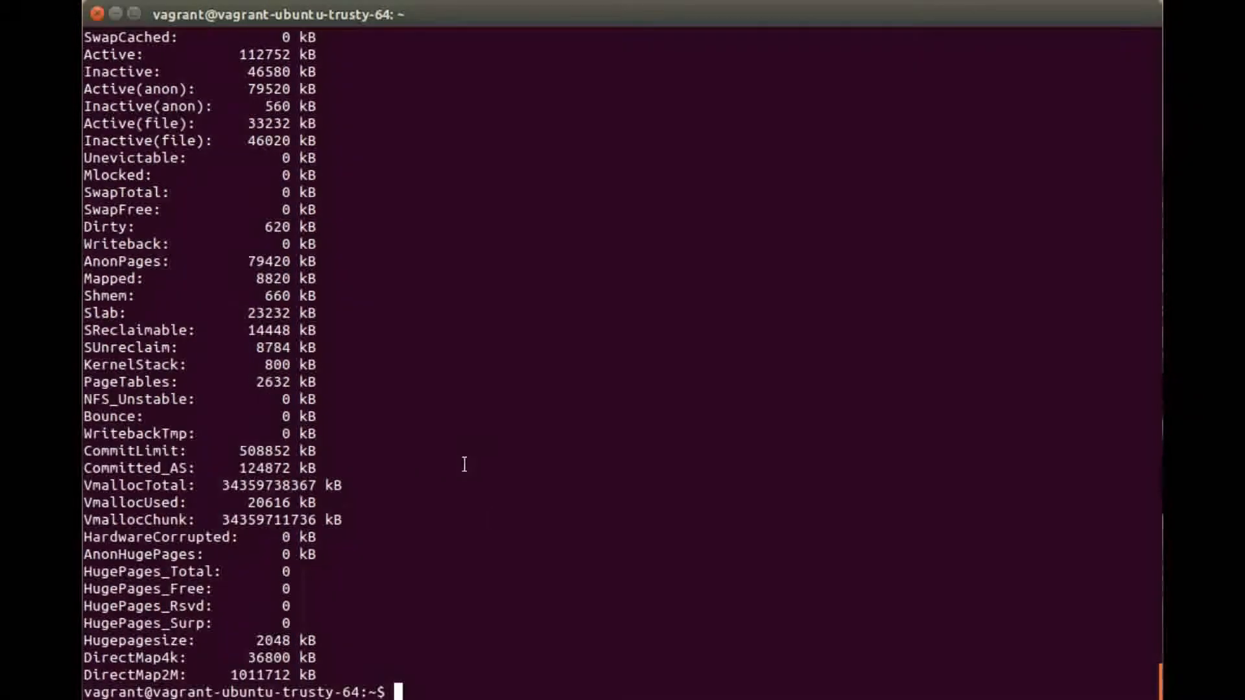
{"action": "type", "text": "exit"}
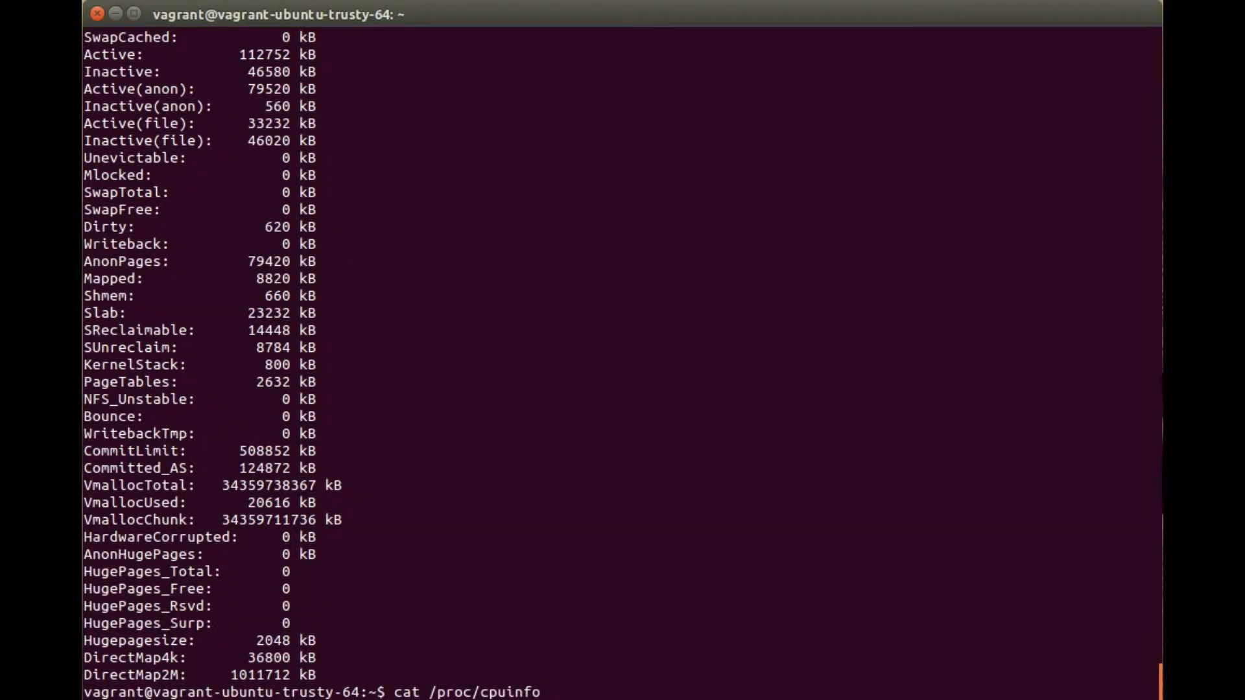
{"action": "key", "text": "Return"}
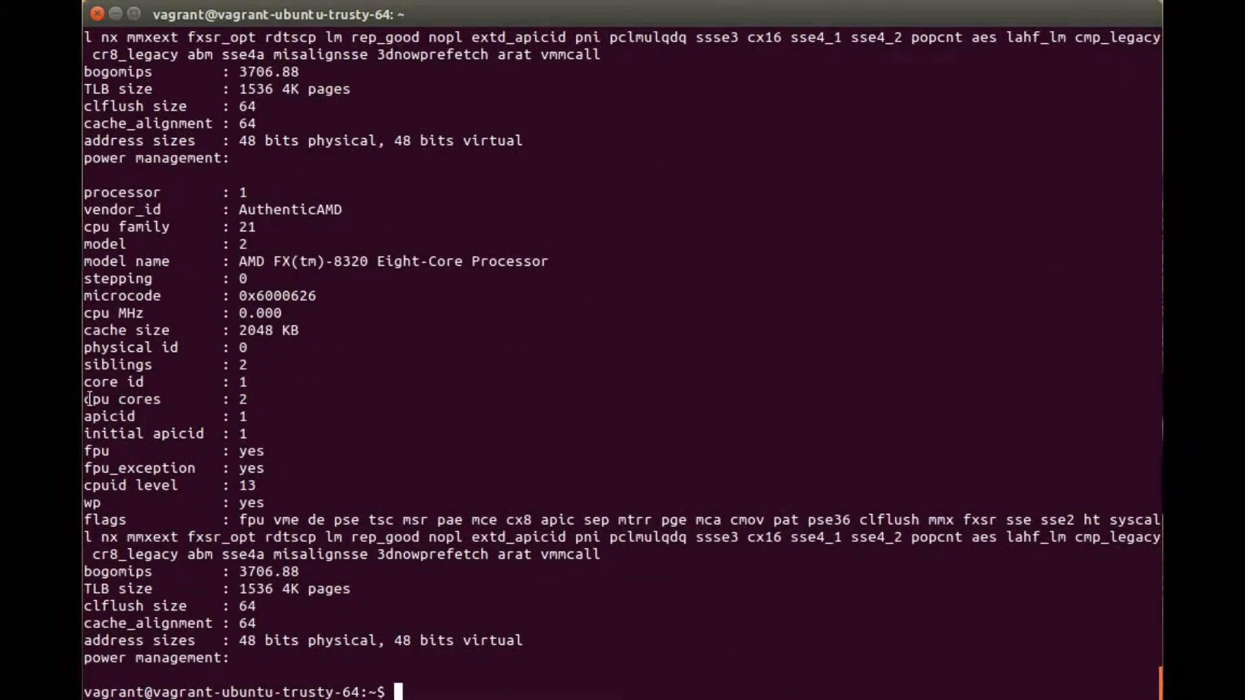
{"action": "double_click", "coordinate": [123, 399]}
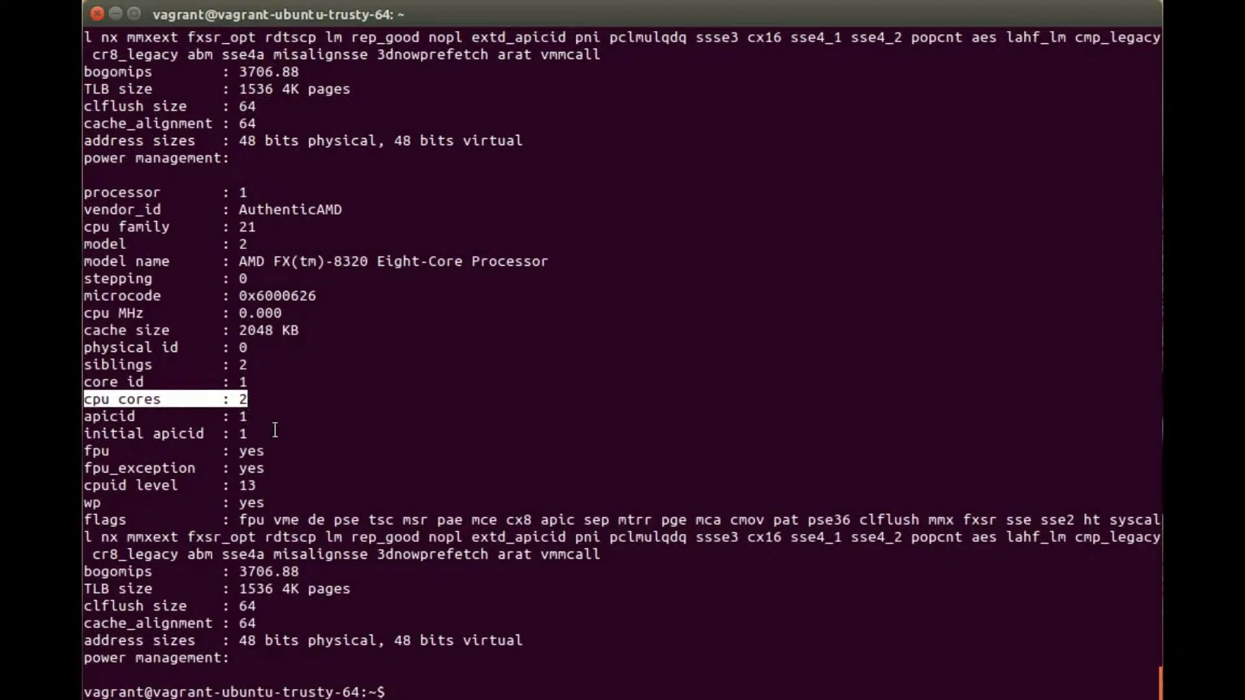
{"action": "mouse_move", "coordinate": [284, 431]}
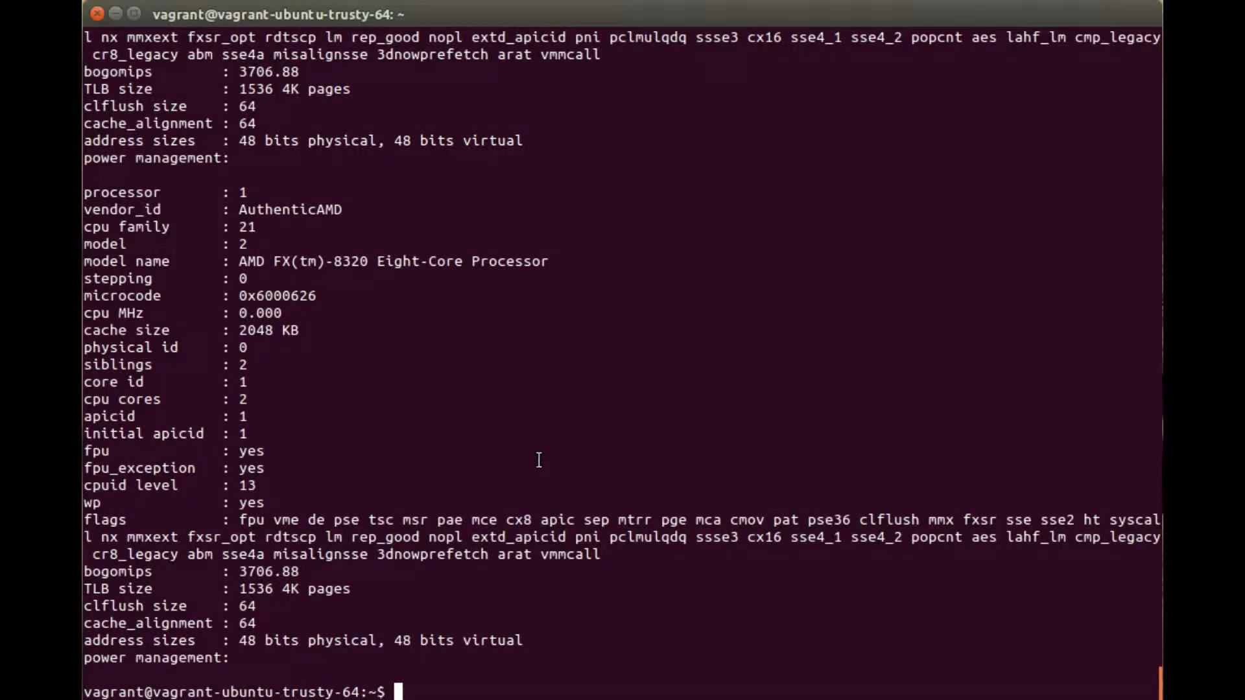
- Log out of the VM and reopen the Vagrantfile in nano
{"action": "type", "text": "exi"}
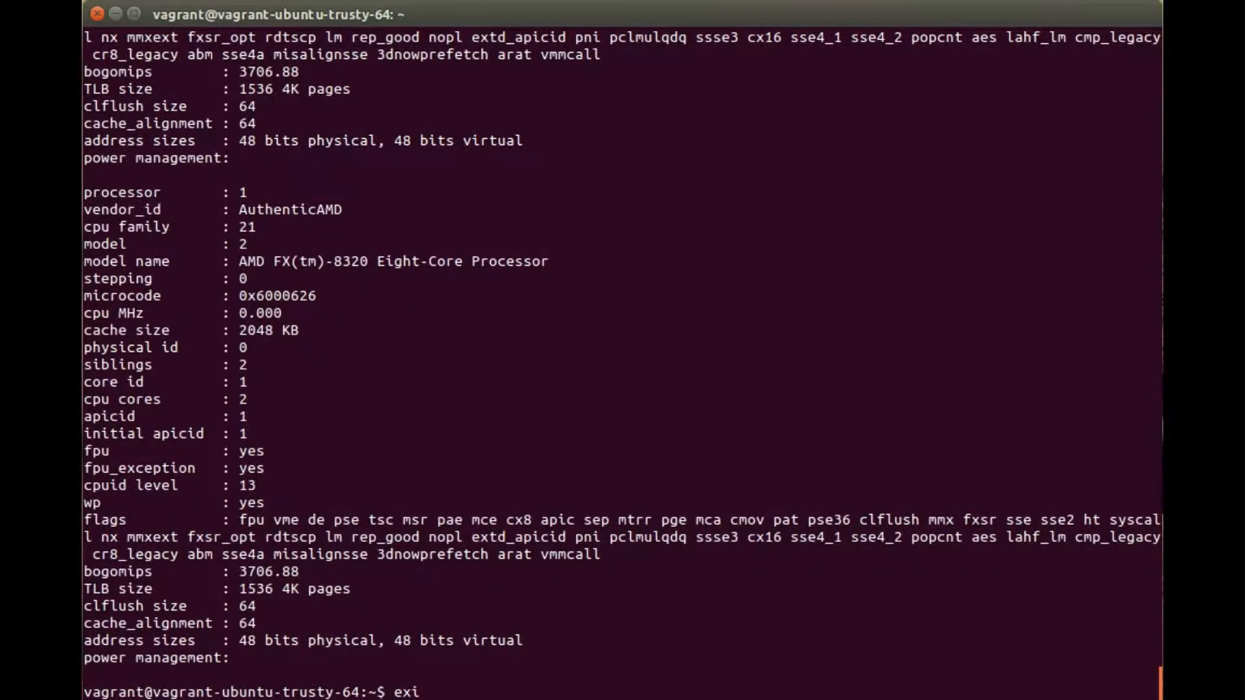
{"action": "key", "text": "Return"}
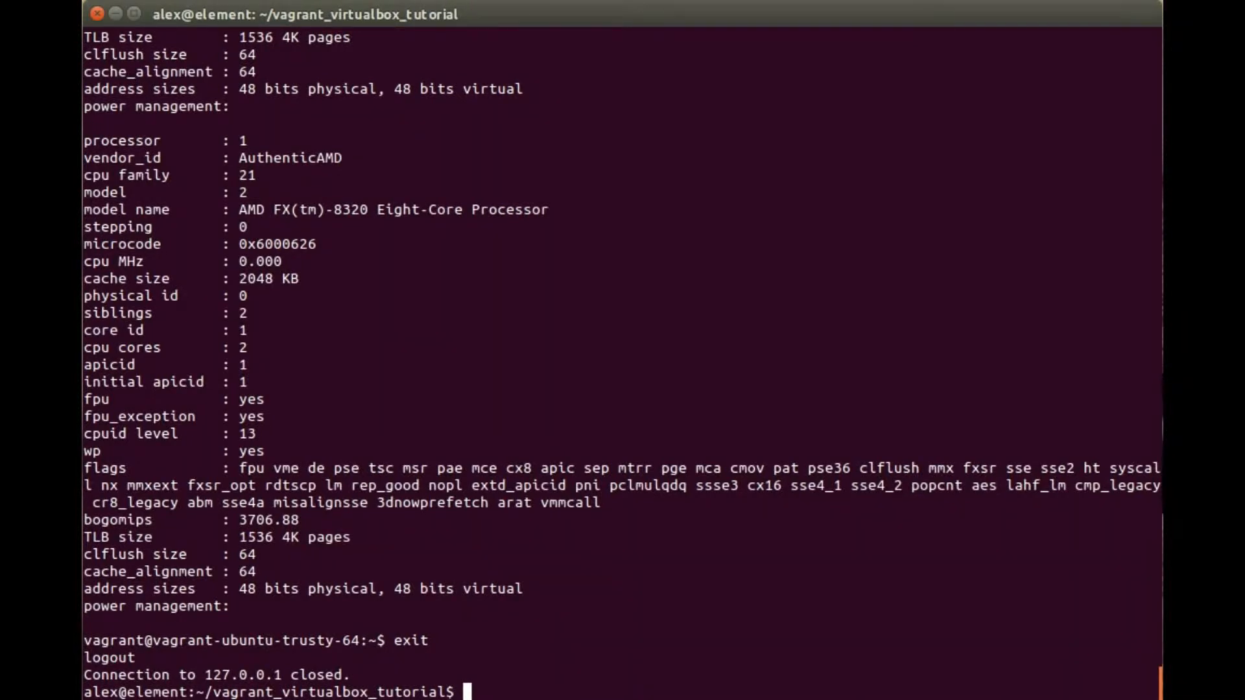
{"action": "type", "text": "vagrant reload"}
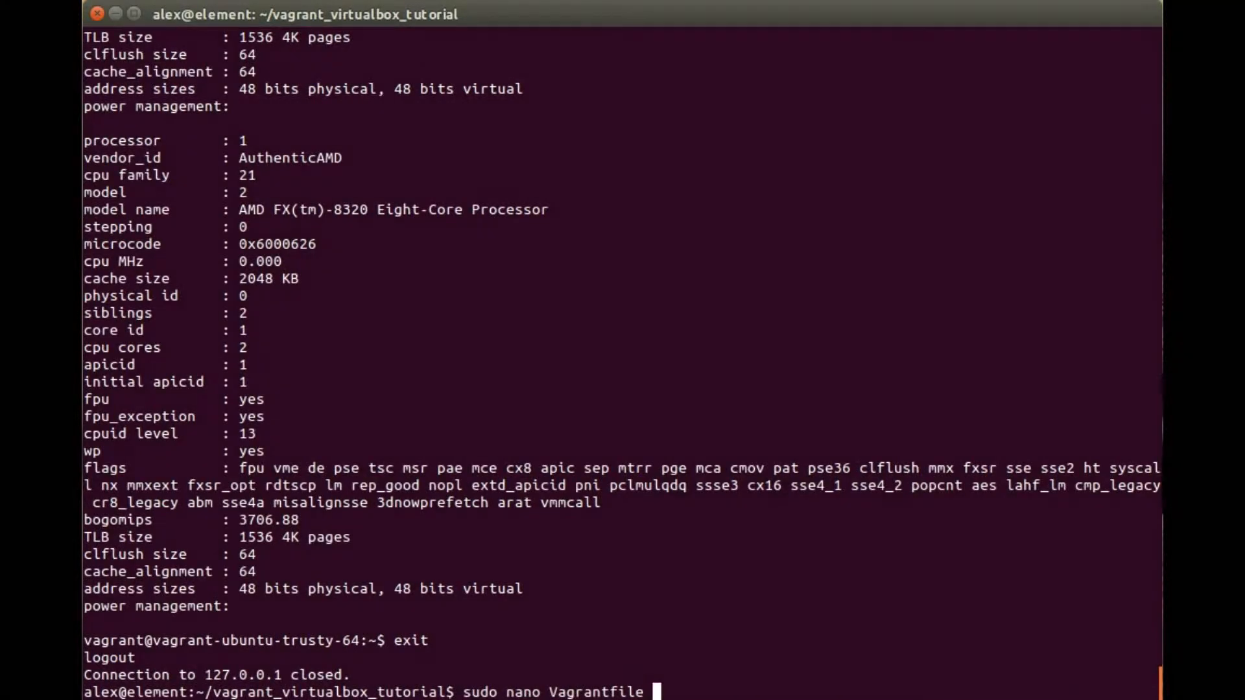
{"action": "key", "text": "Return"}
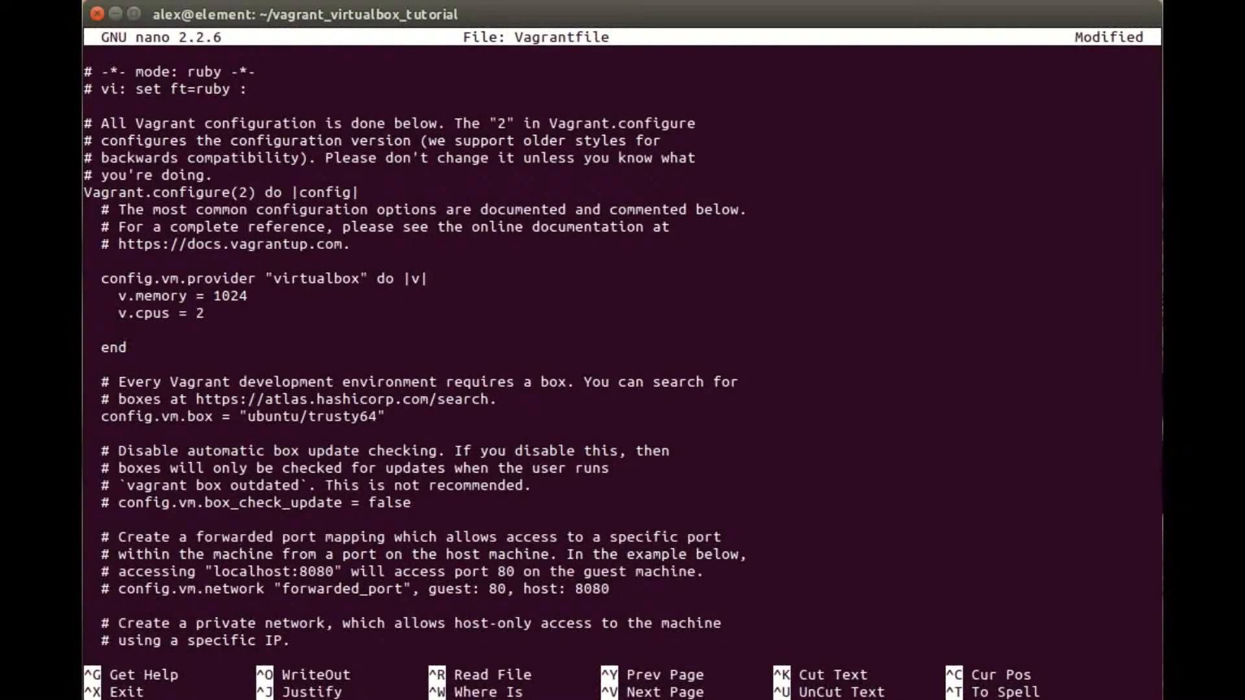
- Add v.gui = true below v.cpus = 2 in the VirtualBox provider block
{"action": "type", "text": "v"}
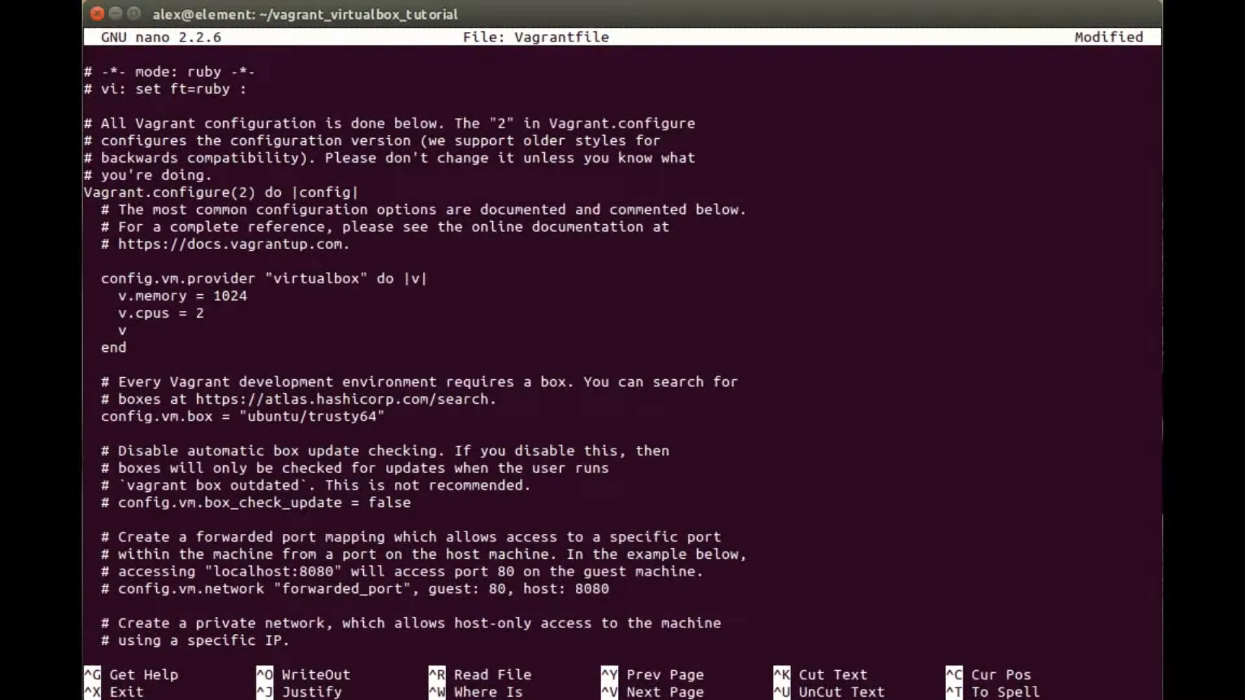
{"action": "type", "text": "."}
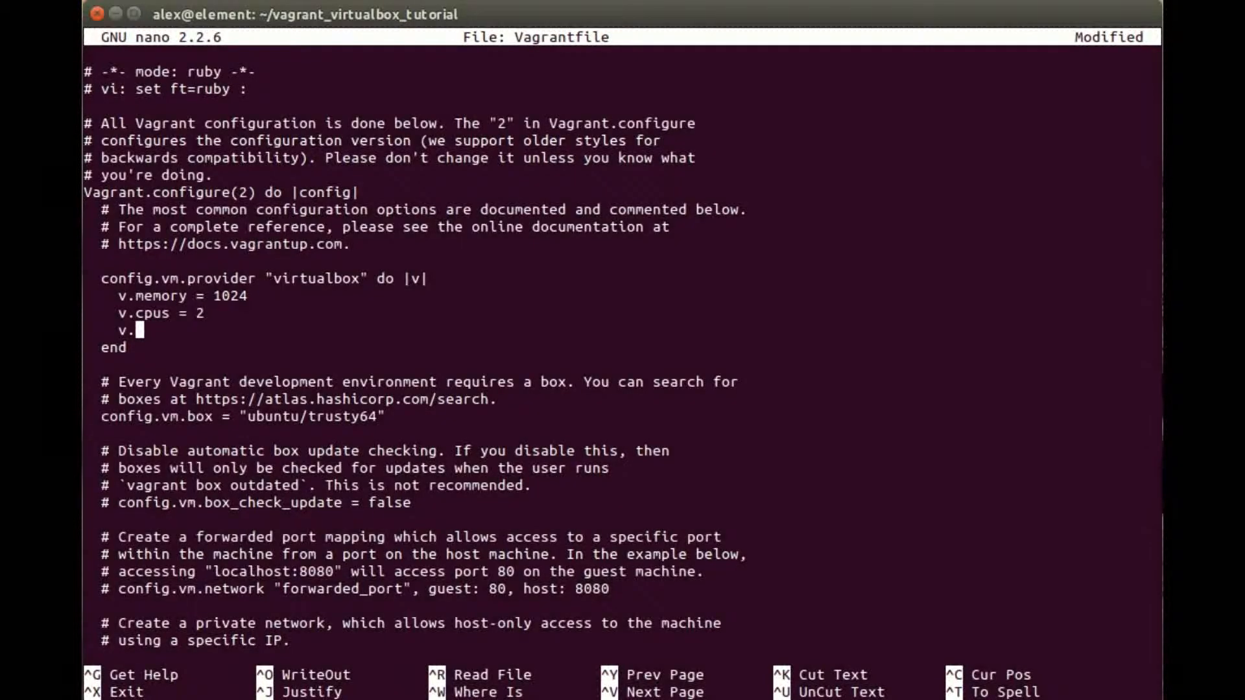
{"action": "type", "text": "gui"}
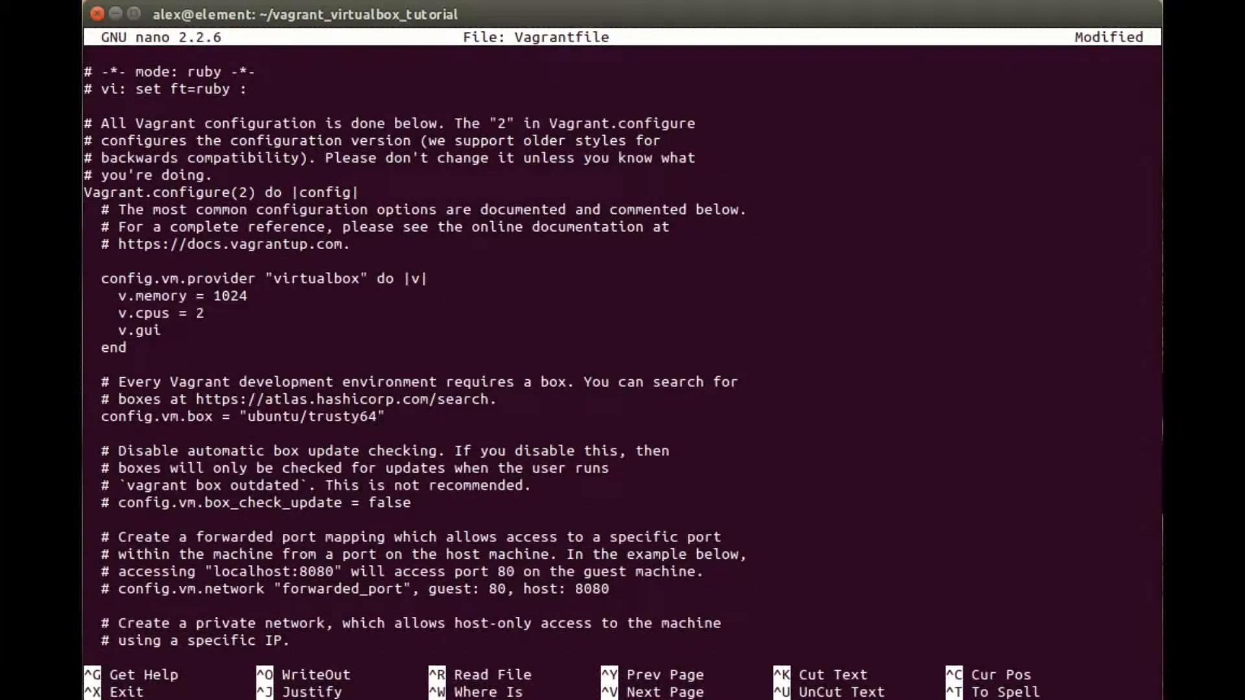
{"action": "type", "text": "= true"}
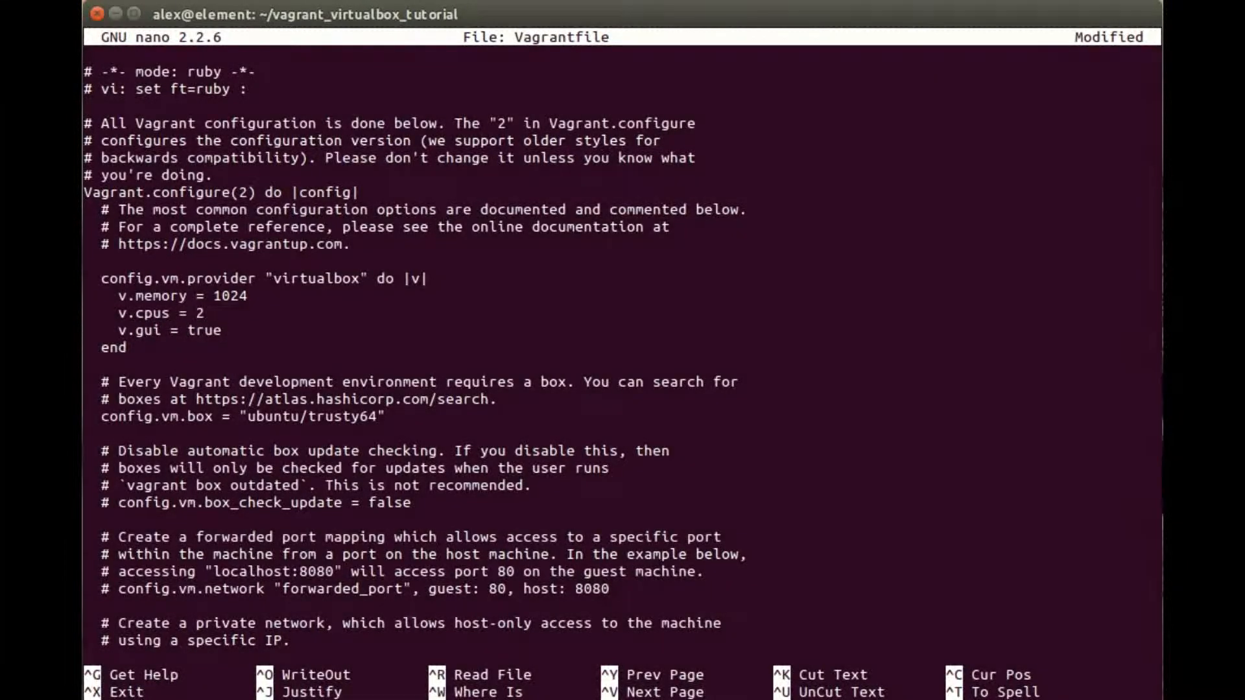
{"action": "left_click", "coordinate": [223, 329]}
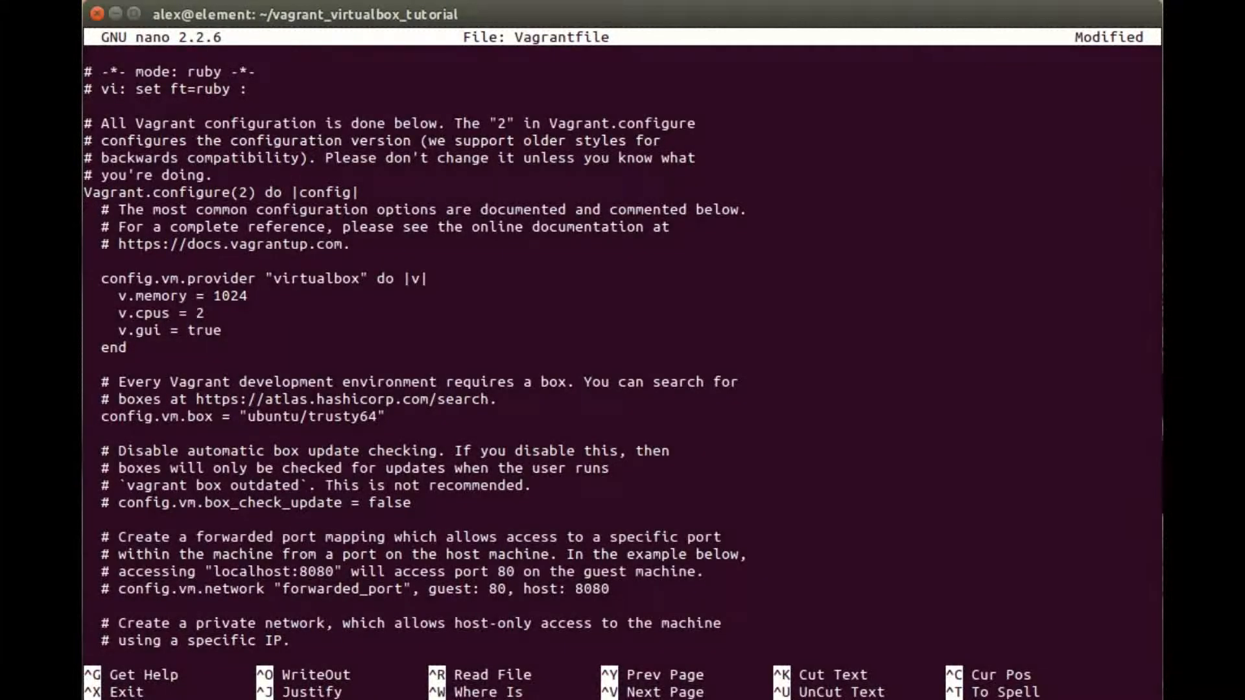
{"action": "left_click", "coordinate": [222, 330]}
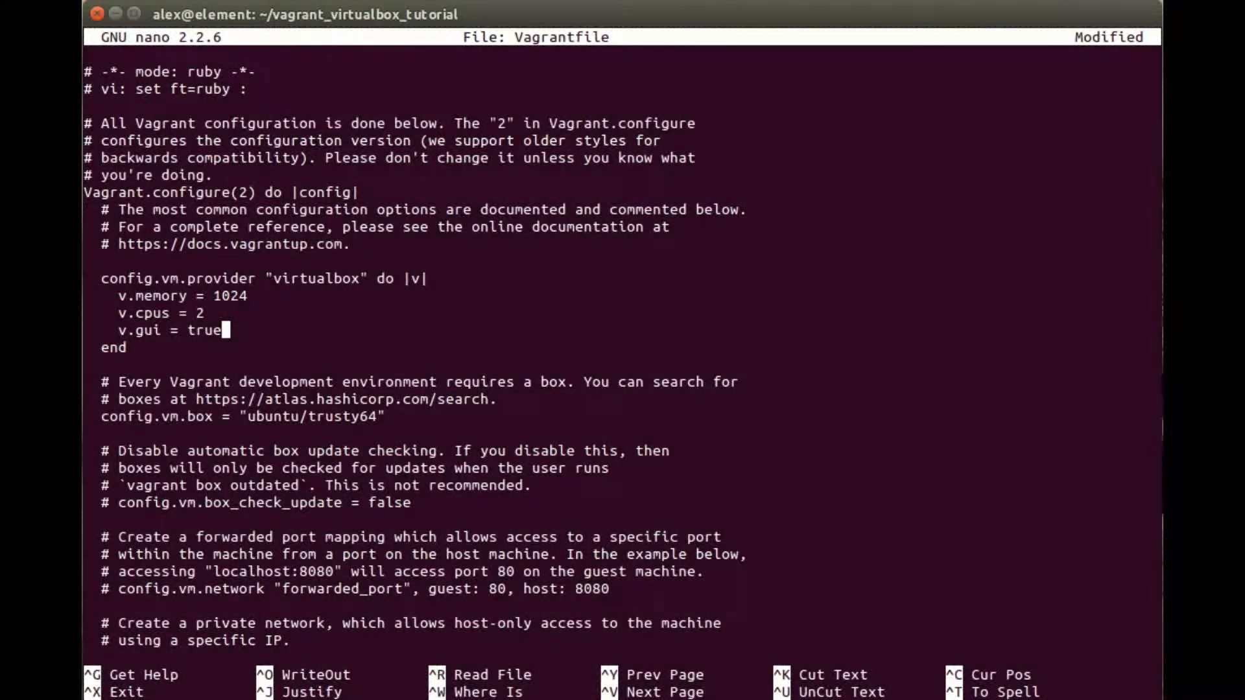
- Add the line v.name = "TEST!" below v.gui and save the Vagrantfile
{"action": "key", "text": "Return"}
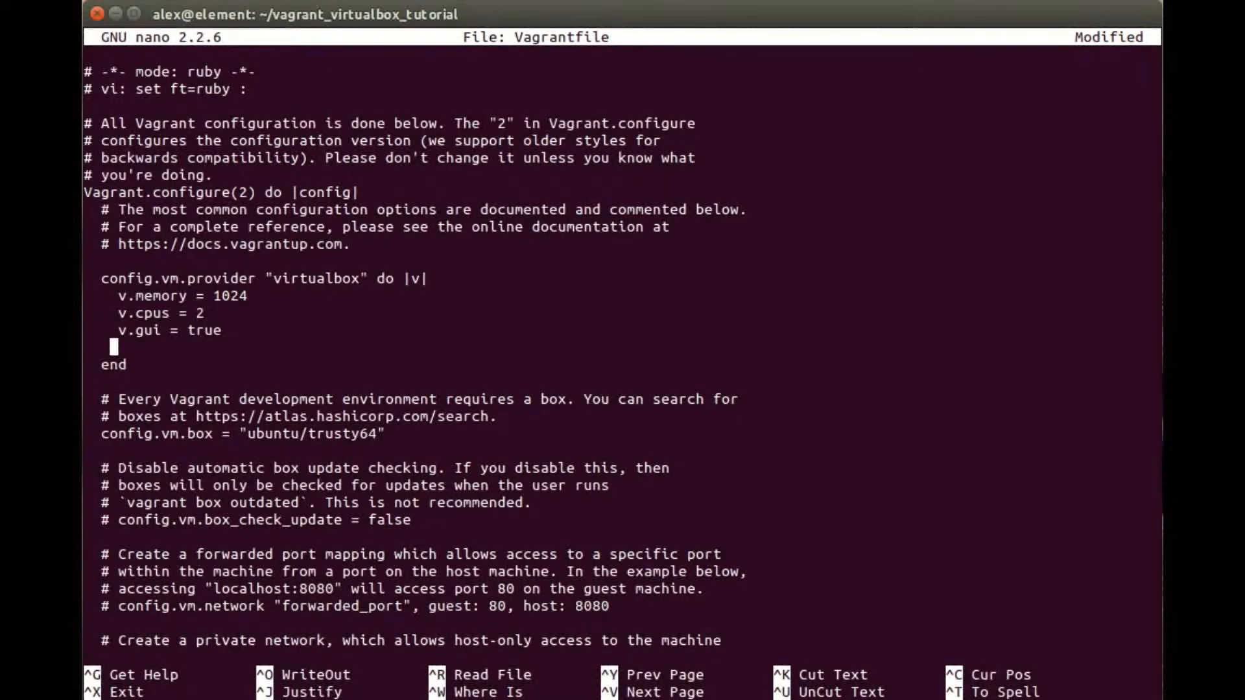
{"action": "type", "text": "v"}
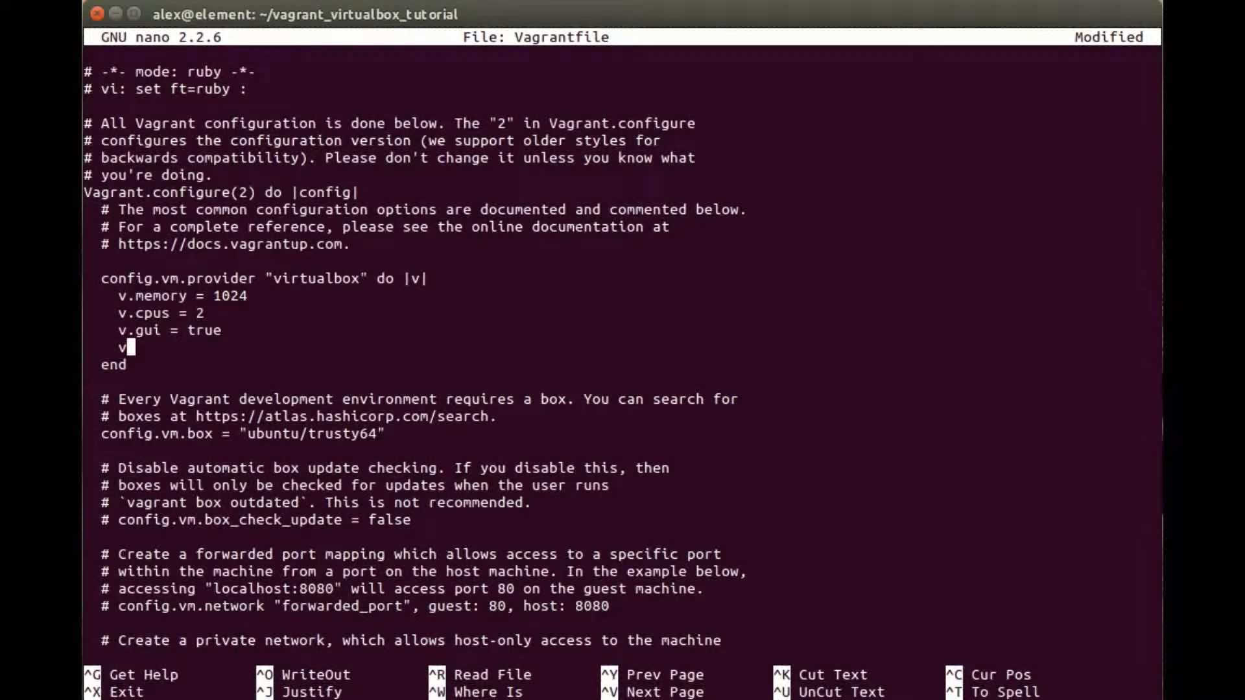
{"action": "type", "text": "n"}
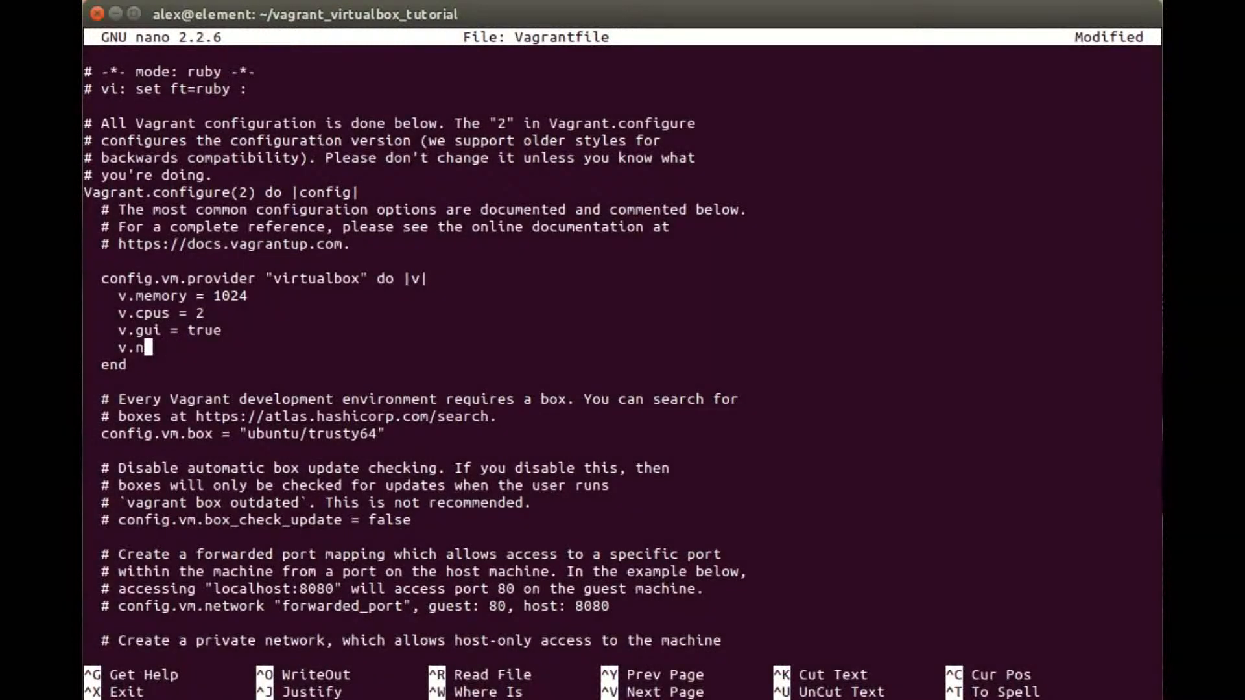
{"action": "type", "text": "ame ="}
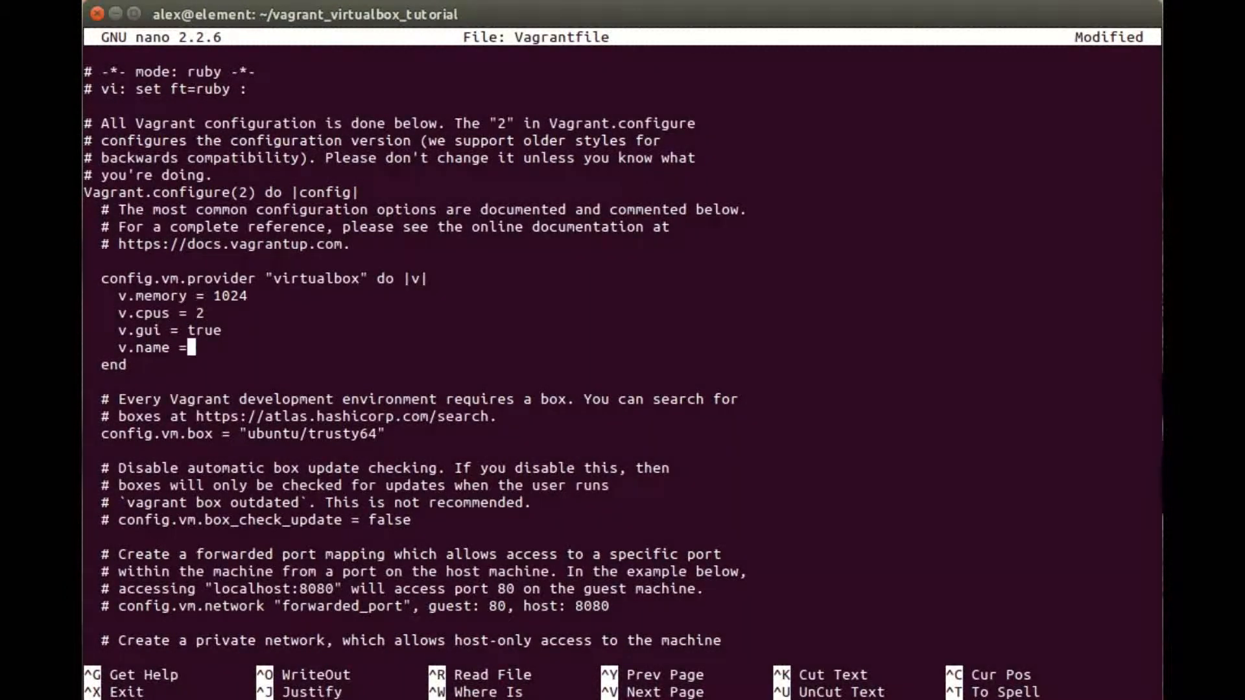
{"action": "type", "text": "\"T"}
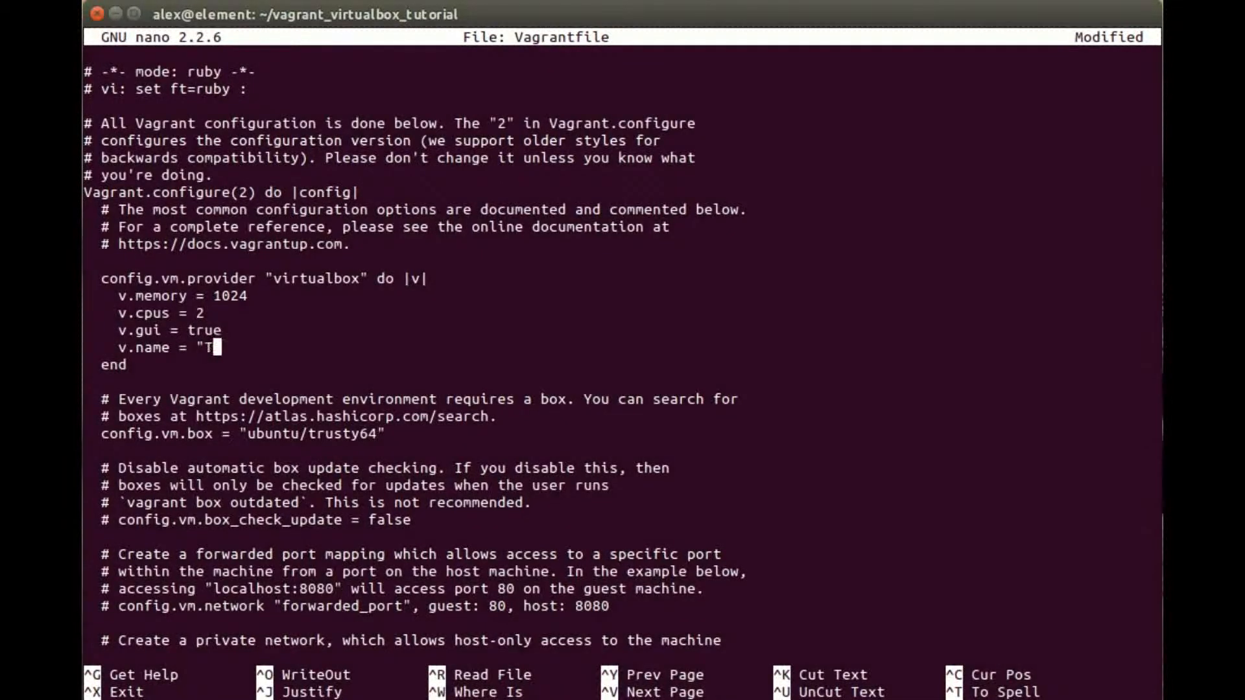
{"action": "type", "text": "EST!\""}
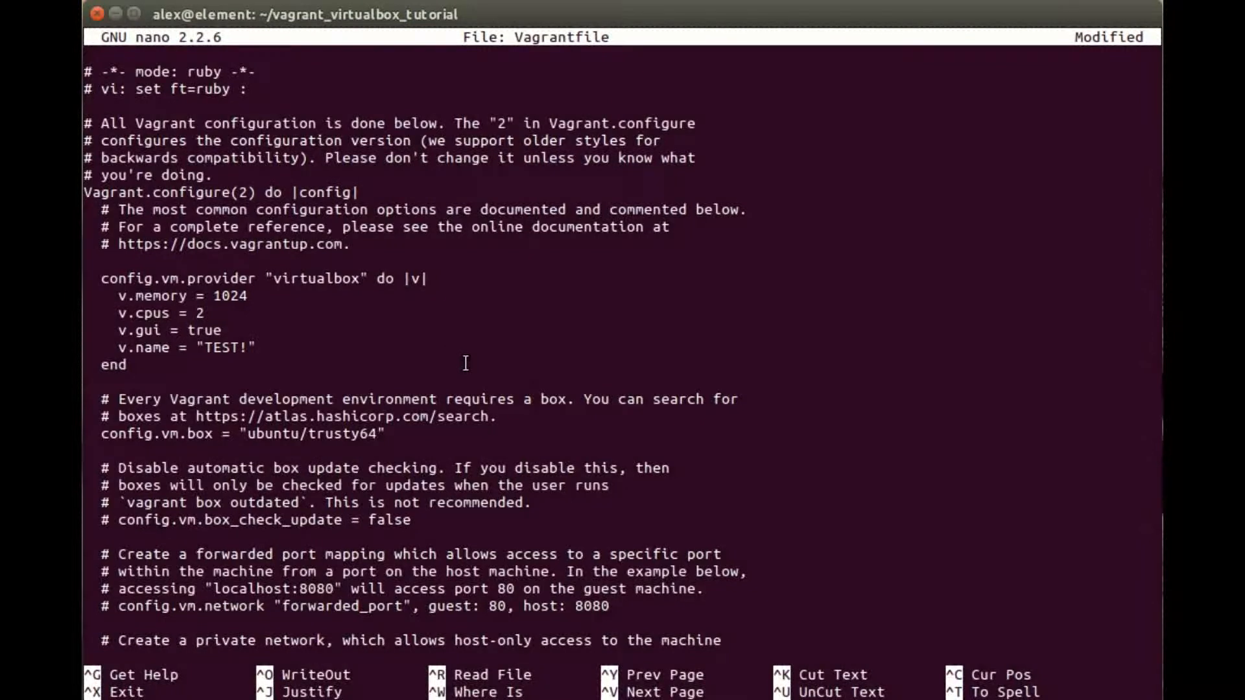
{"action": "mouse_move", "coordinate": [439, 334]}
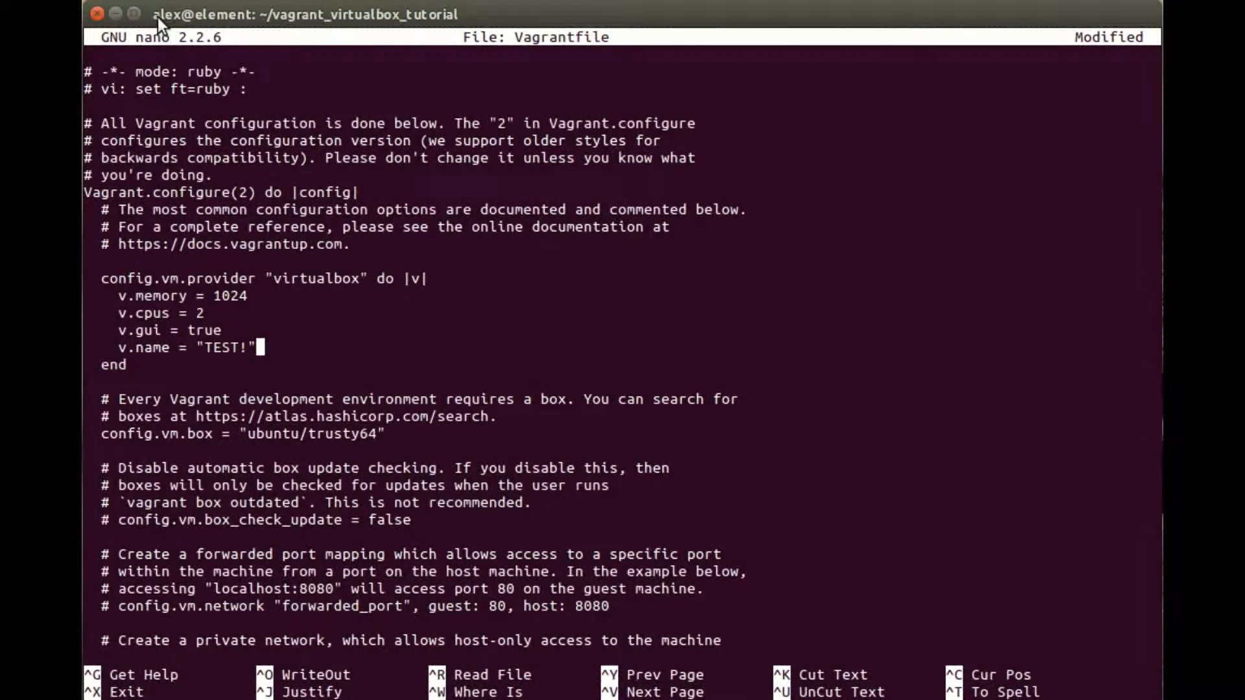
{"action": "mouse_move", "coordinate": [245, 24]}
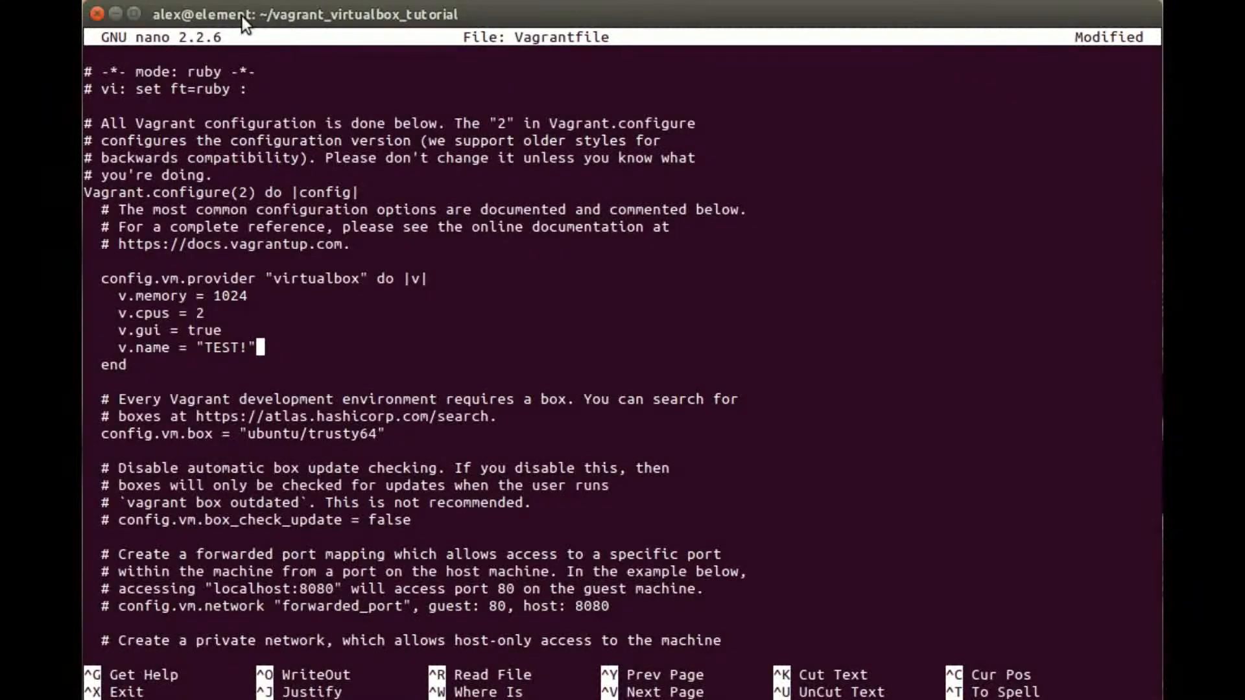
{"action": "mouse_move", "coordinate": [210, 352]}
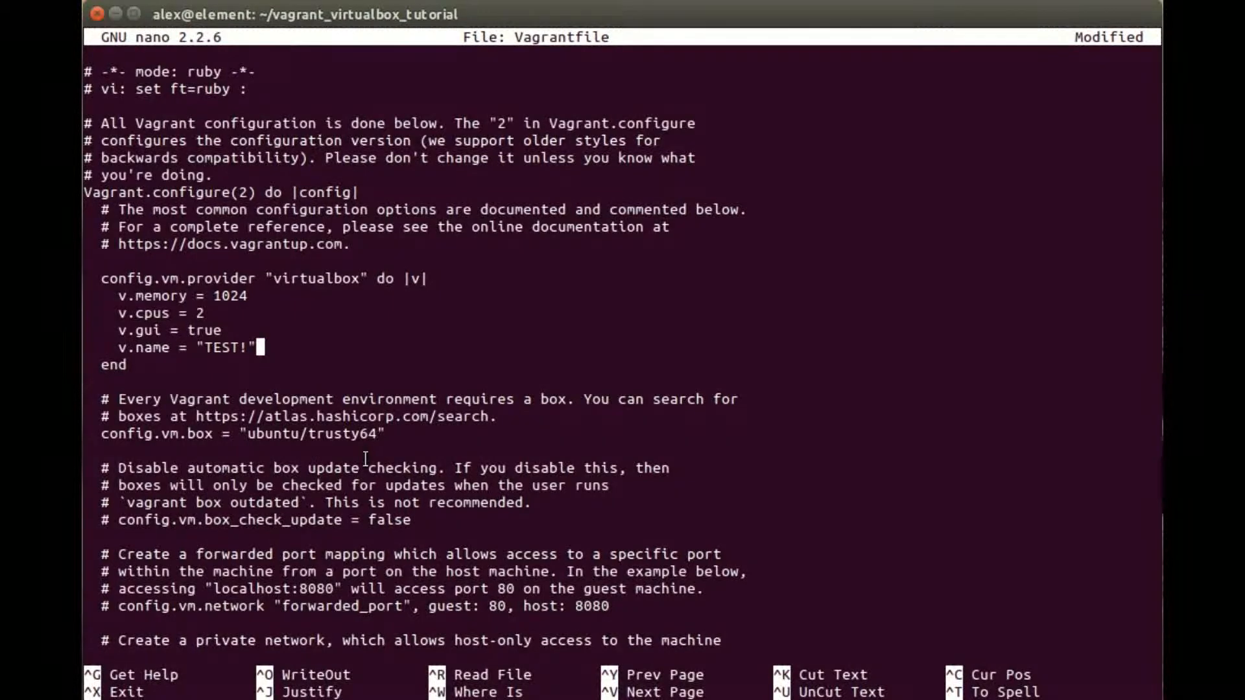
{"action": "key", "text": "ctrl+o"}
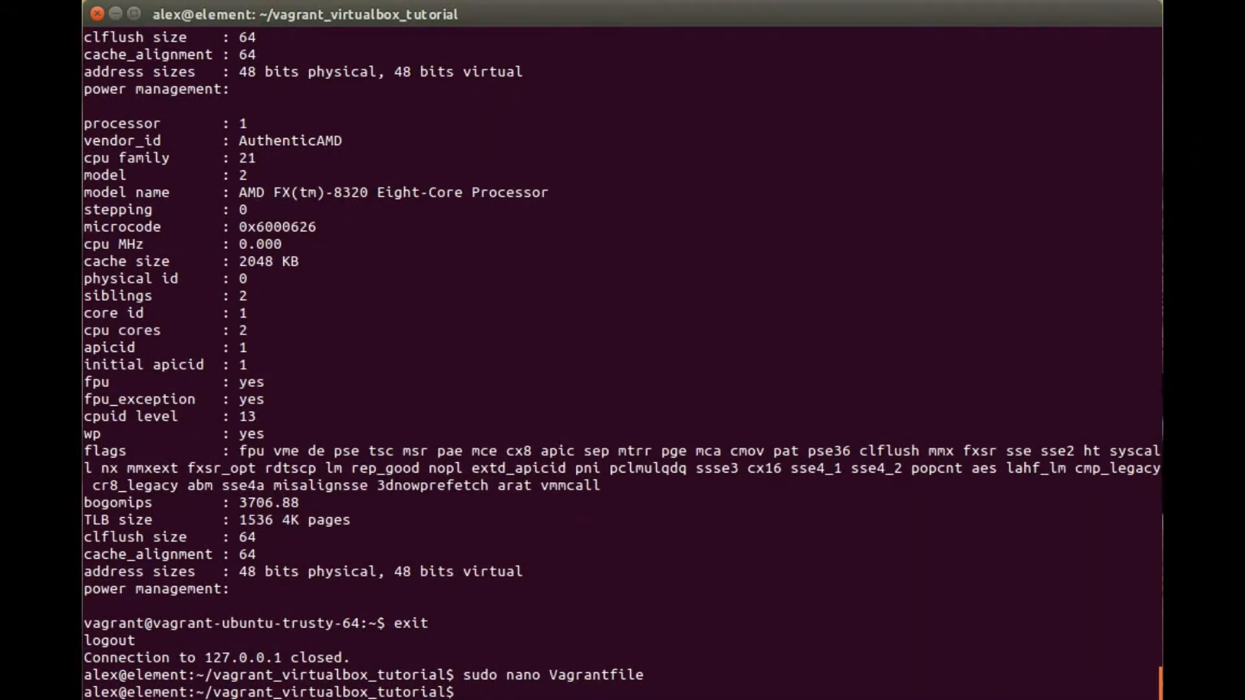
- Run vagrant ssh to reconnect to the guest's shell
{"action": "type", "text": "vagrant"}
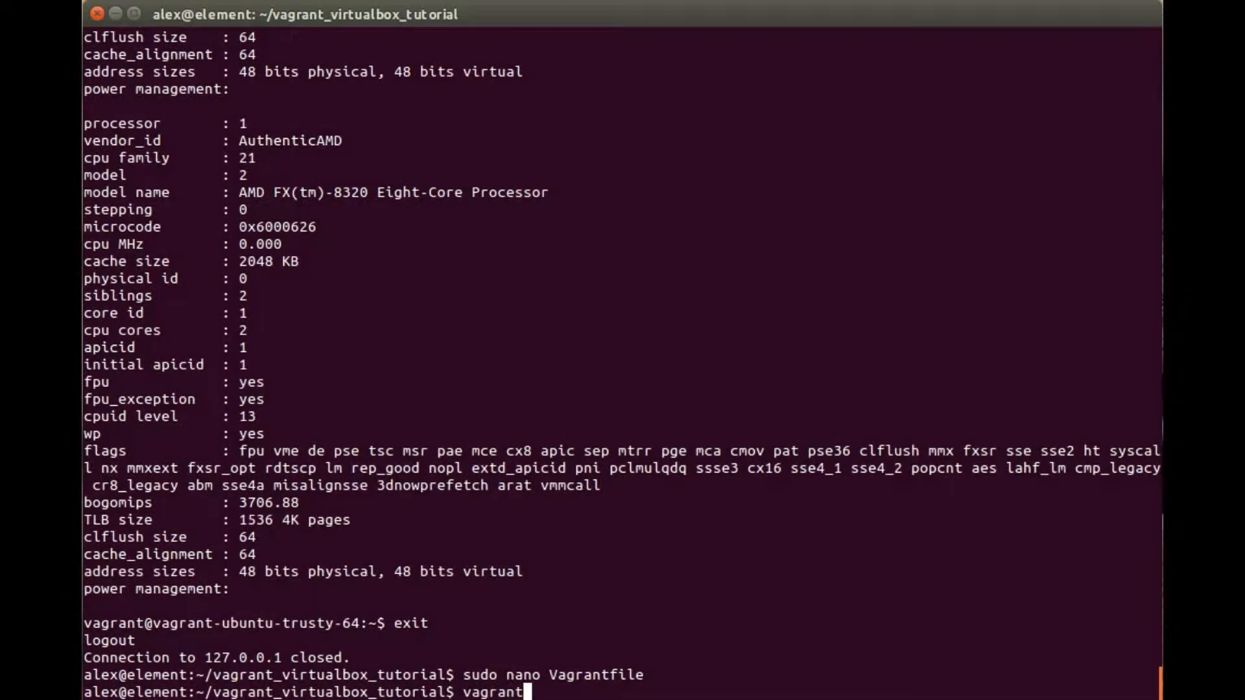
{"action": "type", "text": "ssh"}
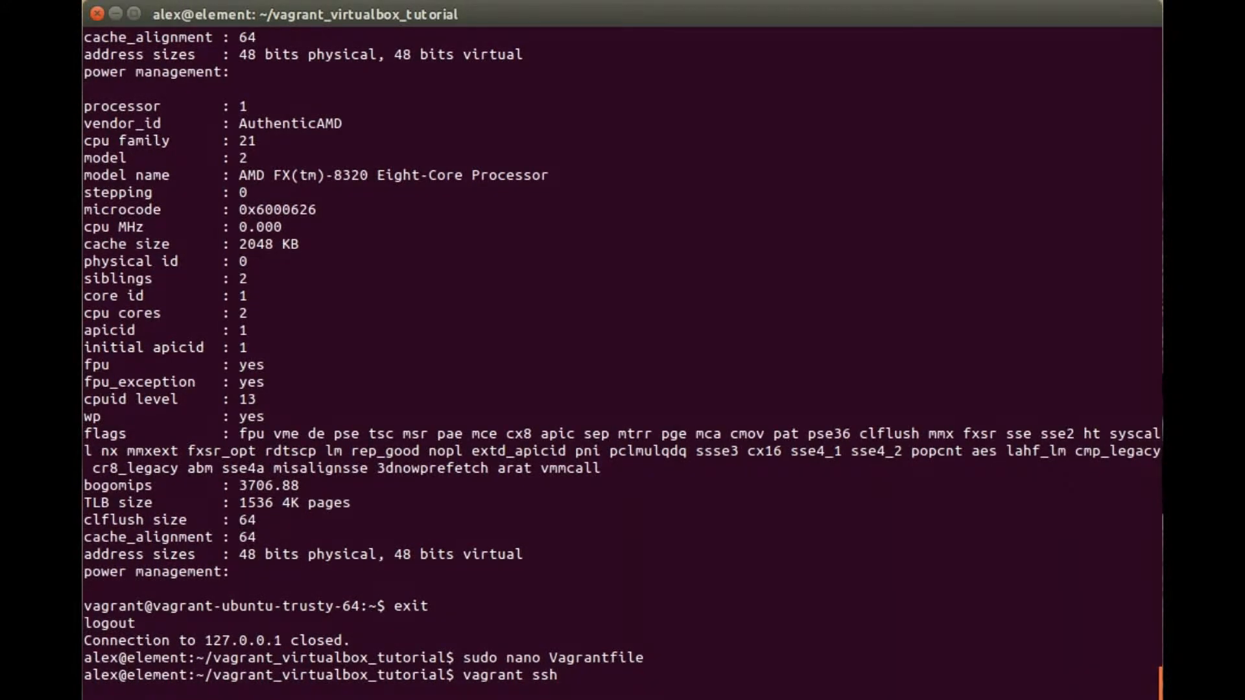
{"action": "key", "text": "Return"}
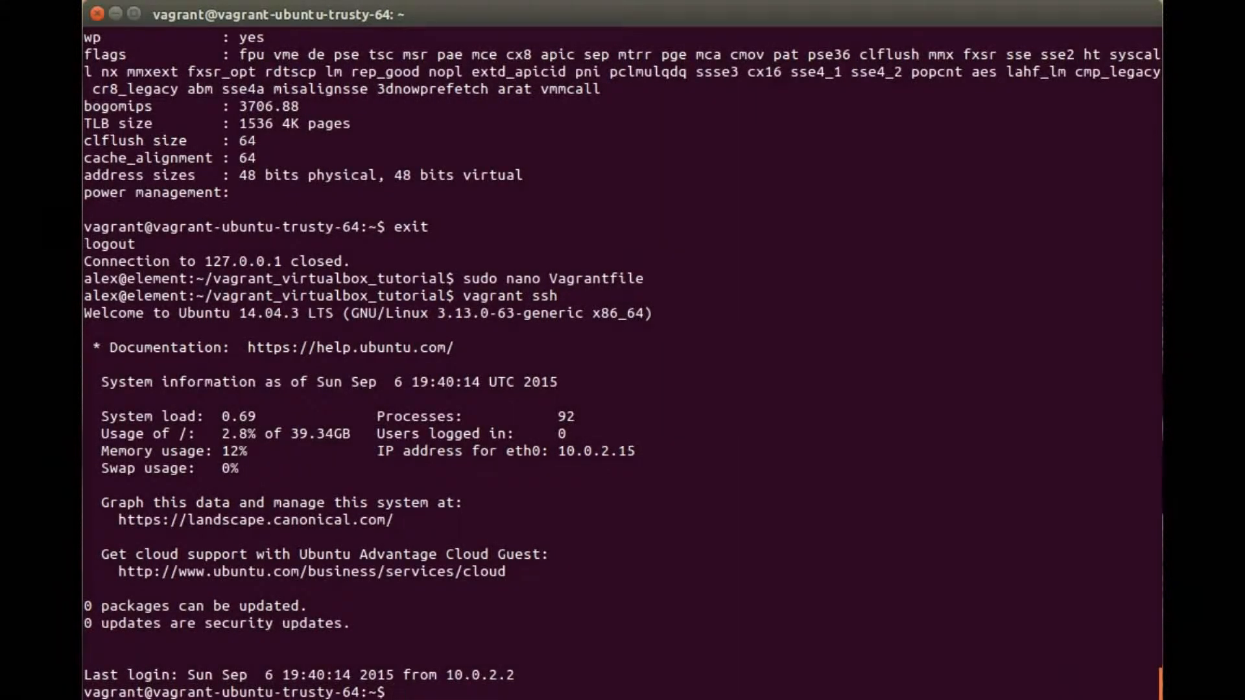
- Run sudo apt-get install --no-install-recommends lubuntu-desktop inside the VM
{"action": "type", "text": "sudo"}
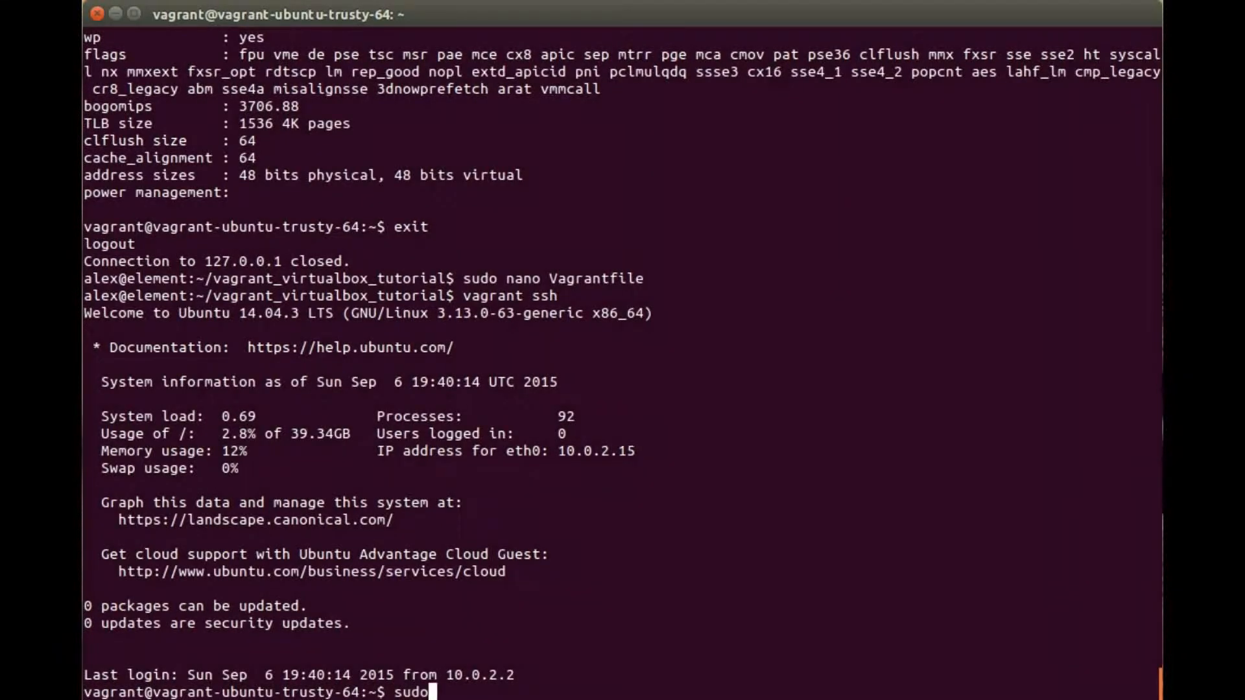
{"action": "type", "text": "apt-get inst"}
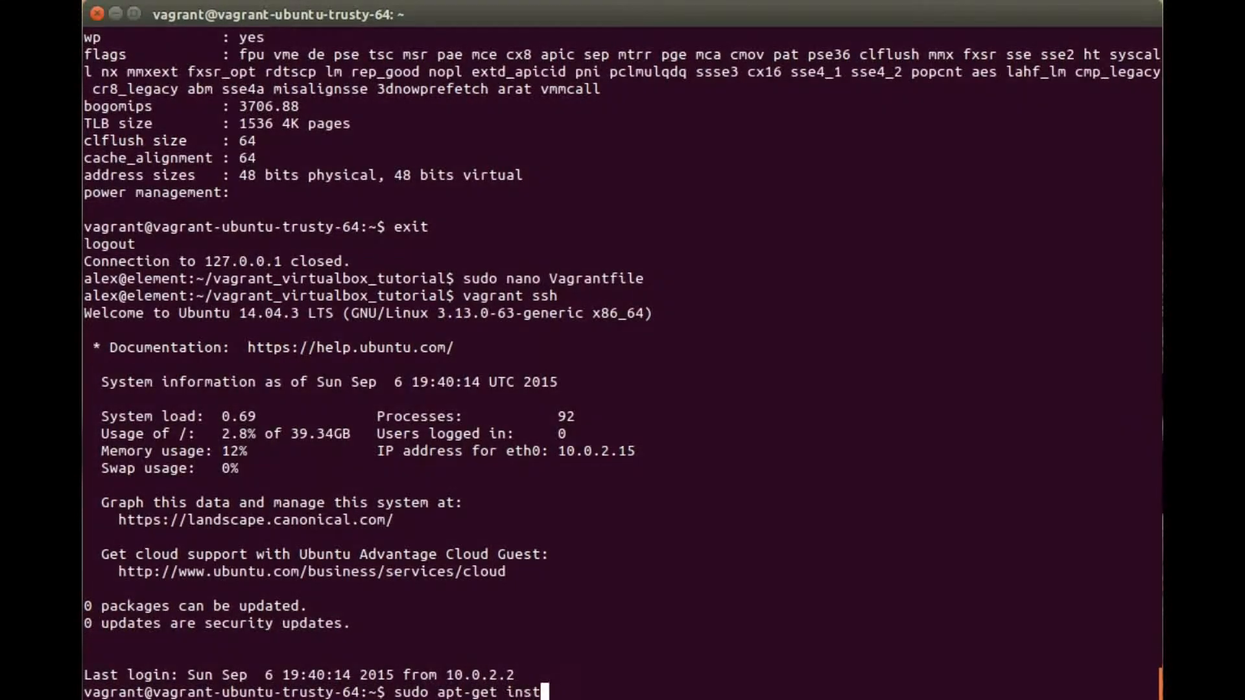
{"action": "type", "text": "all --noi"}
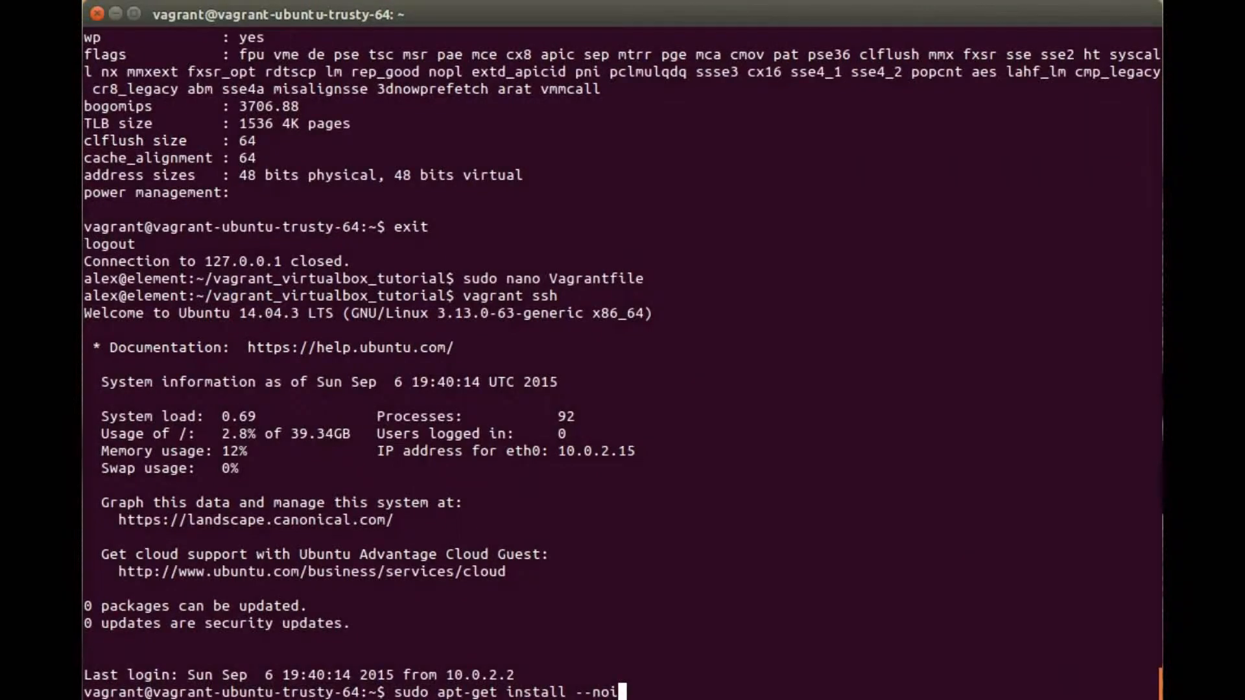
{"action": "type", "text": "-instal"}
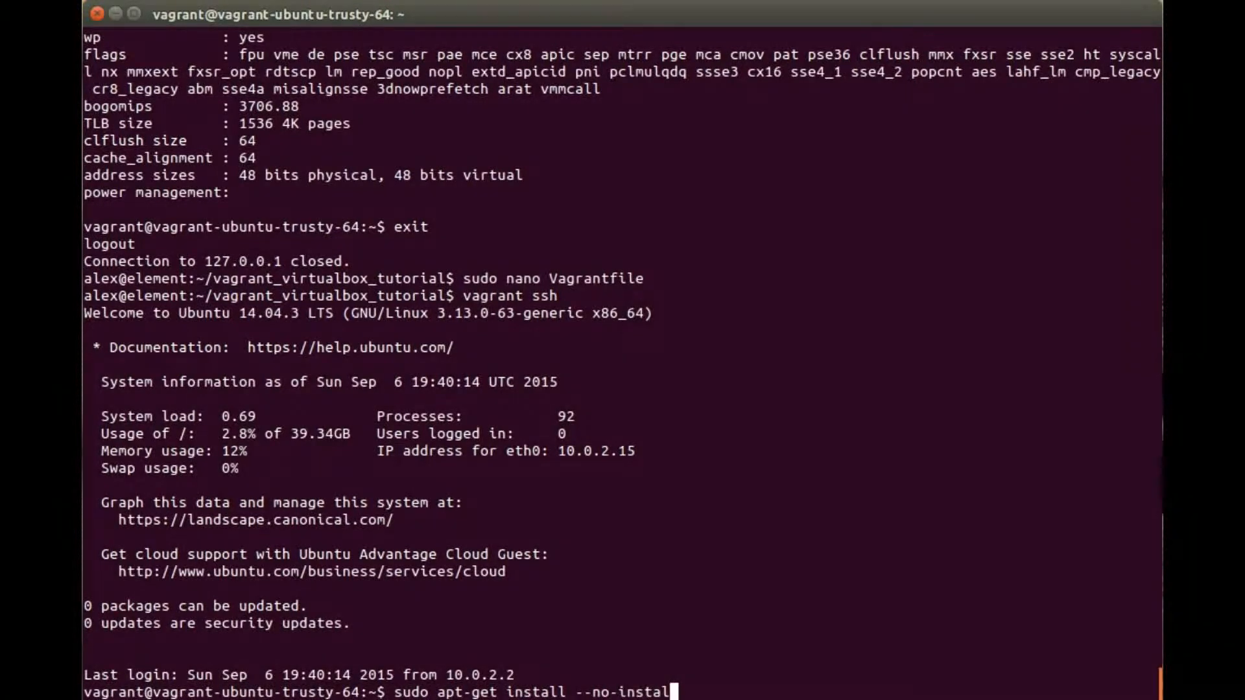
{"action": "type", "text": "l-recom"}
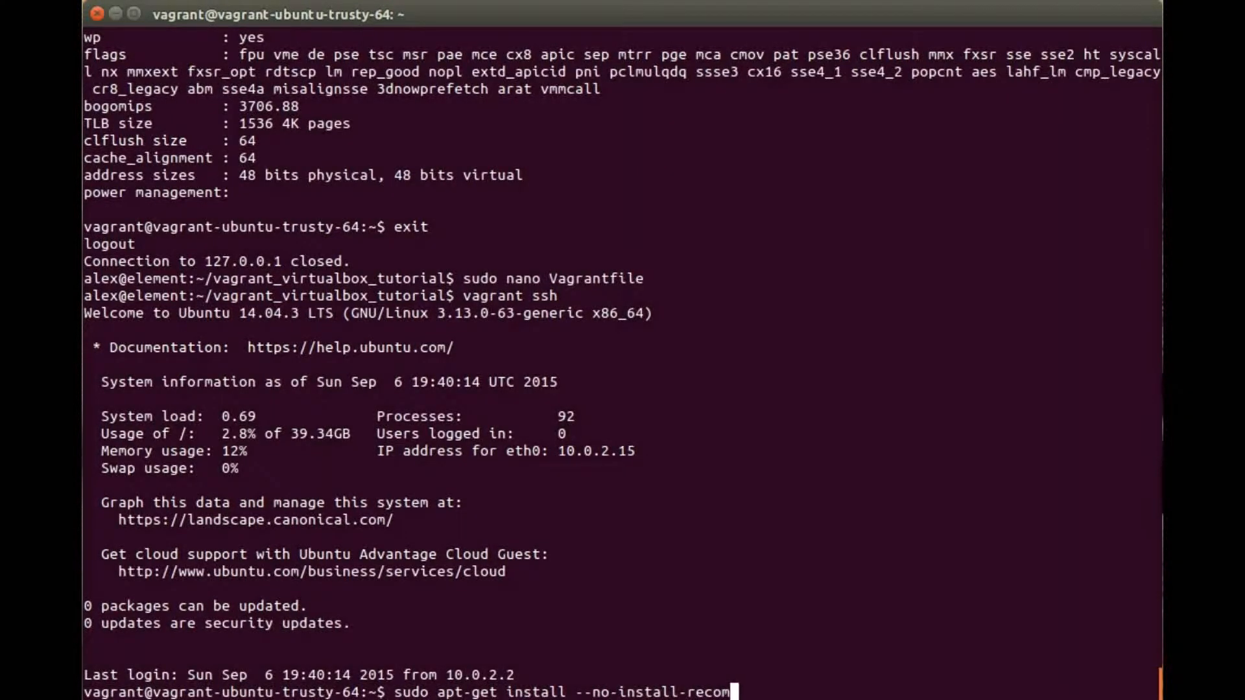
{"action": "type", "text": "mends"}
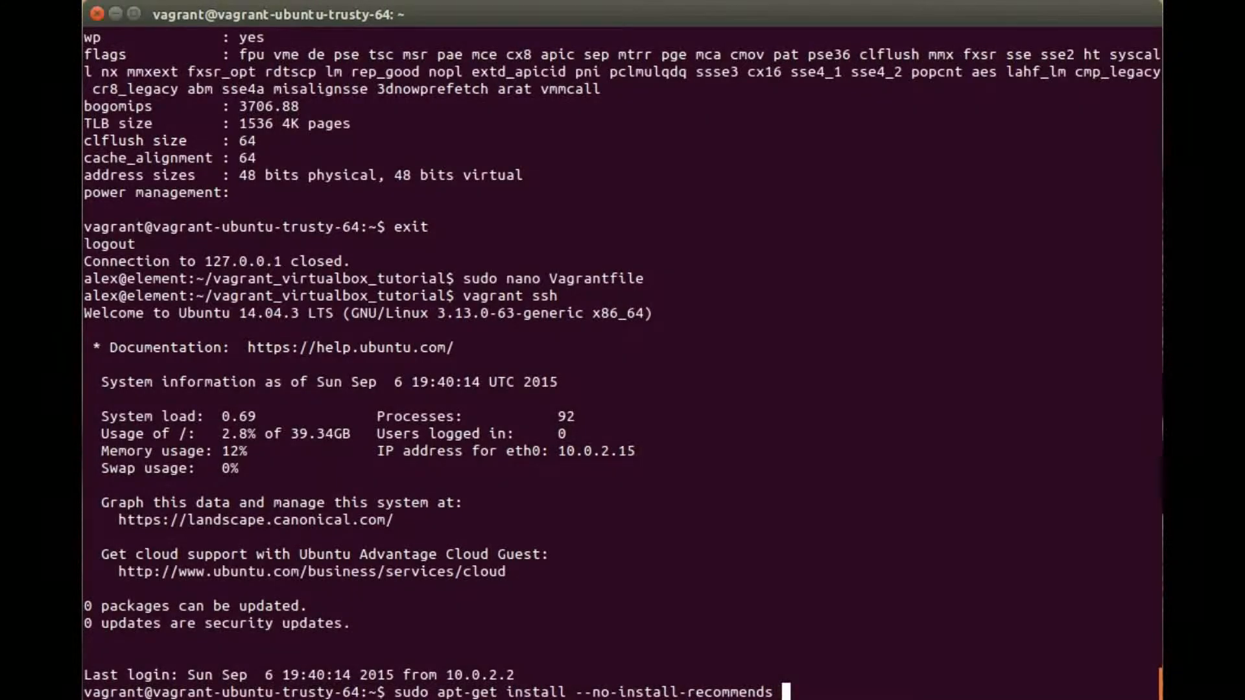
{"action": "type", "text": "lubuntu-desktop"}
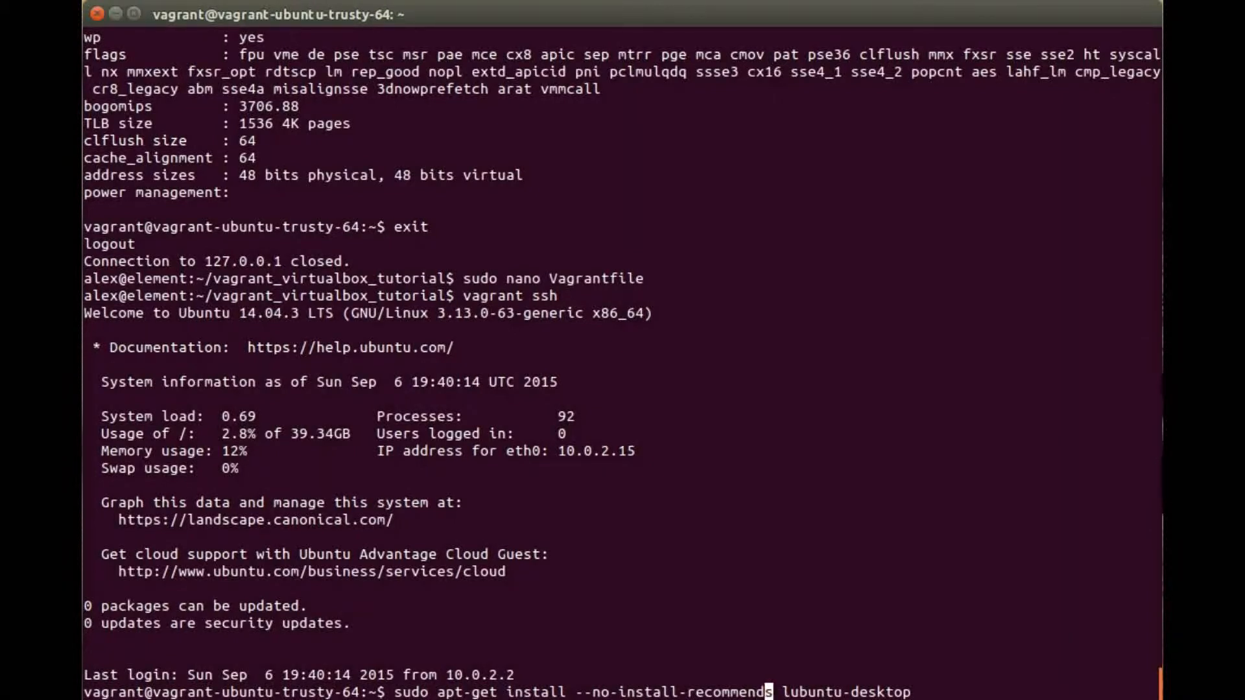
{"action": "key", "text": "Return"}
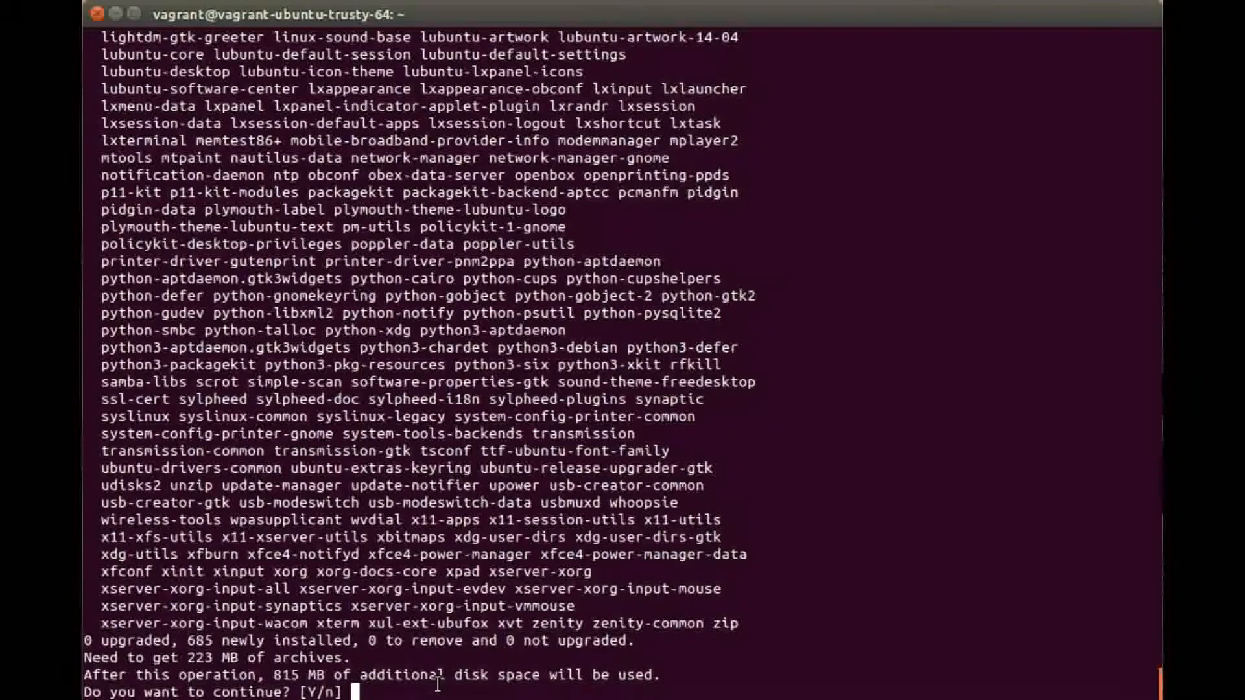
- Approve installing the 685 Lubuntu desktop packages with Y
{"action": "type", "text": "Y"}
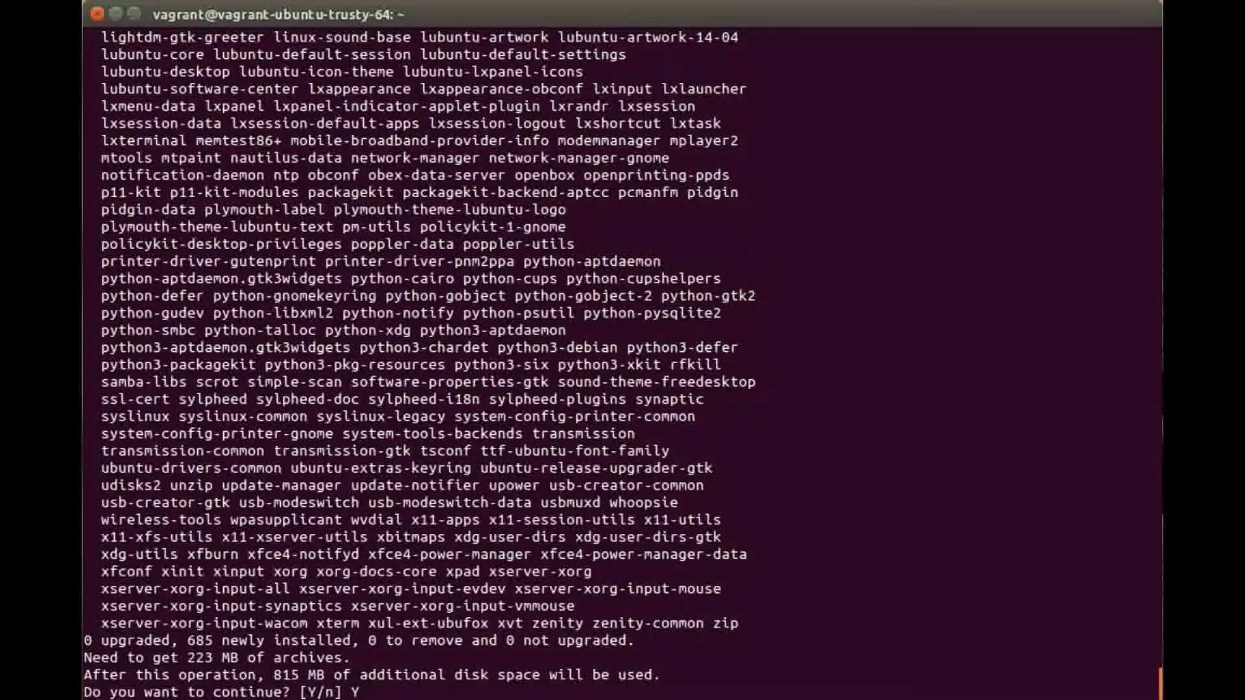
{"action": "key", "text": "Return"}
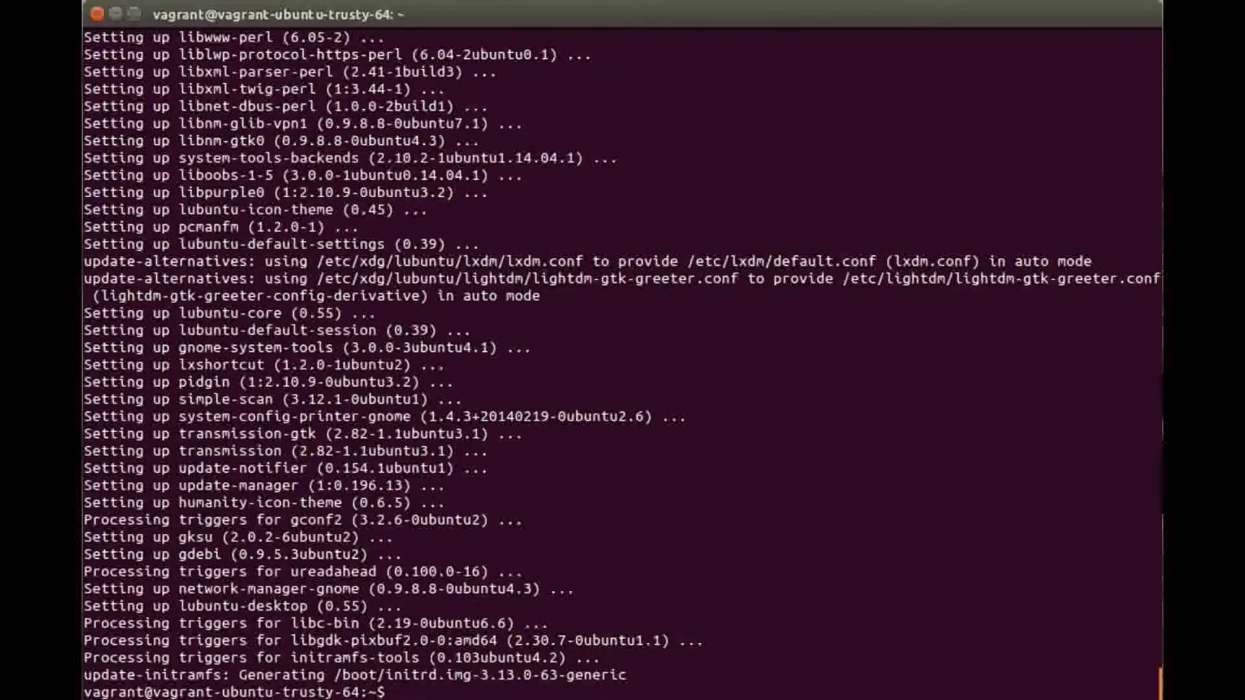
{"action": "mouse_move", "coordinate": [1059, 162]}
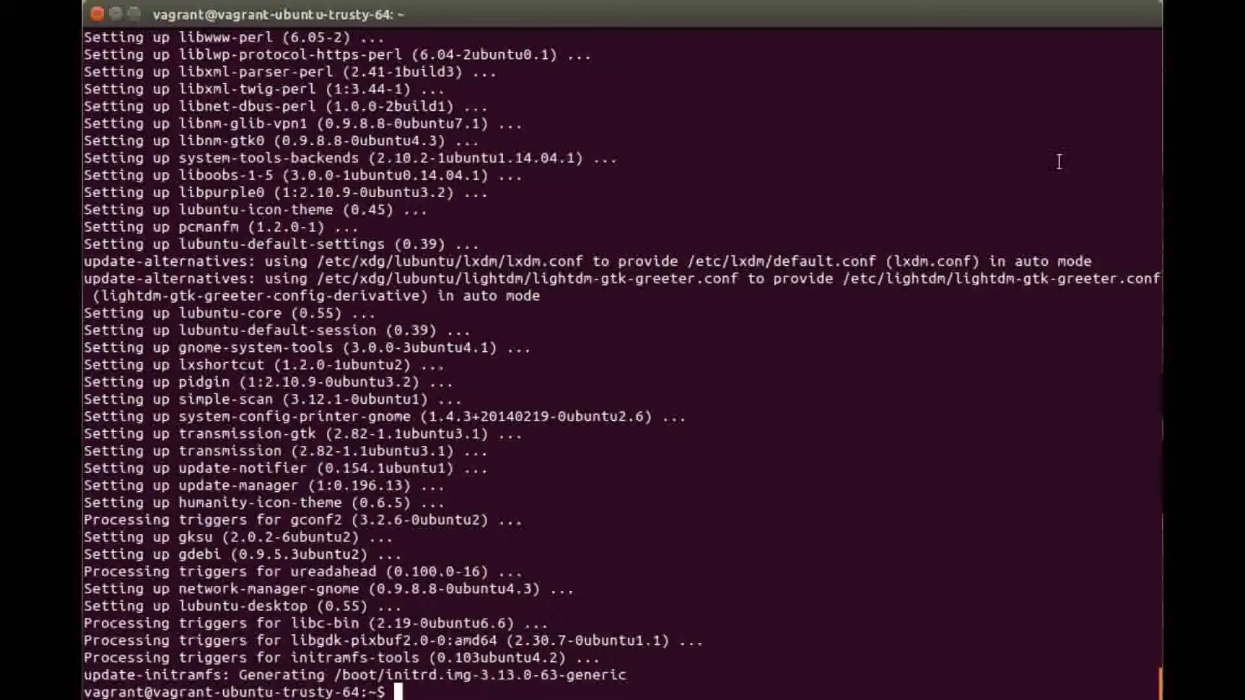
{"action": "mouse_move", "coordinate": [214, 624]}
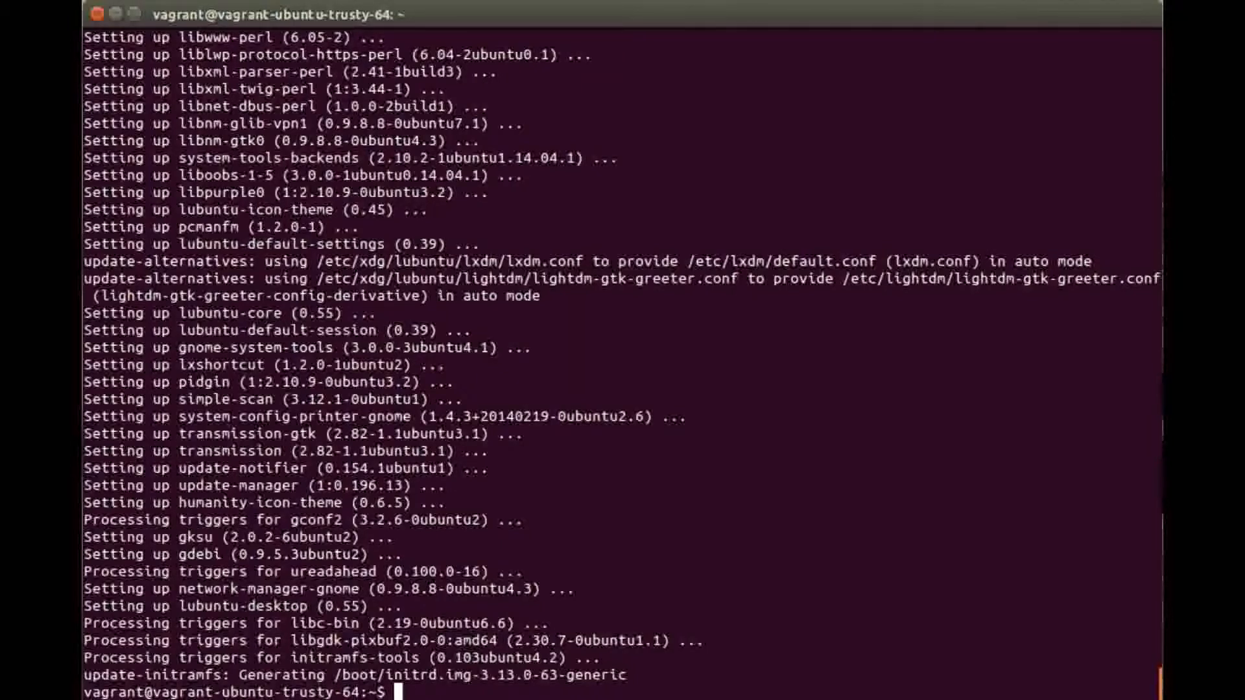
{"action": "mouse_move", "coordinate": [574, 554]}
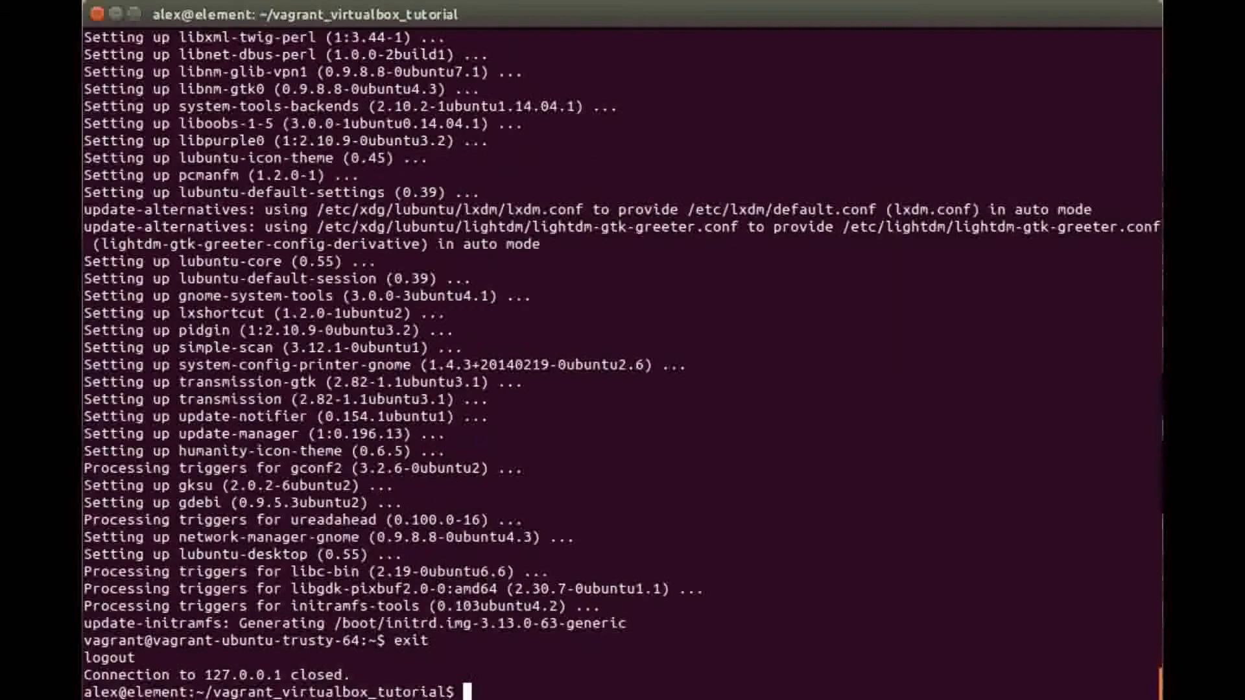
- Run vagrant reload to shut down and reboot the VM
{"action": "type", "text": "vagrant"}
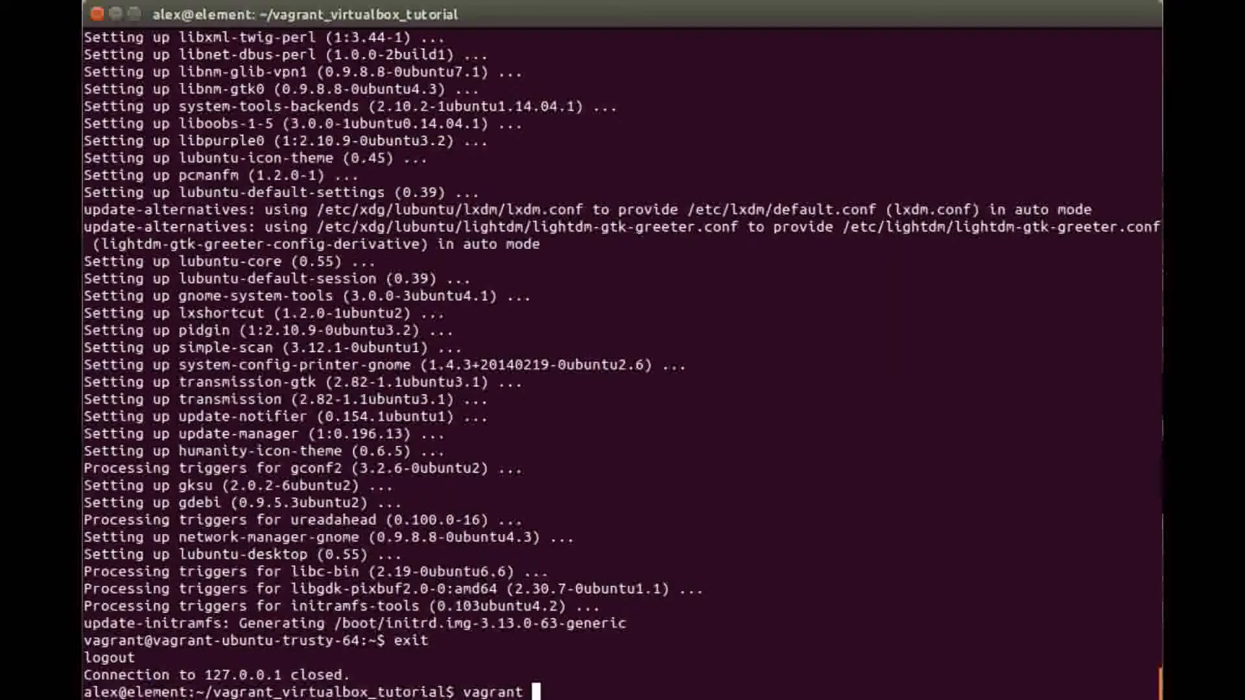
{"action": "type", "text": "reload"}
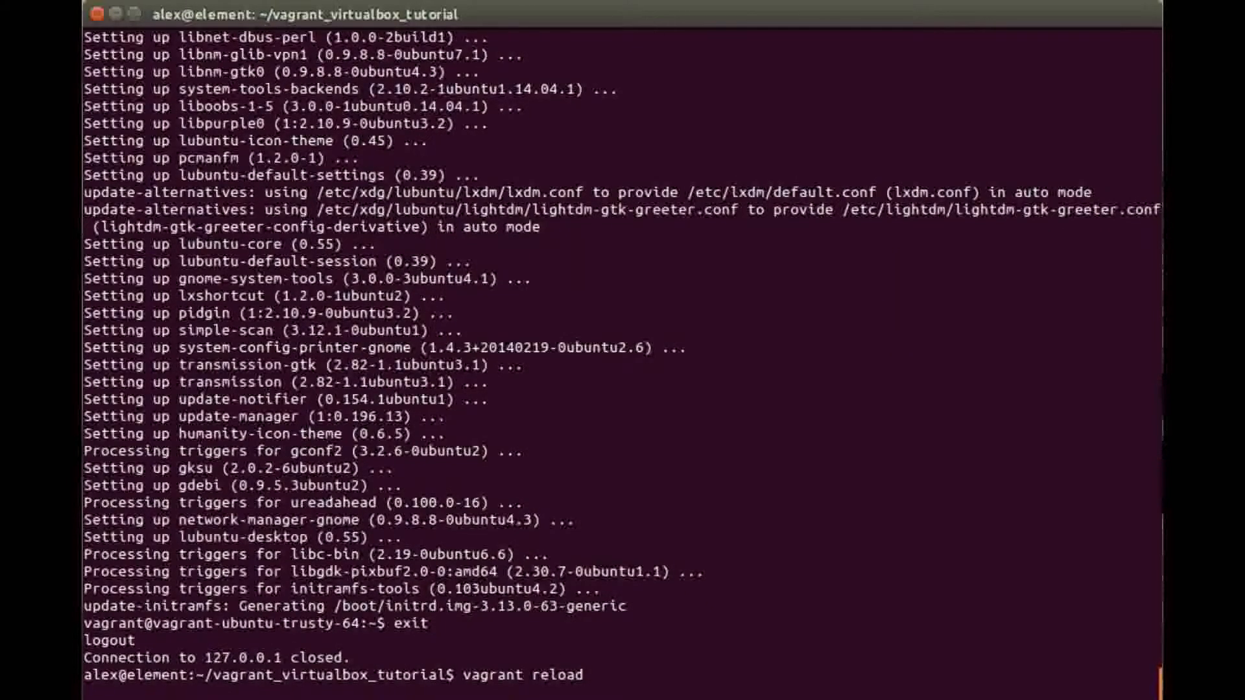
{"action": "key", "text": "Return"}
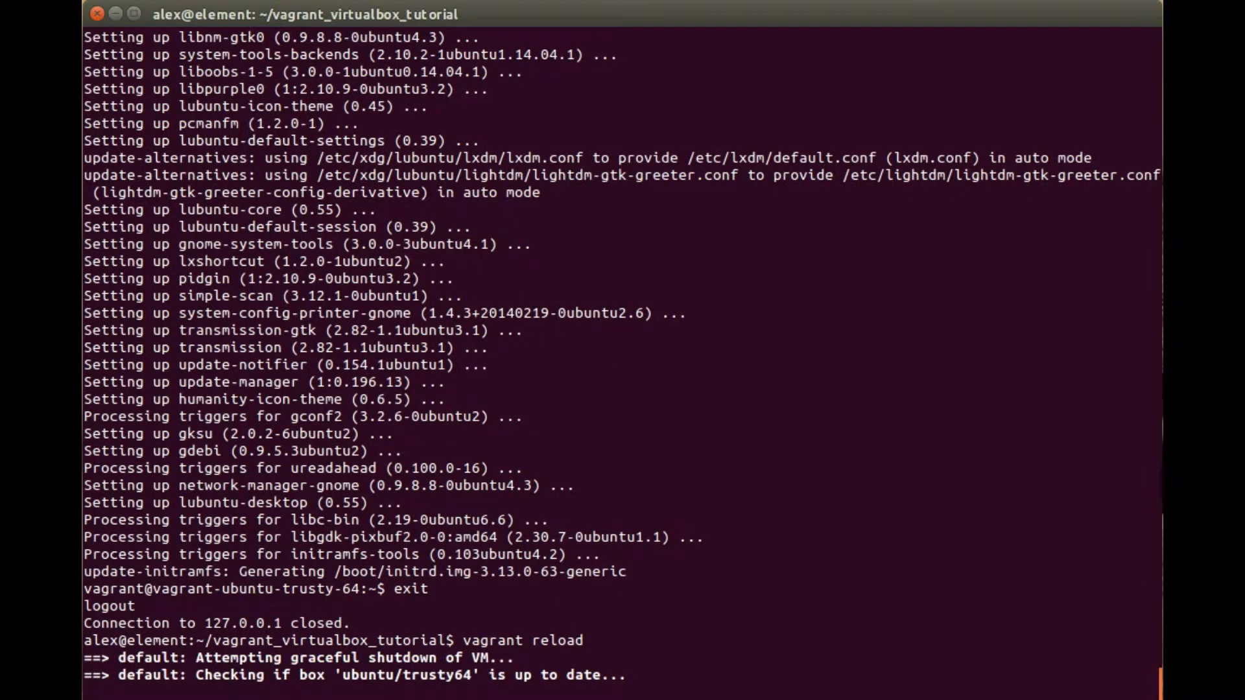
{"action": "scroll", "scroll_direction": "down", "scroll_amount": 3}
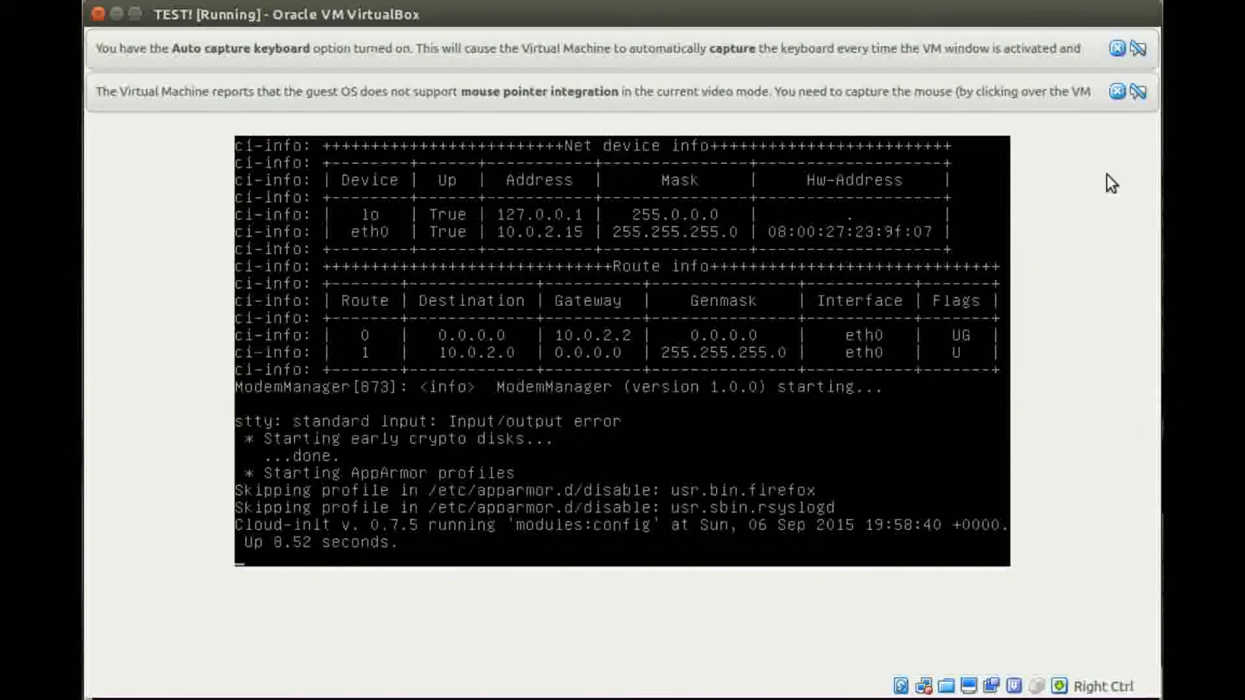
- Focus the TEST! VirtualBox window while it boots to the LightDM login screen
{"action": "left_click", "coordinate": [1117, 91]}
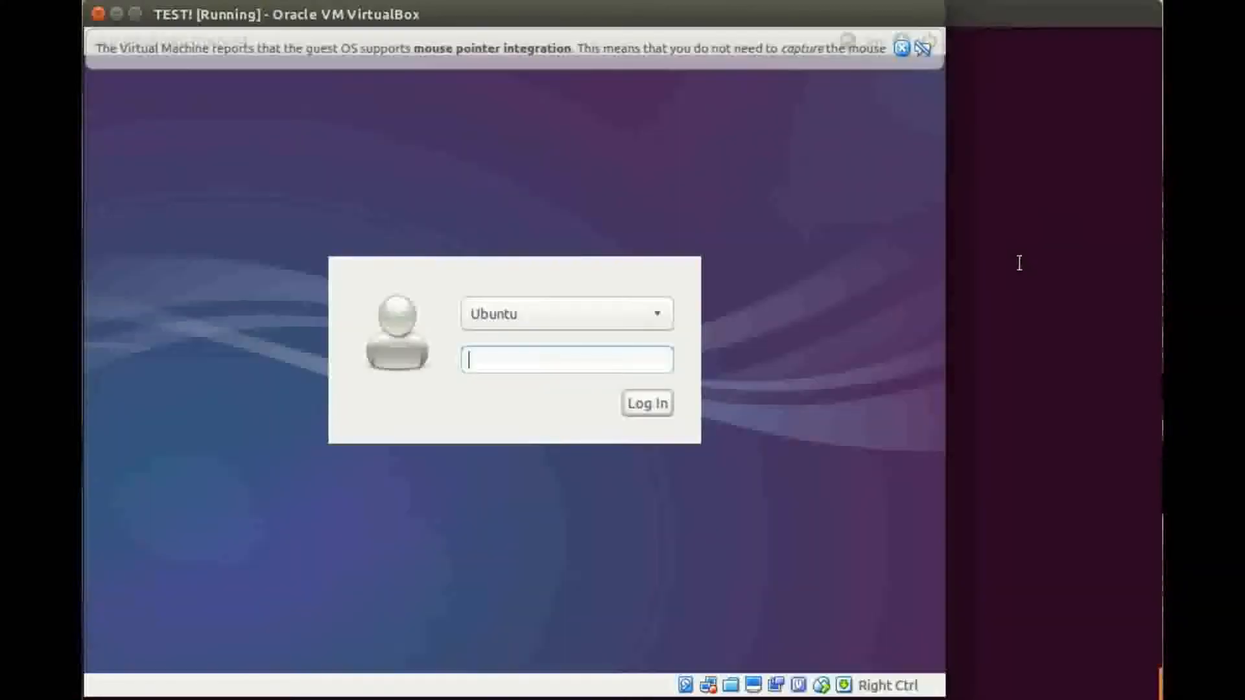
{"action": "mouse_move", "coordinate": [941, 259]}
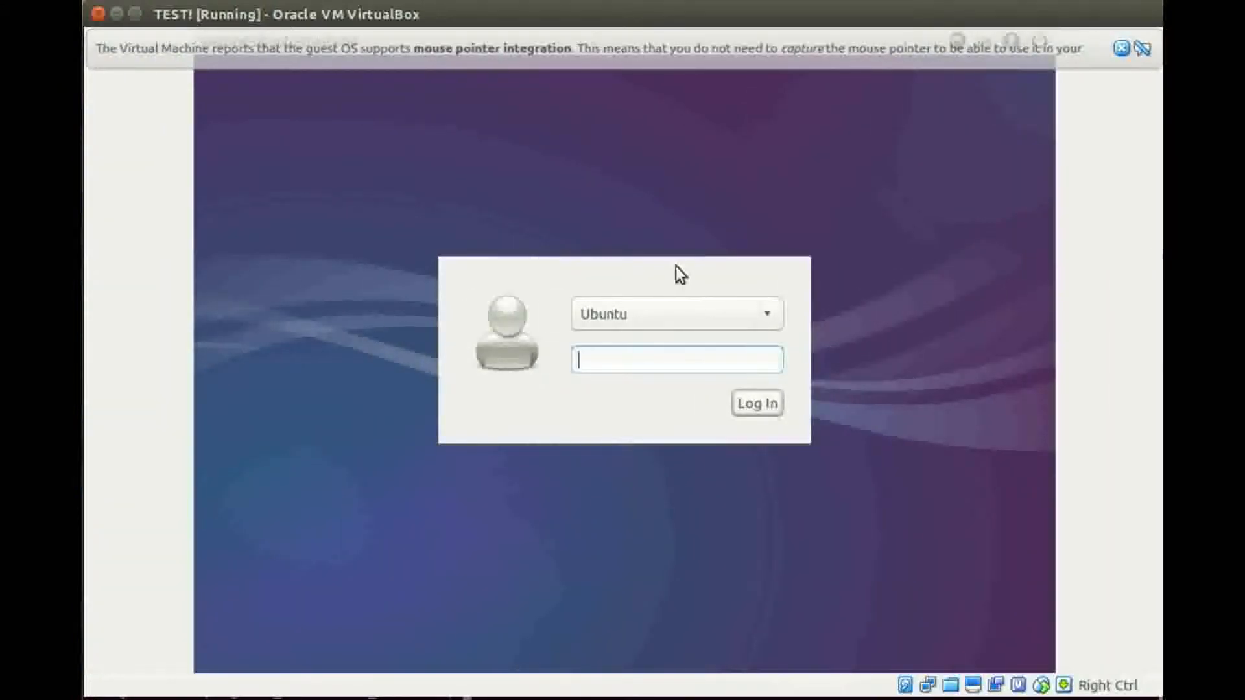
{"action": "mouse_move", "coordinate": [342, 163]}
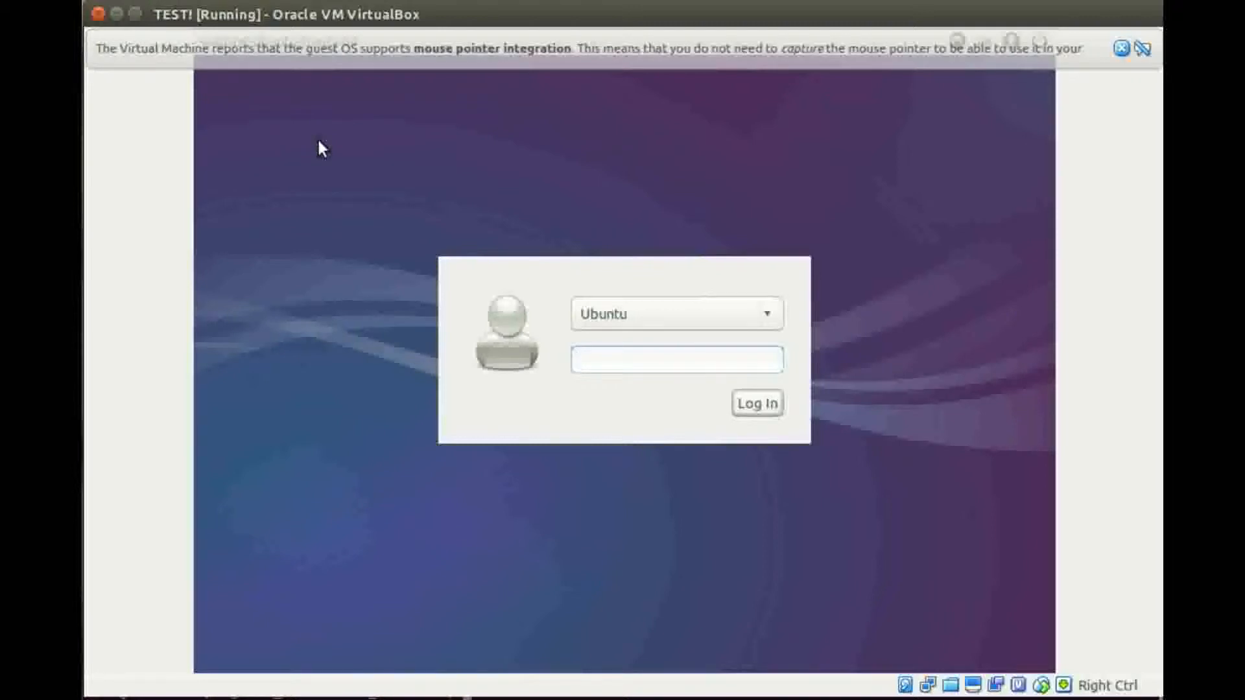
{"action": "left_click", "coordinate": [676, 359]}
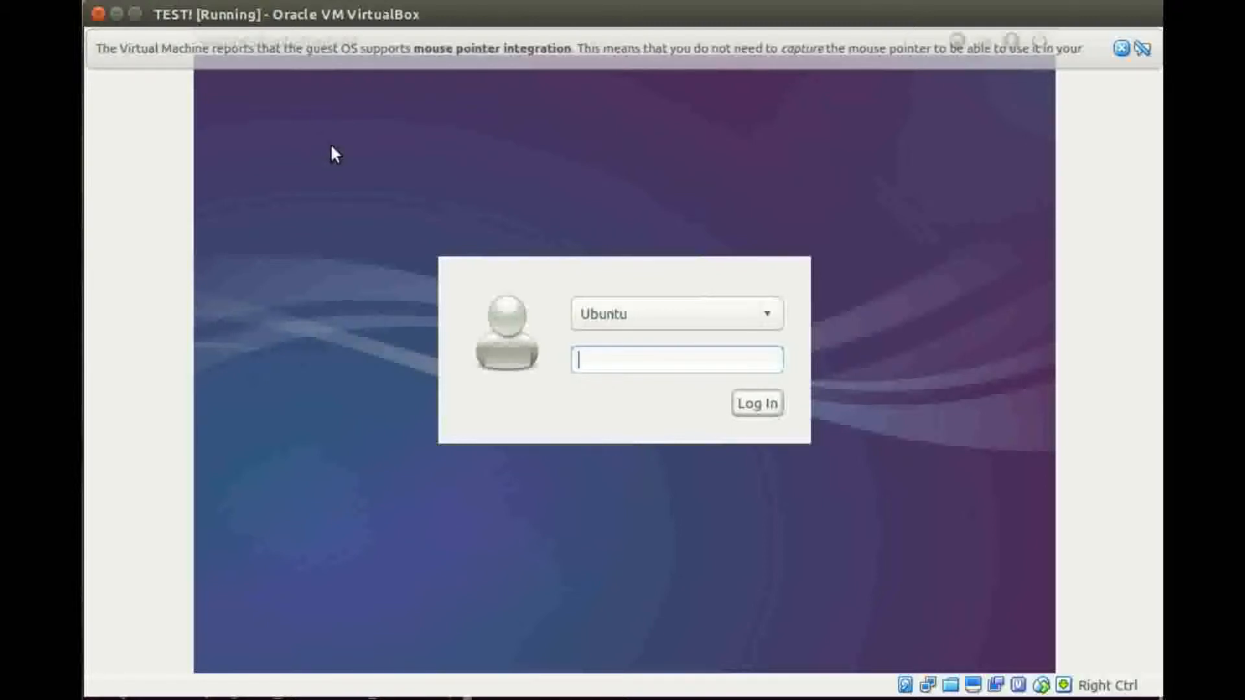
{"action": "mouse_move", "coordinate": [169, 28]}
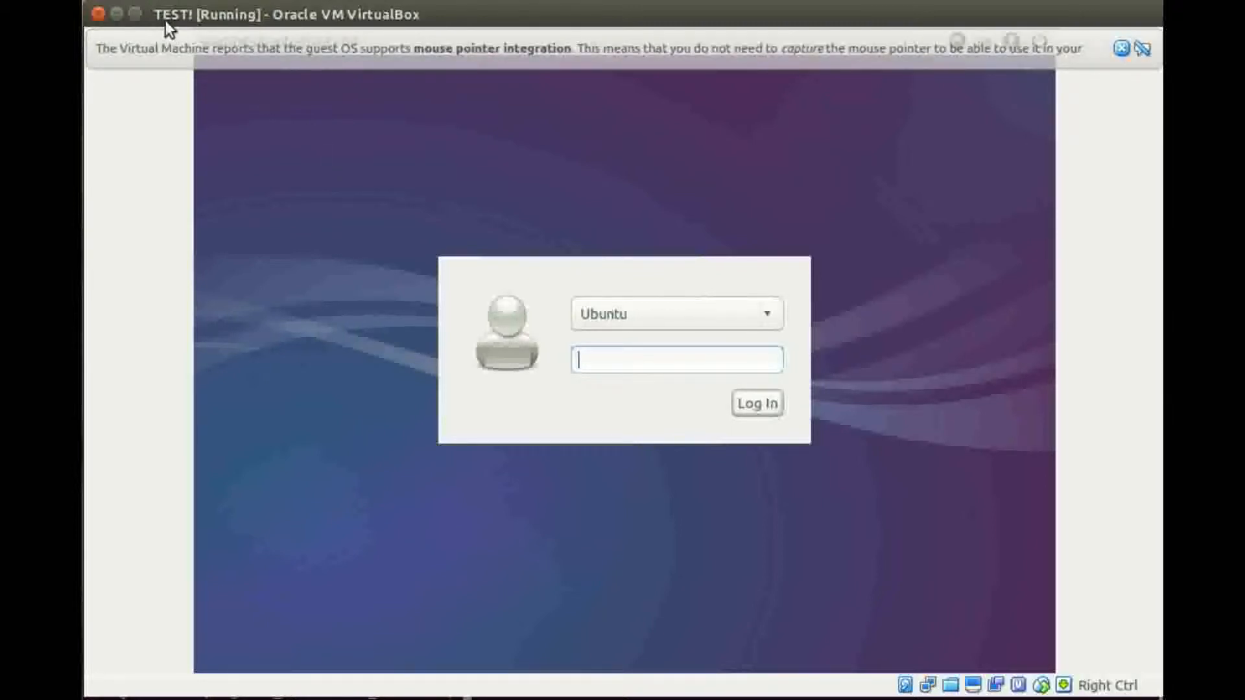
{"action": "mouse_move", "coordinate": [194, 22]}
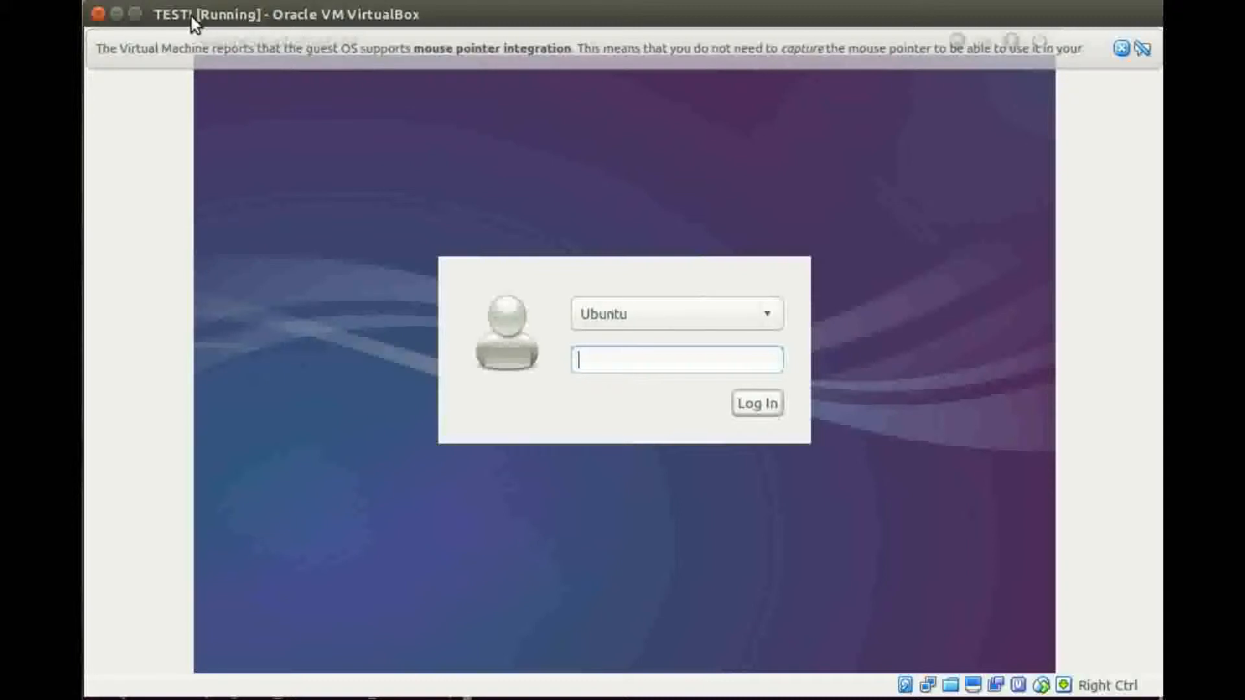
{"action": "mouse_move", "coordinate": [179, 28]}
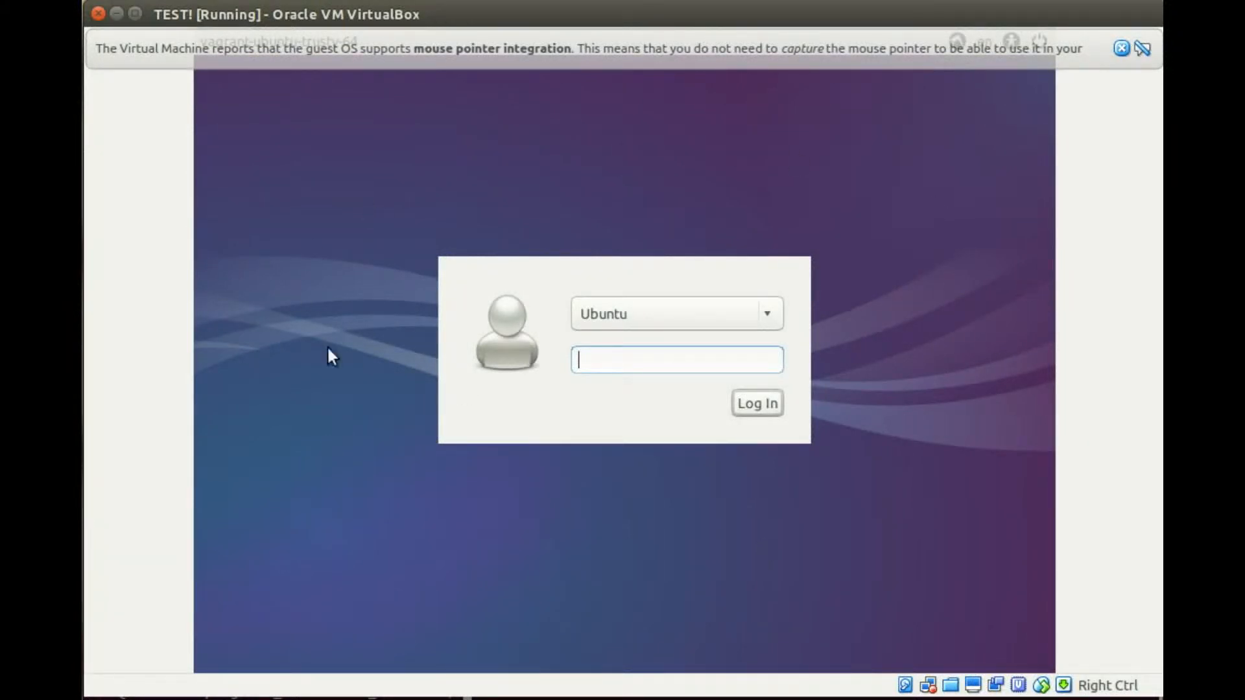
{"action": "mouse_move", "coordinate": [714, 318]}
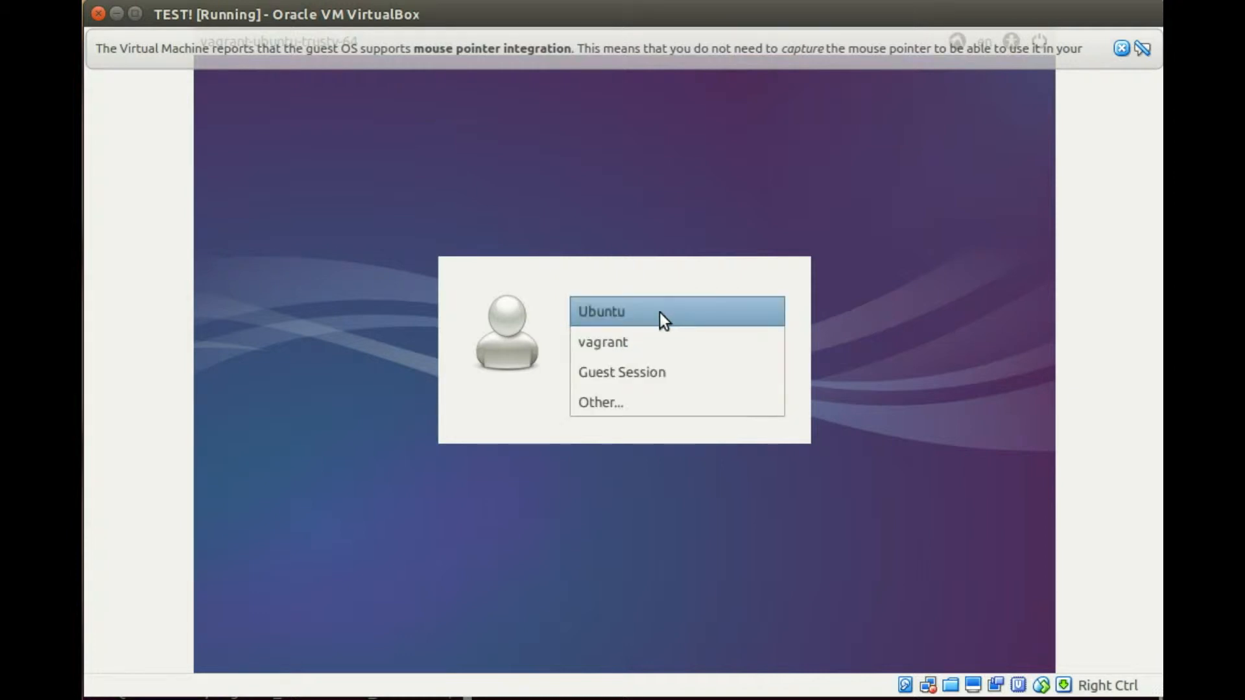
{"action": "left_click", "coordinate": [602, 342]}
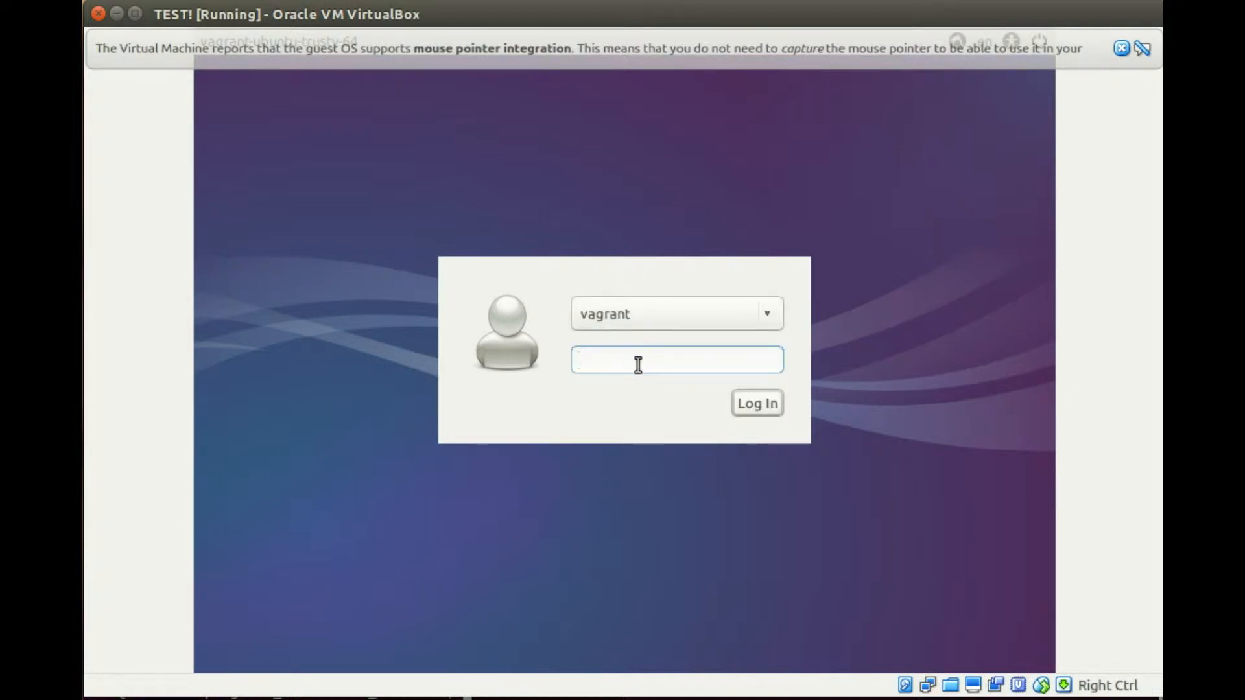
{"action": "type", "text": "vagrant"}
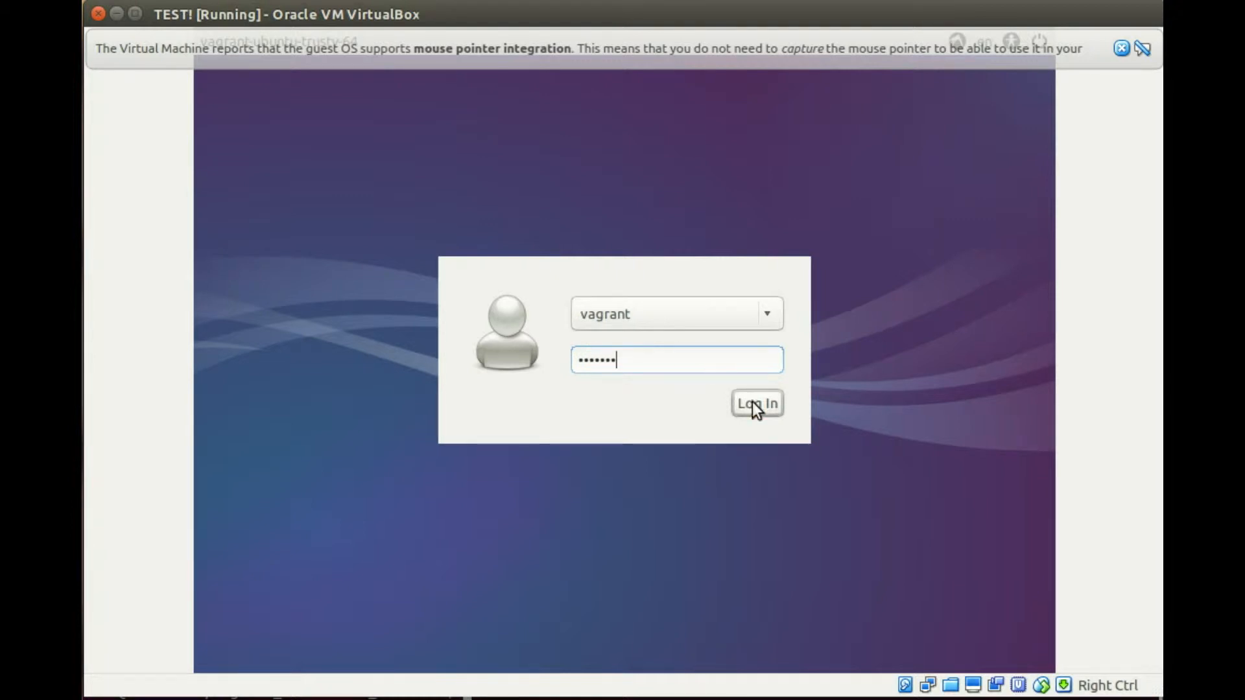
{"action": "left_click", "coordinate": [755, 403]}
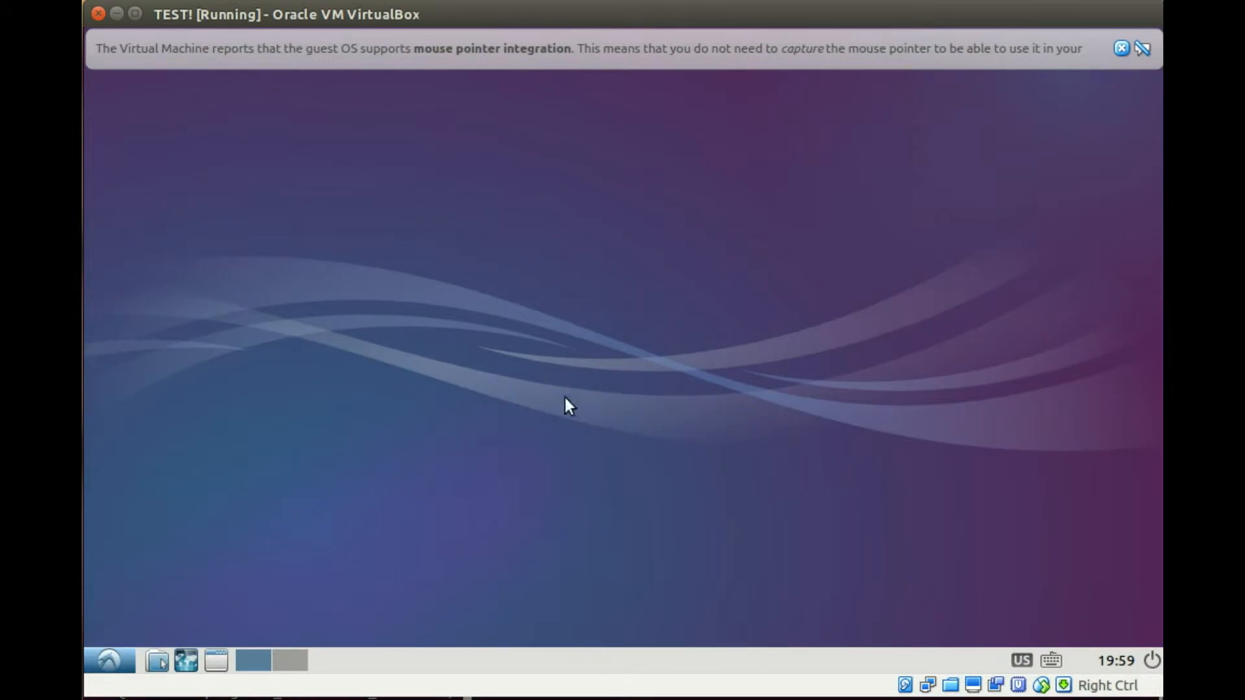
- Dismiss the mouse integration notice, browse the Lubuntu applications menu, then close it
{"action": "left_click", "coordinate": [1122, 48]}
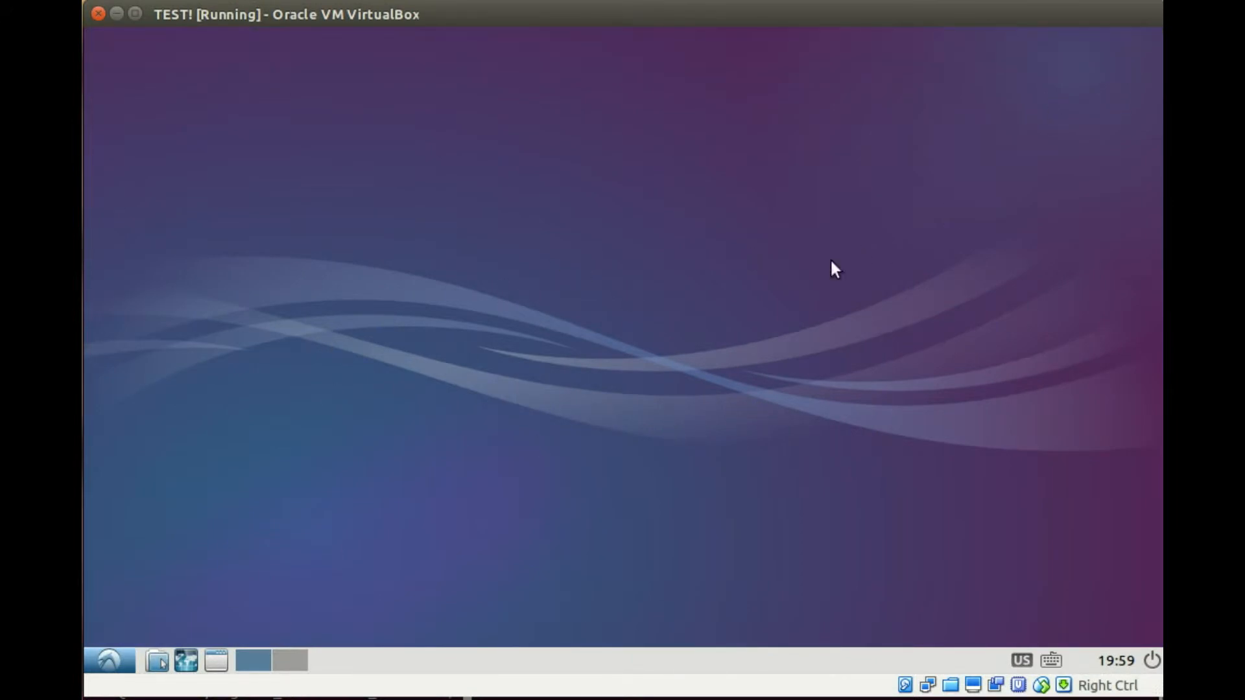
{"action": "mouse_move", "coordinate": [123, 655]}
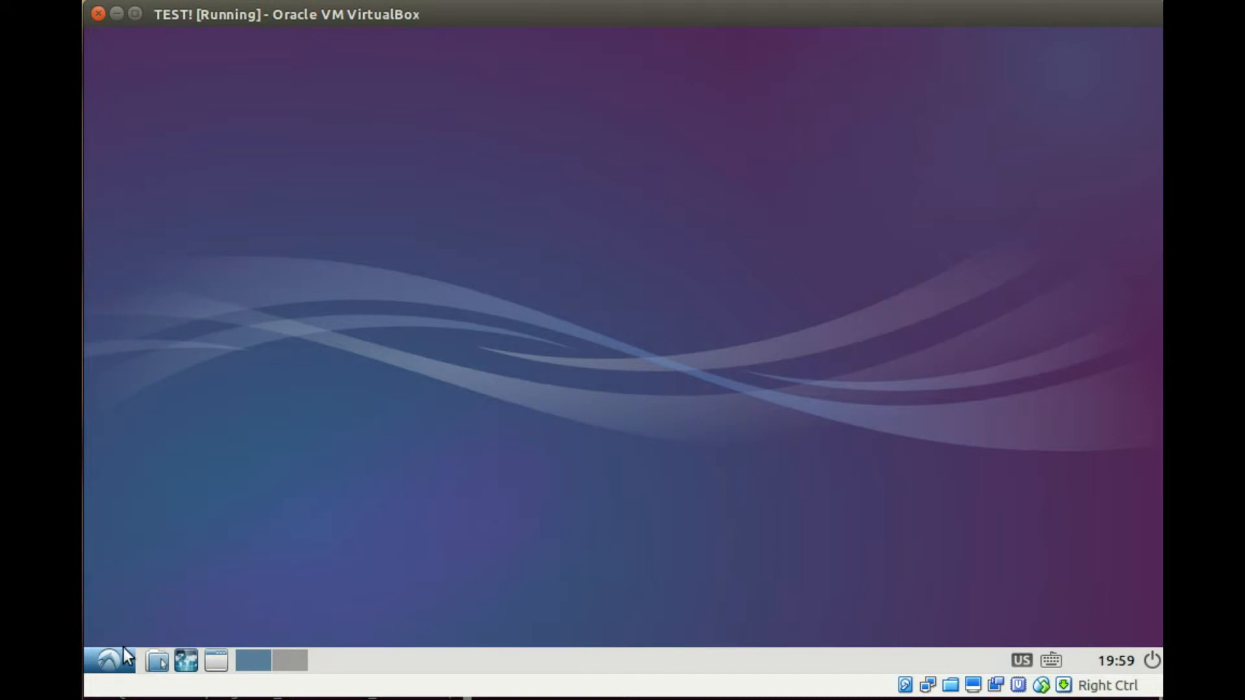
{"action": "left_click", "coordinate": [109, 661]}
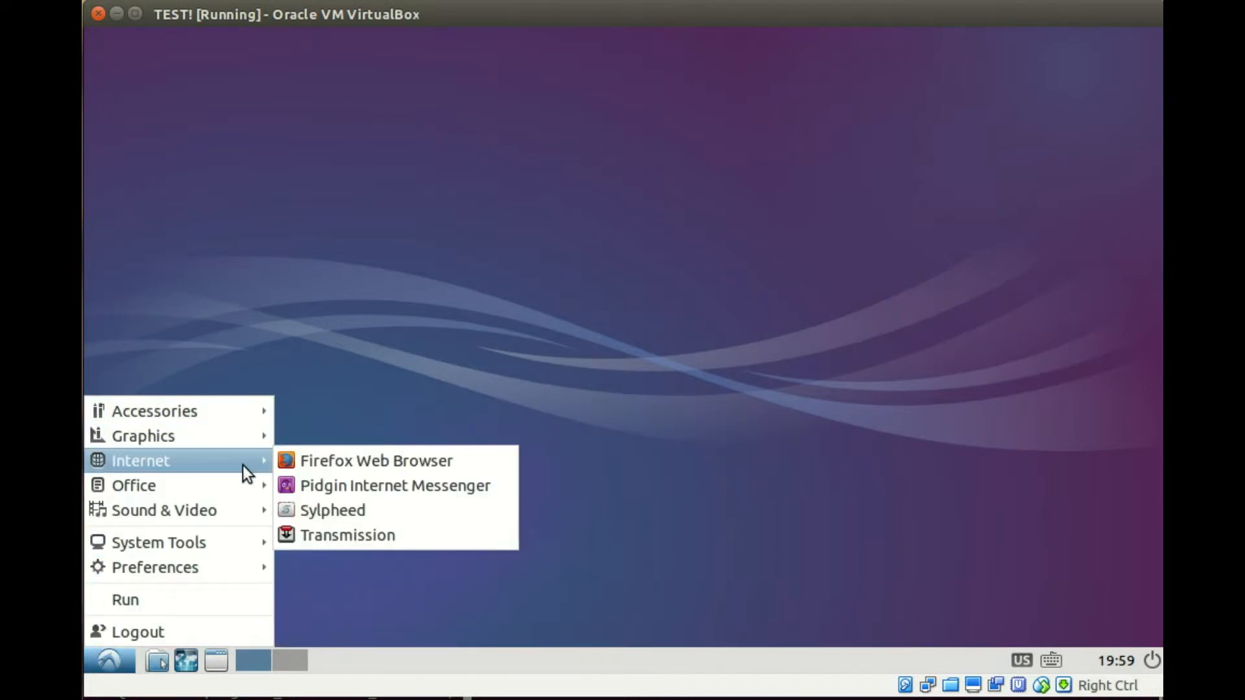
{"action": "mouse_move", "coordinate": [307, 535]}
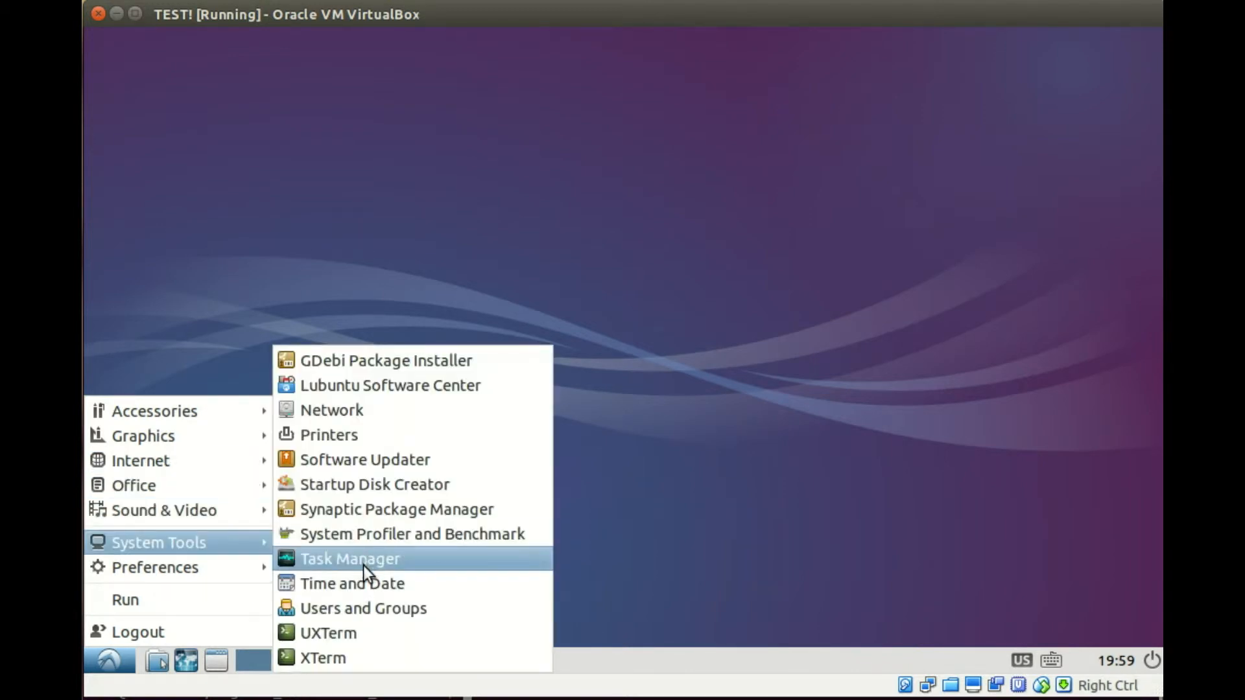
{"action": "mouse_move", "coordinate": [364, 459]}
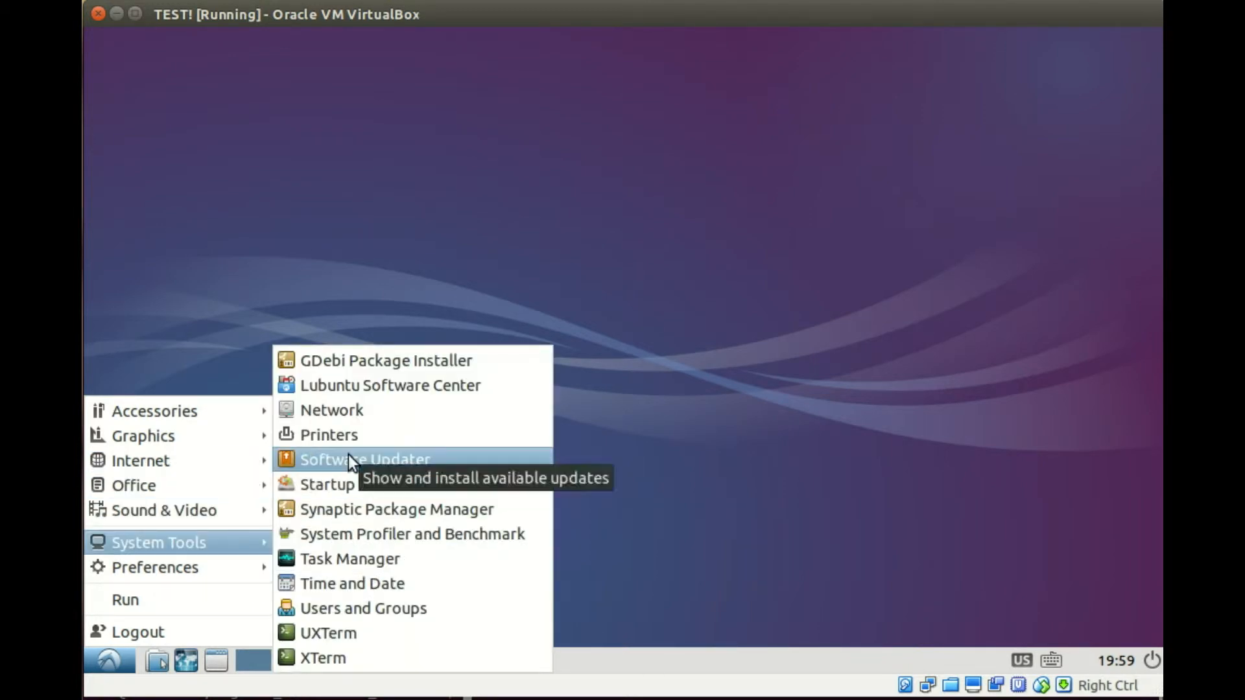
{"action": "mouse_move", "coordinate": [731, 438]}
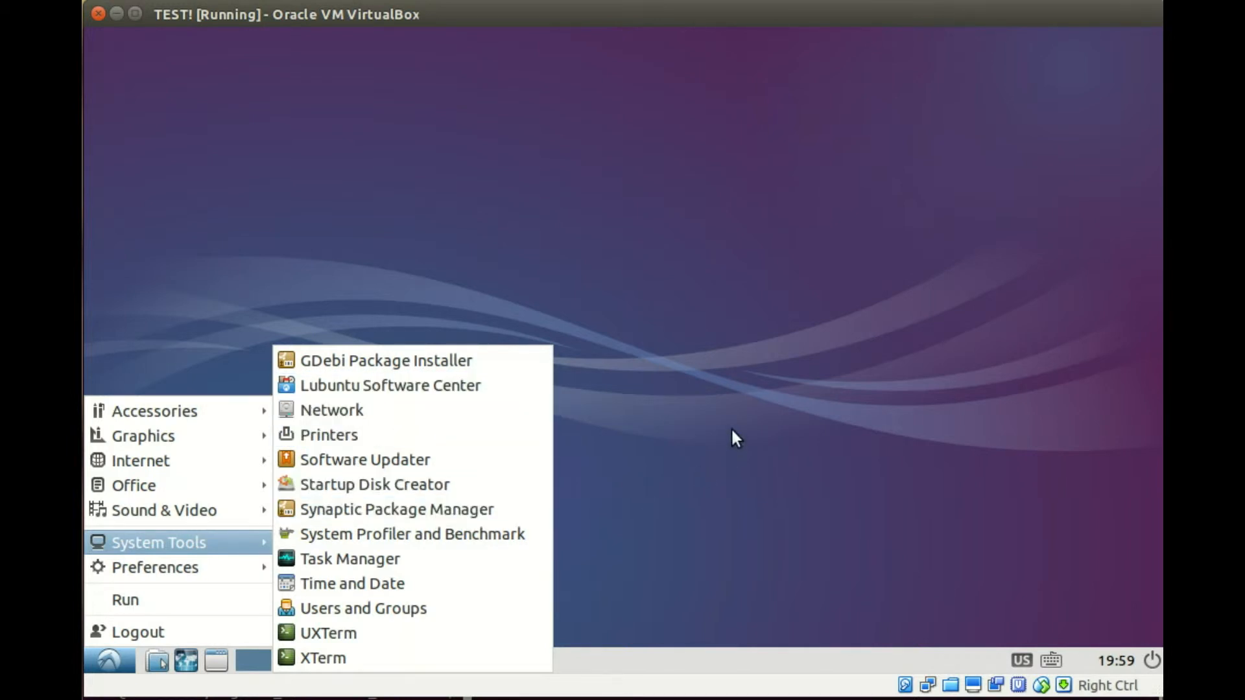
{"action": "left_click", "coordinate": [722, 433]}
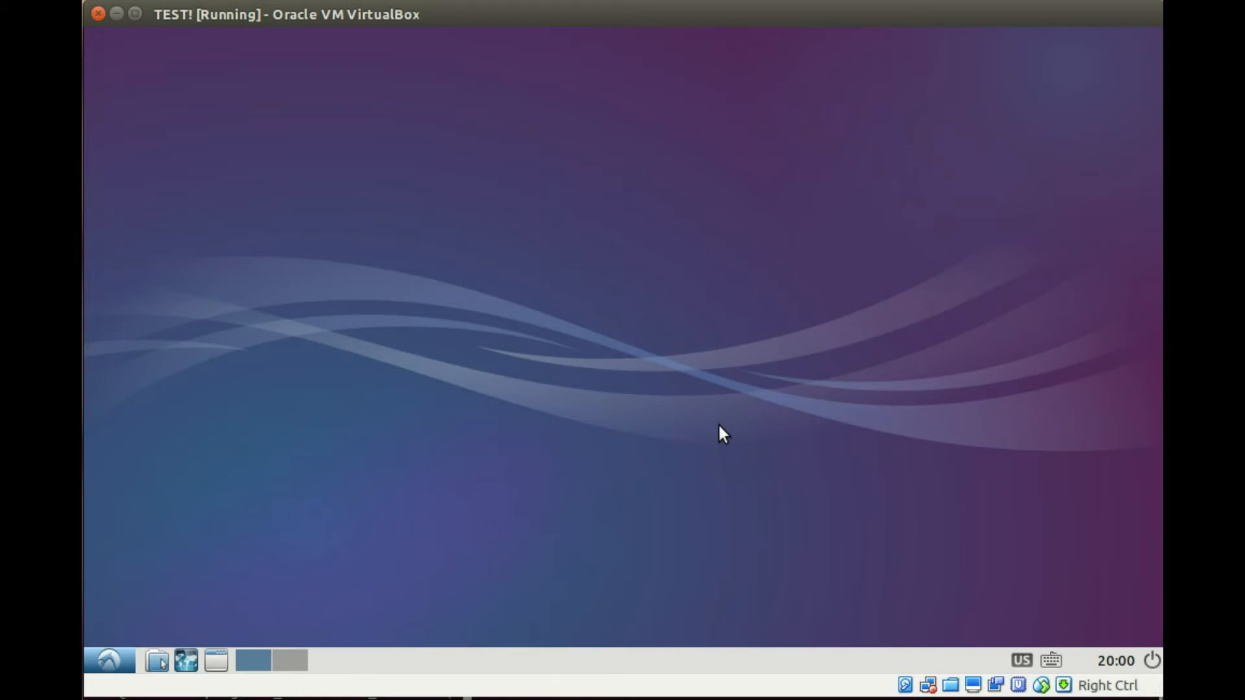
{"action": "mouse_move", "coordinate": [653, 430]}
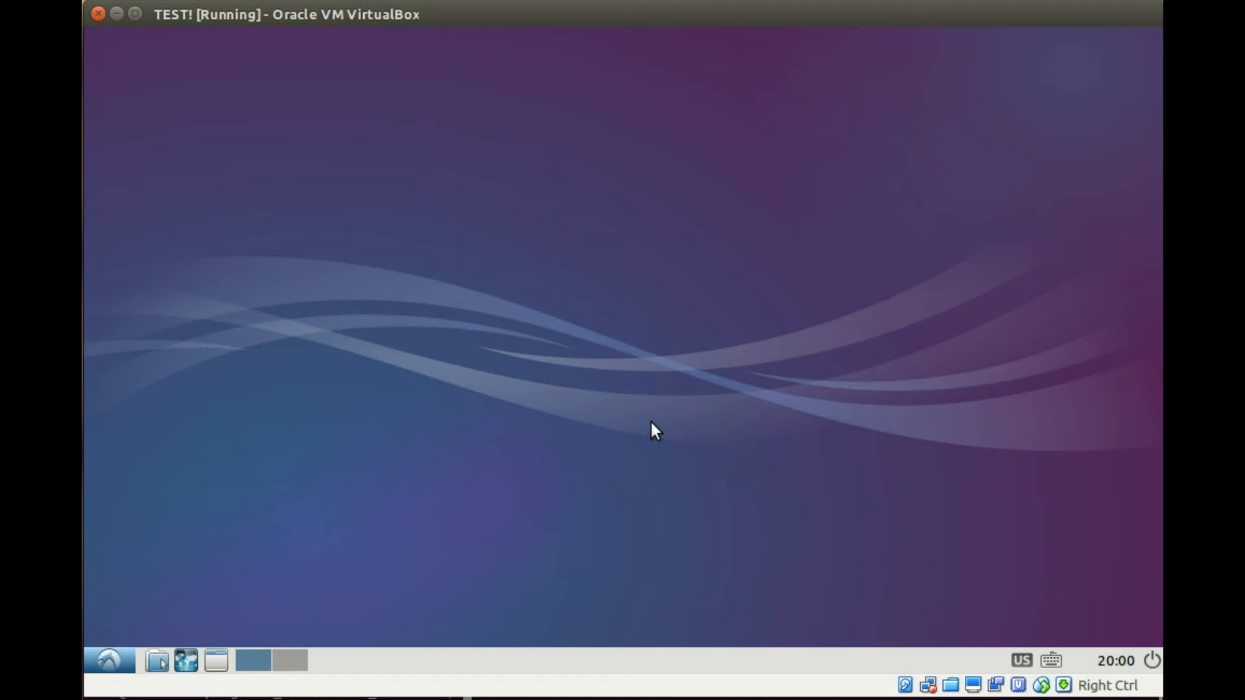